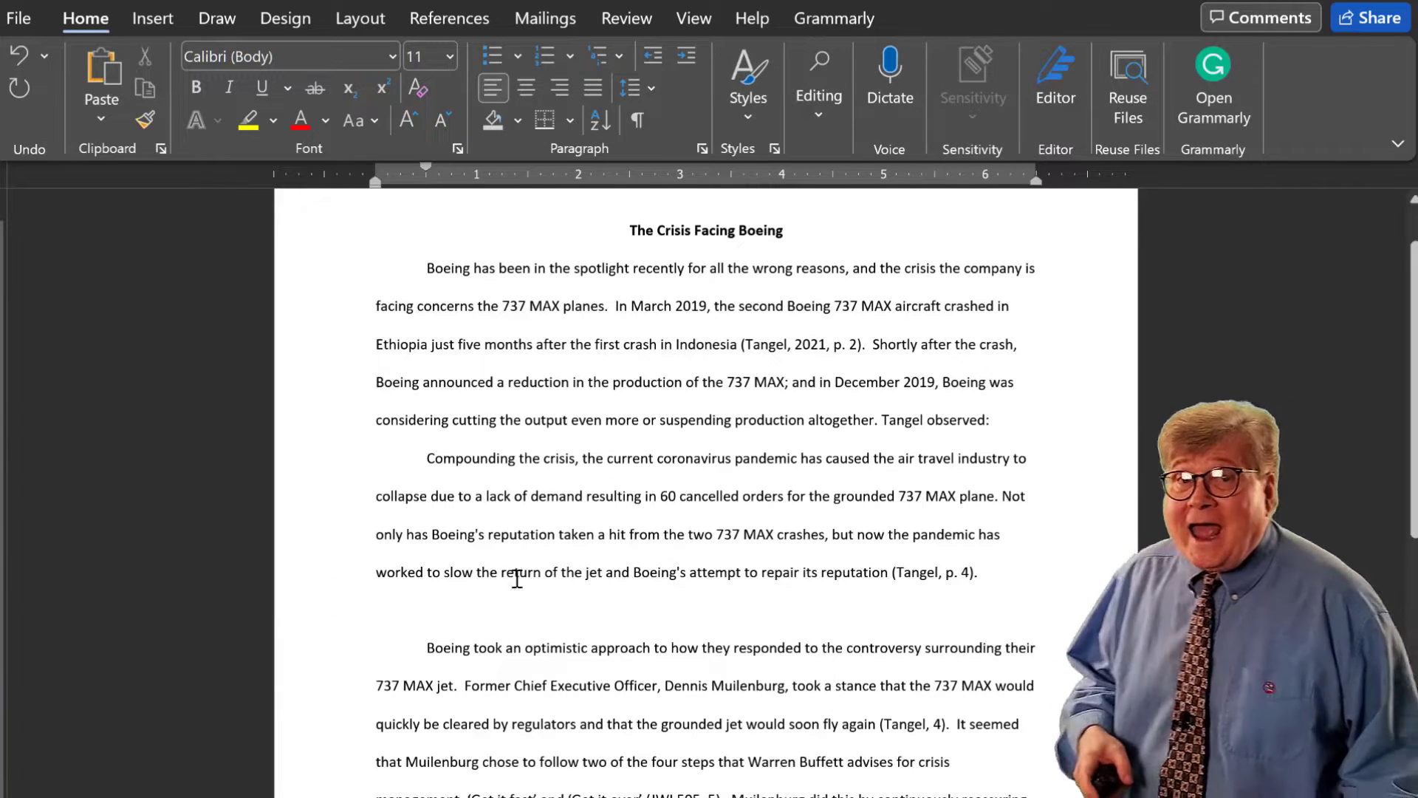
Step: Place the cursor on the blank line after the pandemic paragraph and show the Insert commands
click(429, 608)
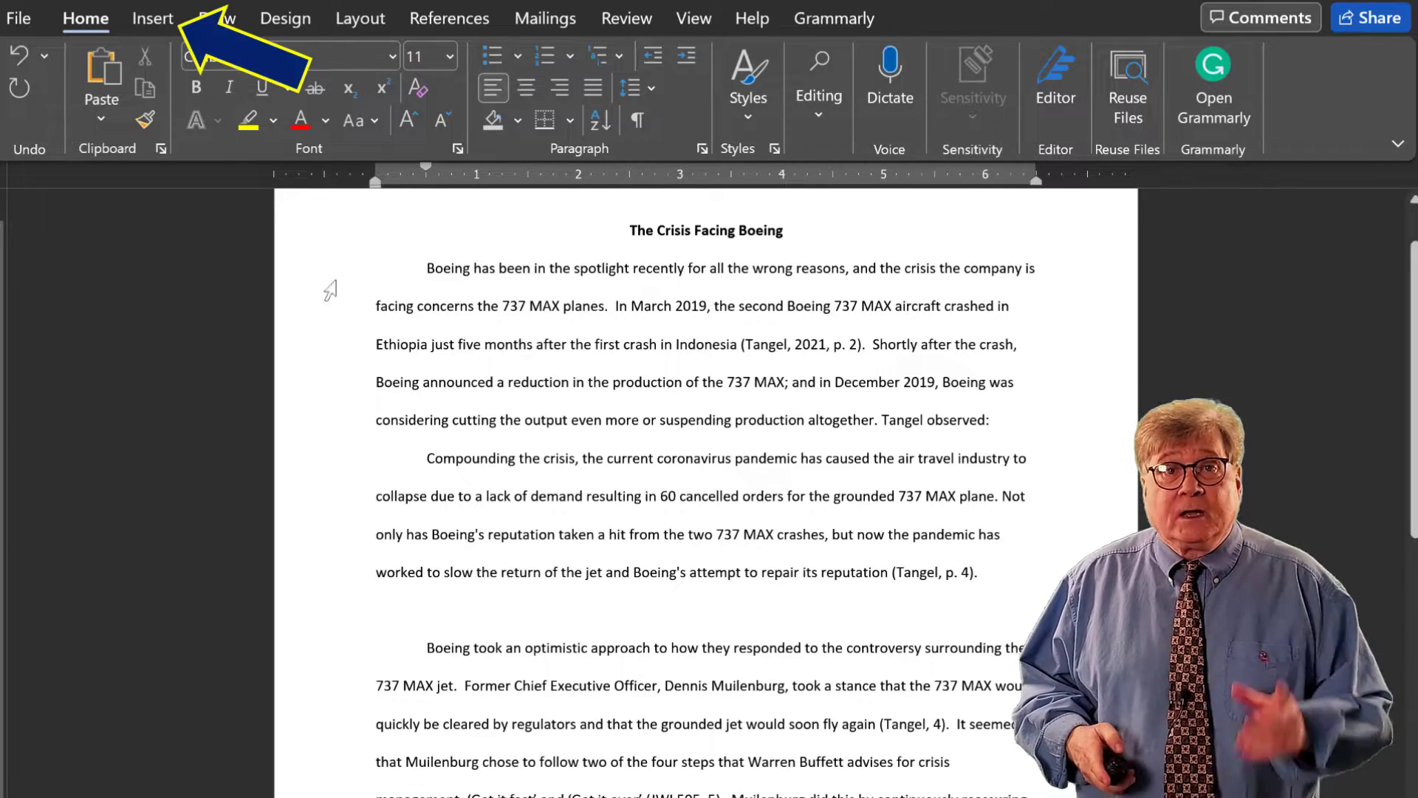
click(152, 17)
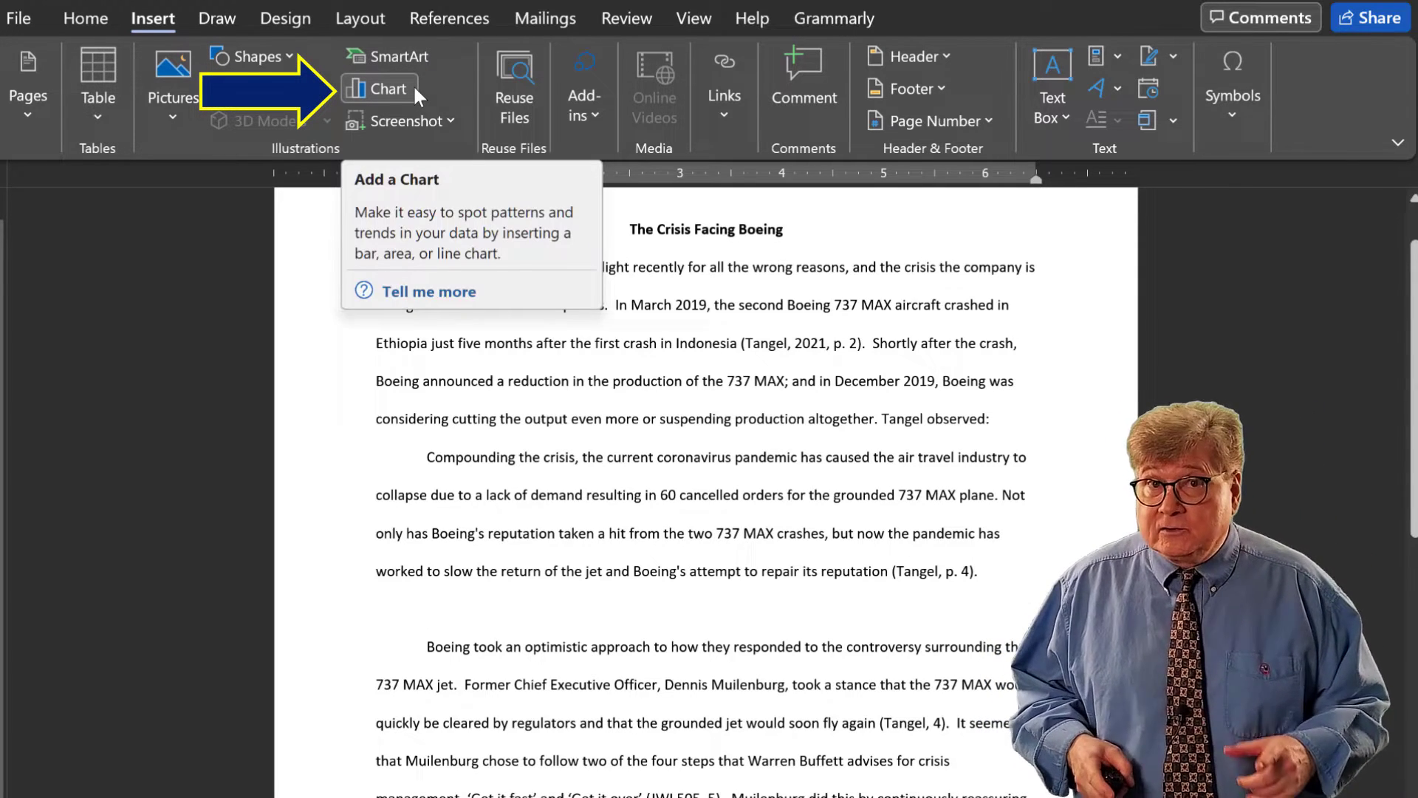
Step: Browse the column chart variants in the Insert Chart dialog and choose Clustered Column
click(378, 88)
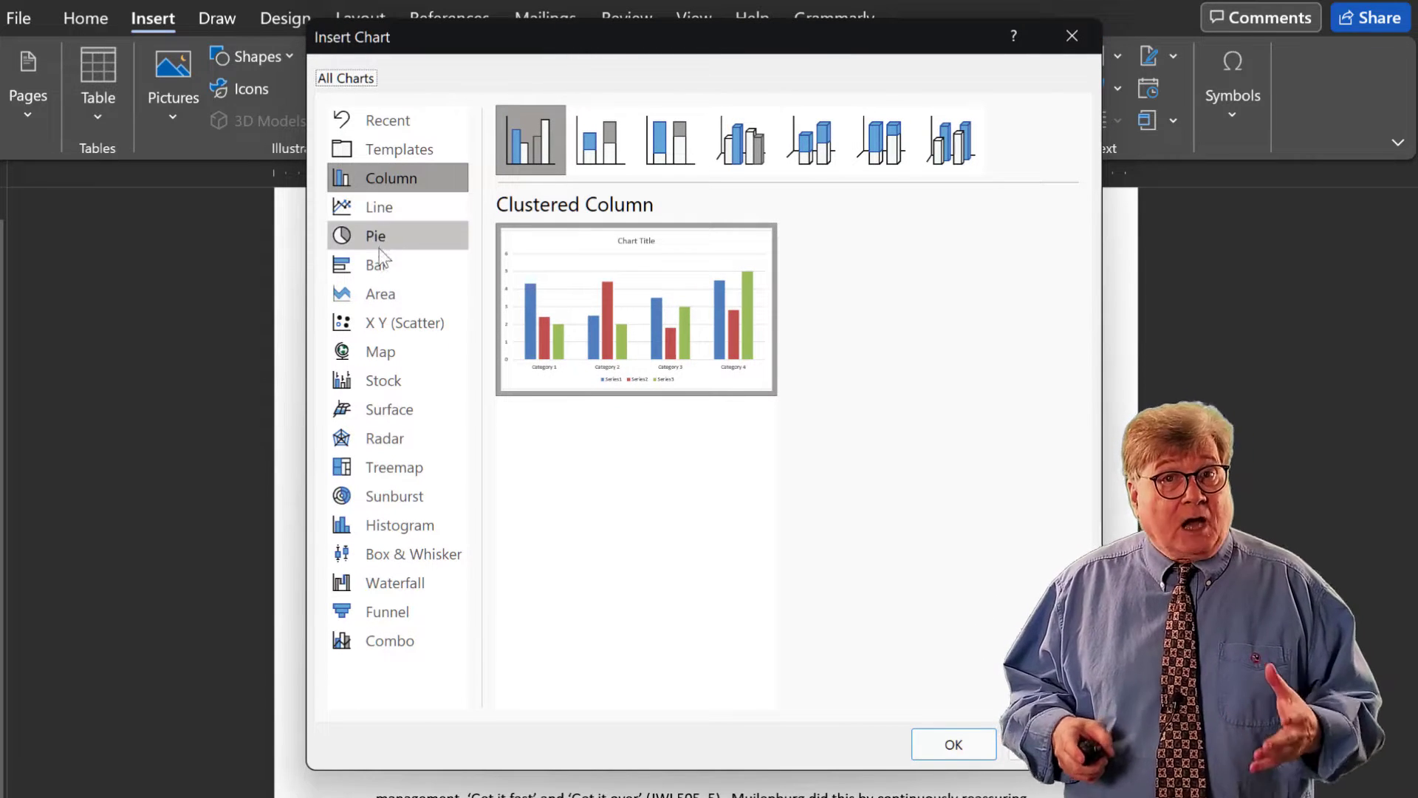
mouse_move(379, 352)
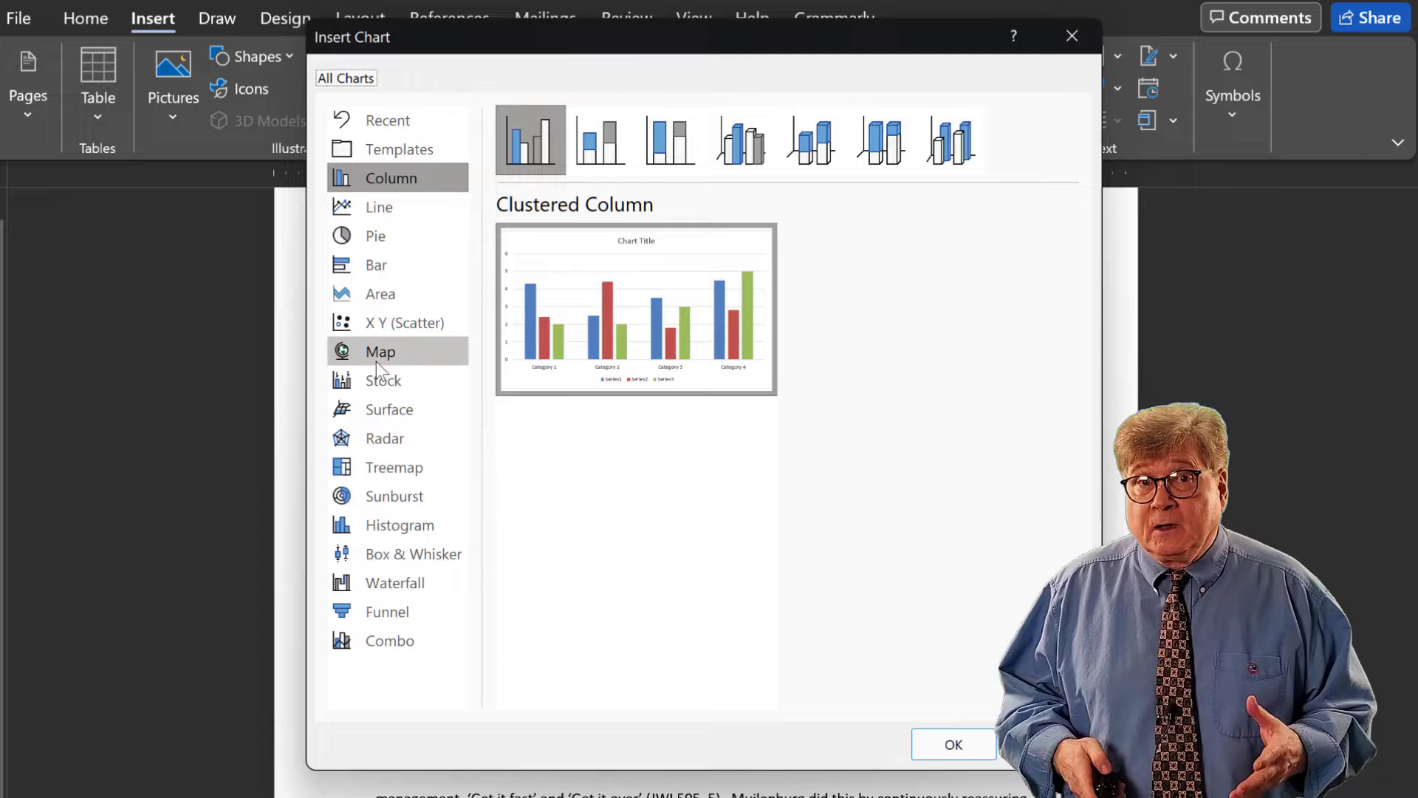
mouse_move(396, 496)
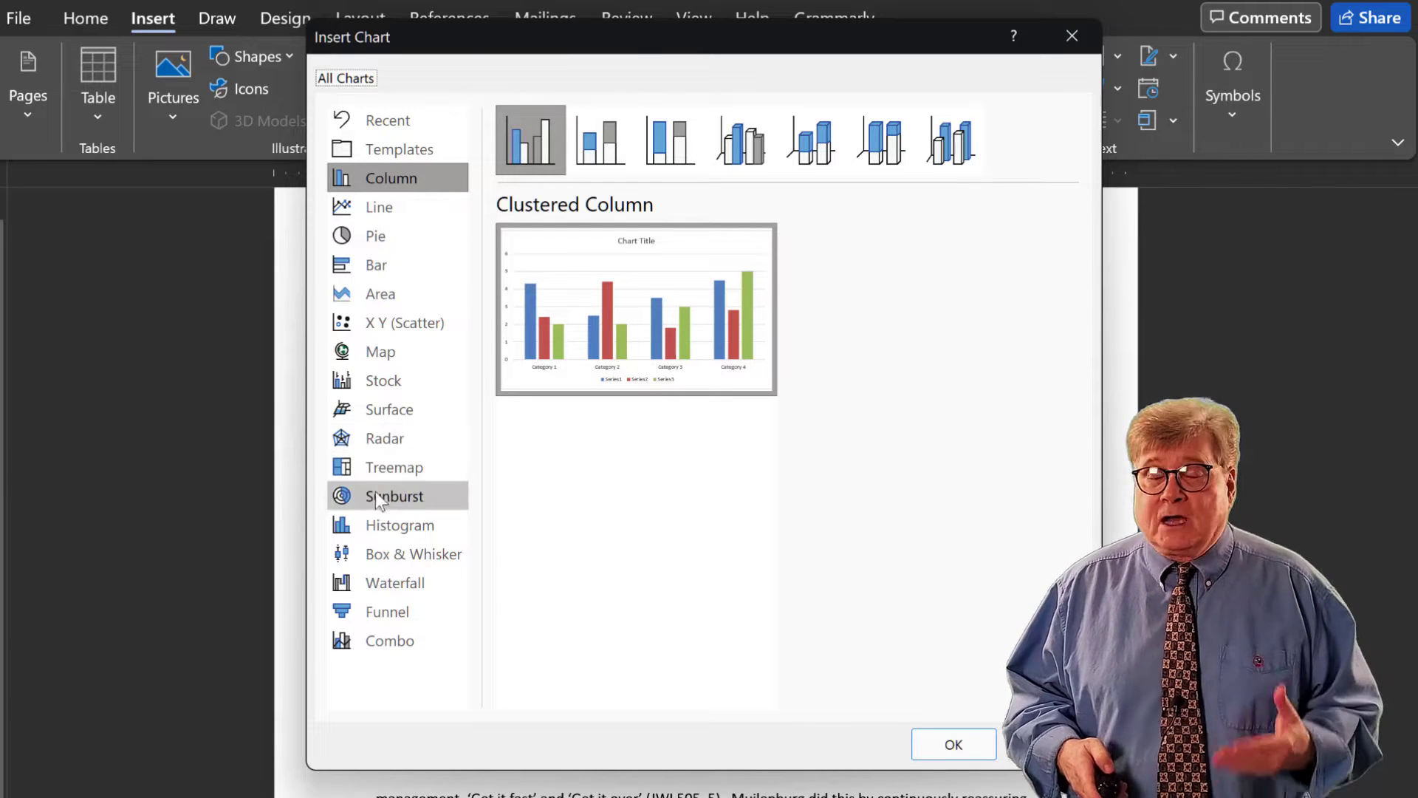
mouse_move(386, 612)
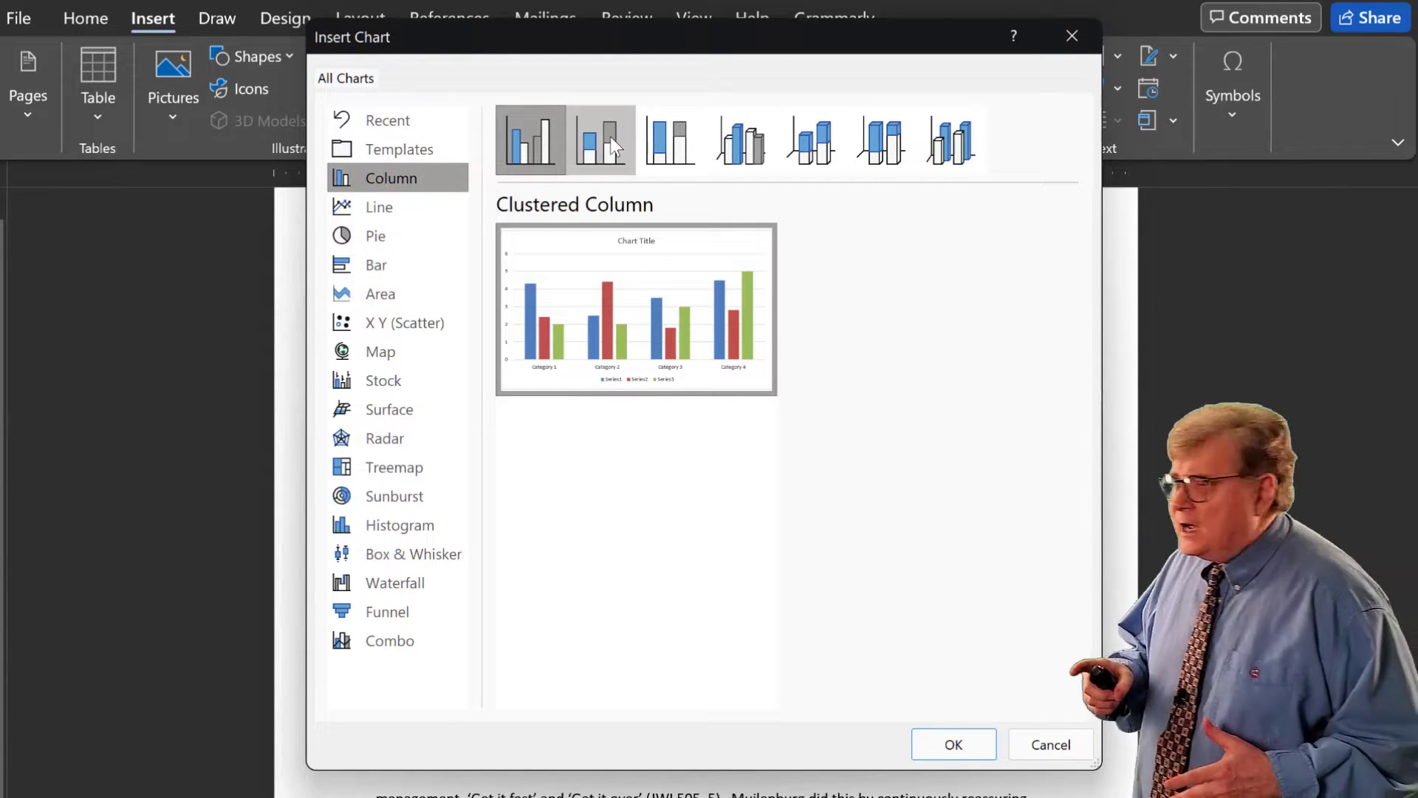
click(669, 139)
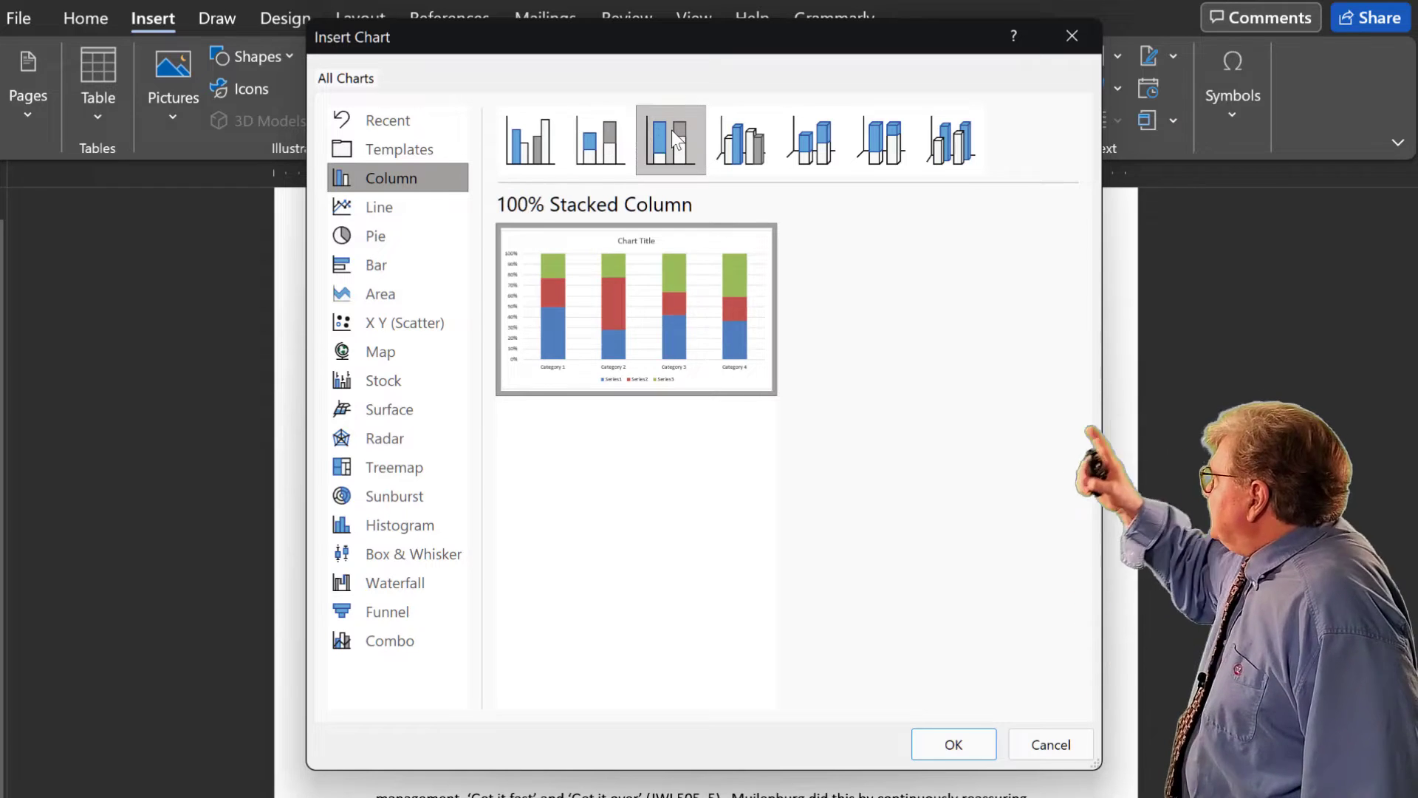
click(808, 139)
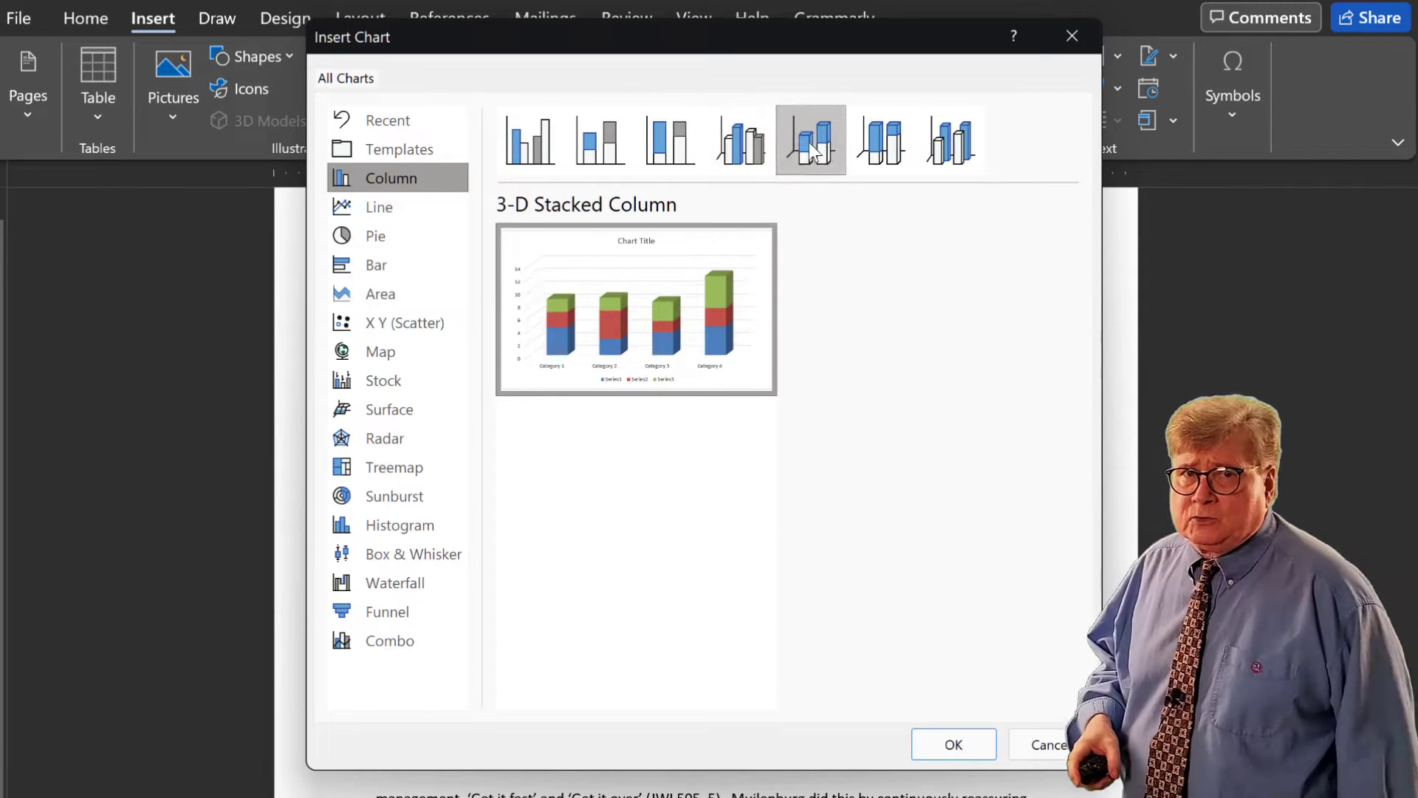
click(950, 139)
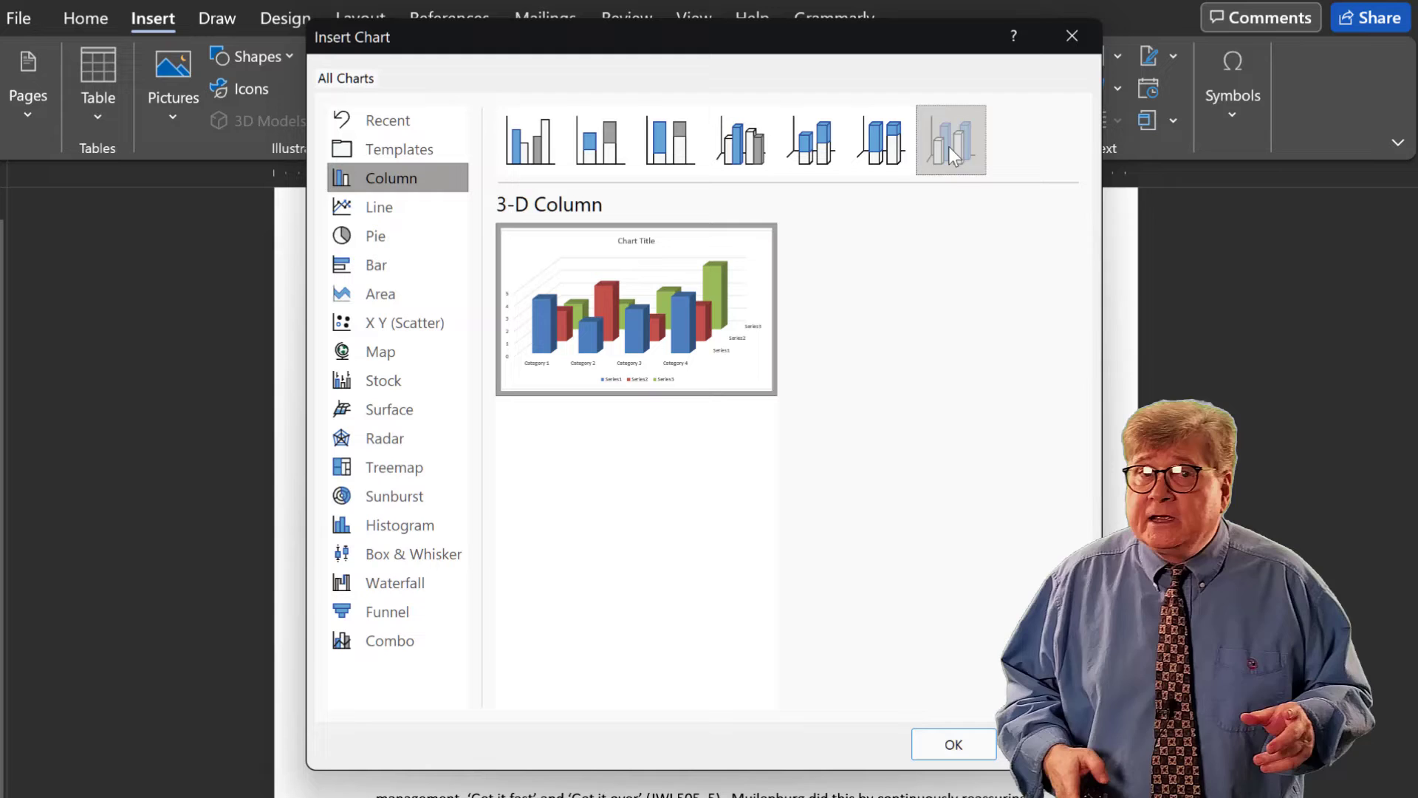
click(529, 141)
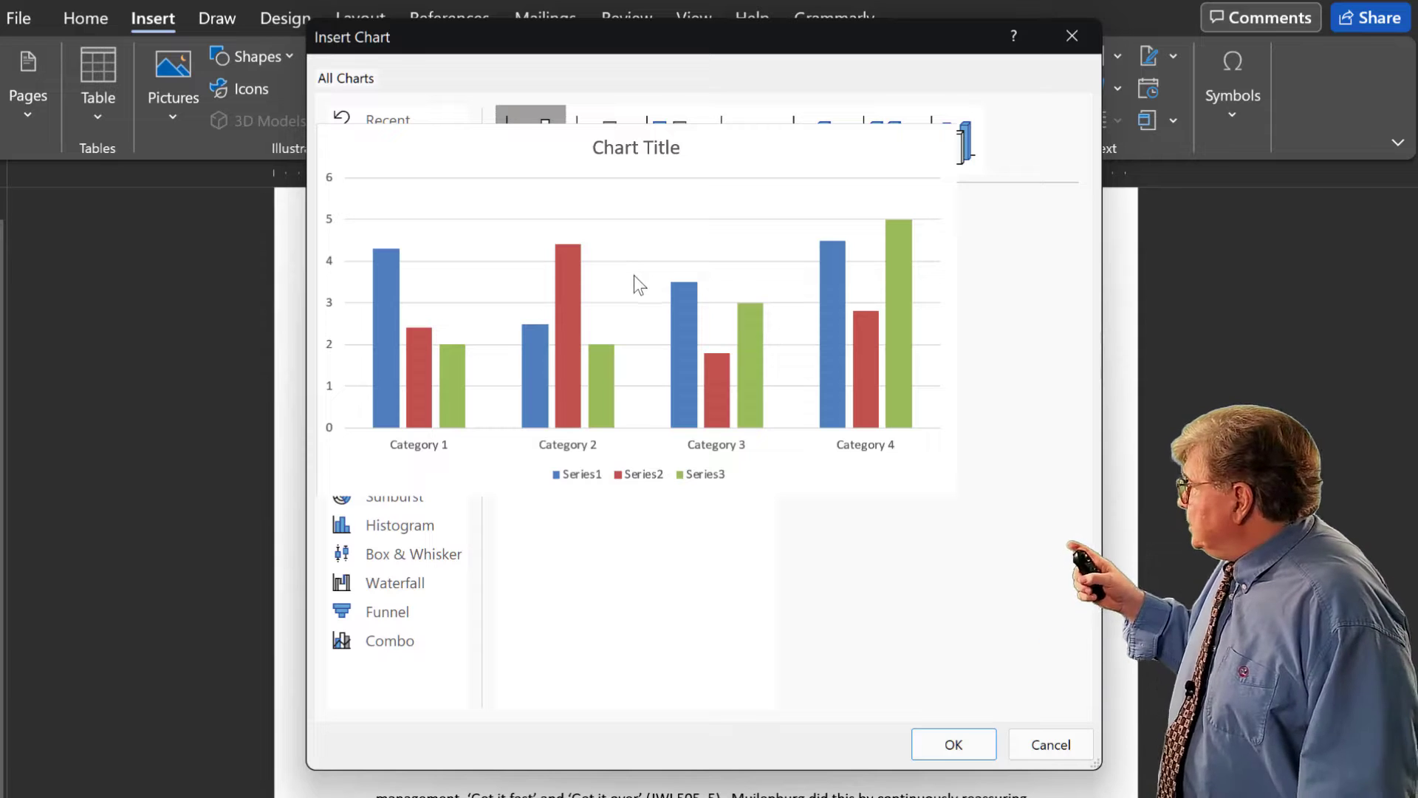
mouse_move(640, 289)
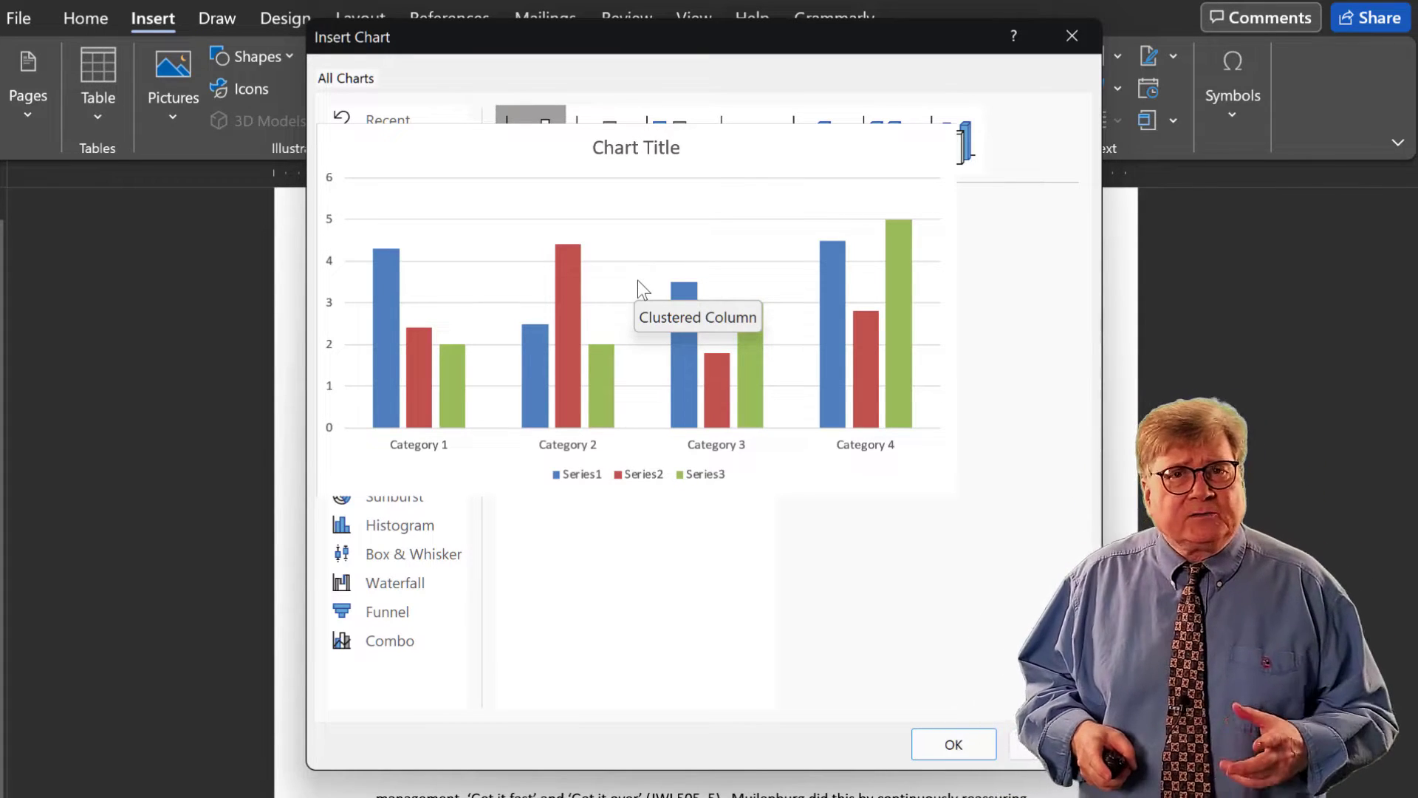
click(390, 178)
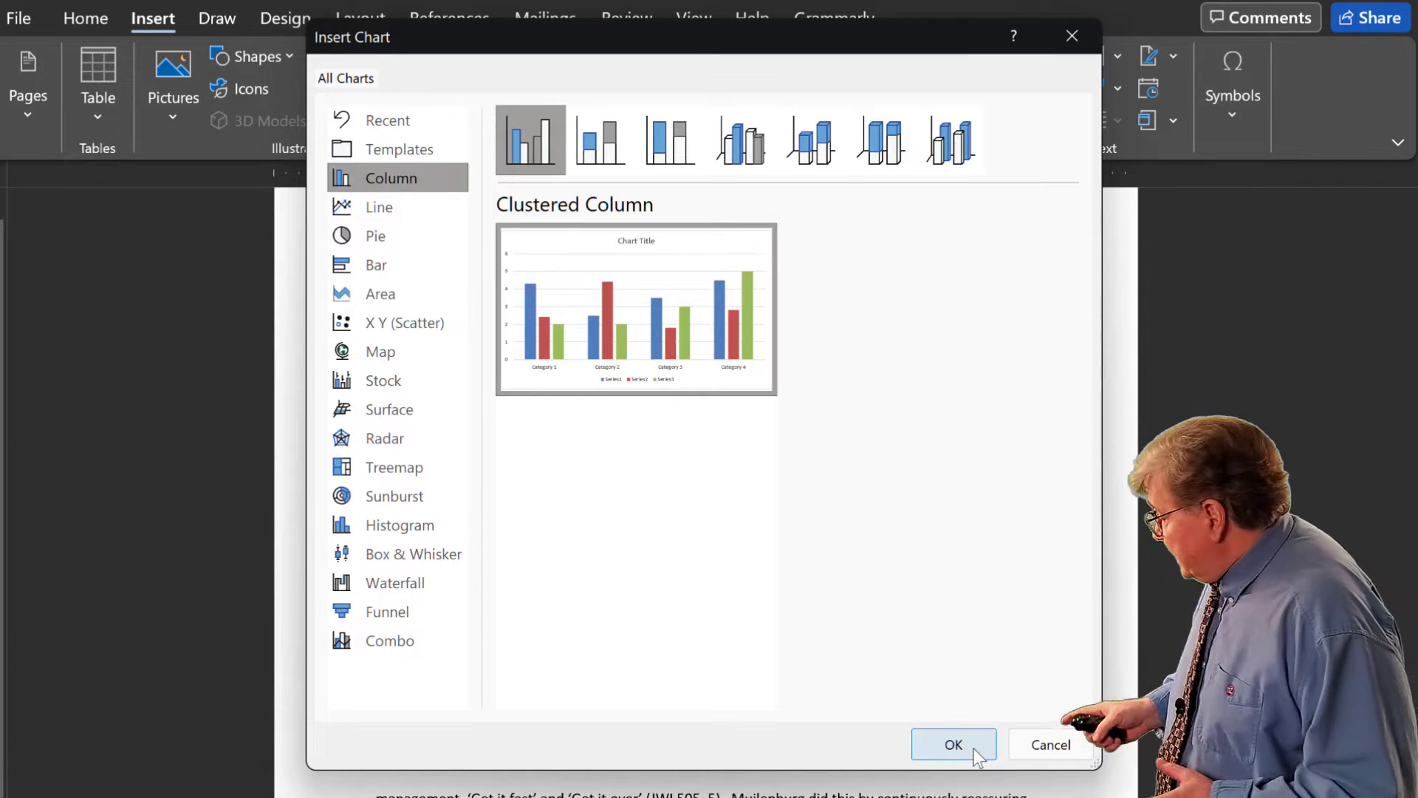
click(953, 744)
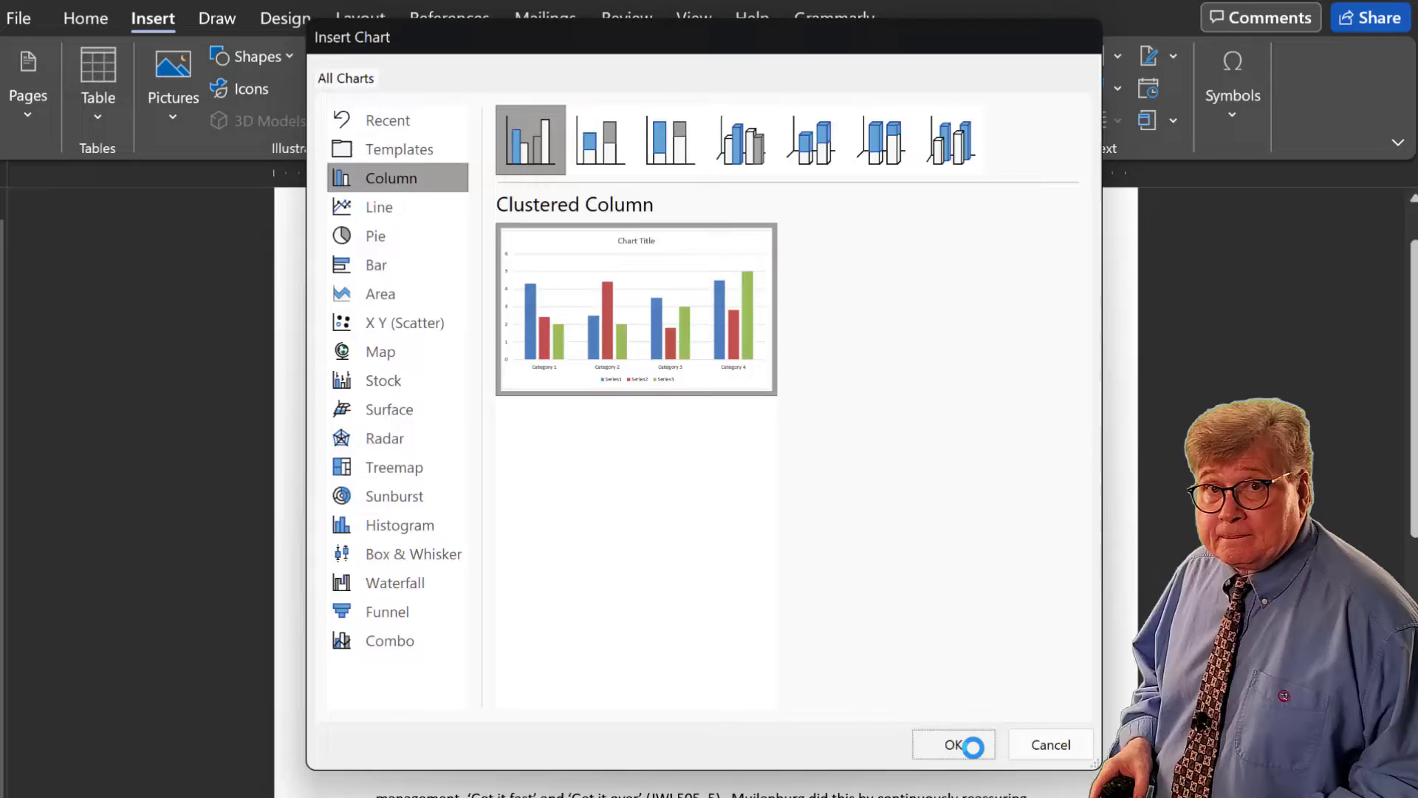
Step: Insert the default clustered column chart into the essay and view its Layout Options
click(953, 745)
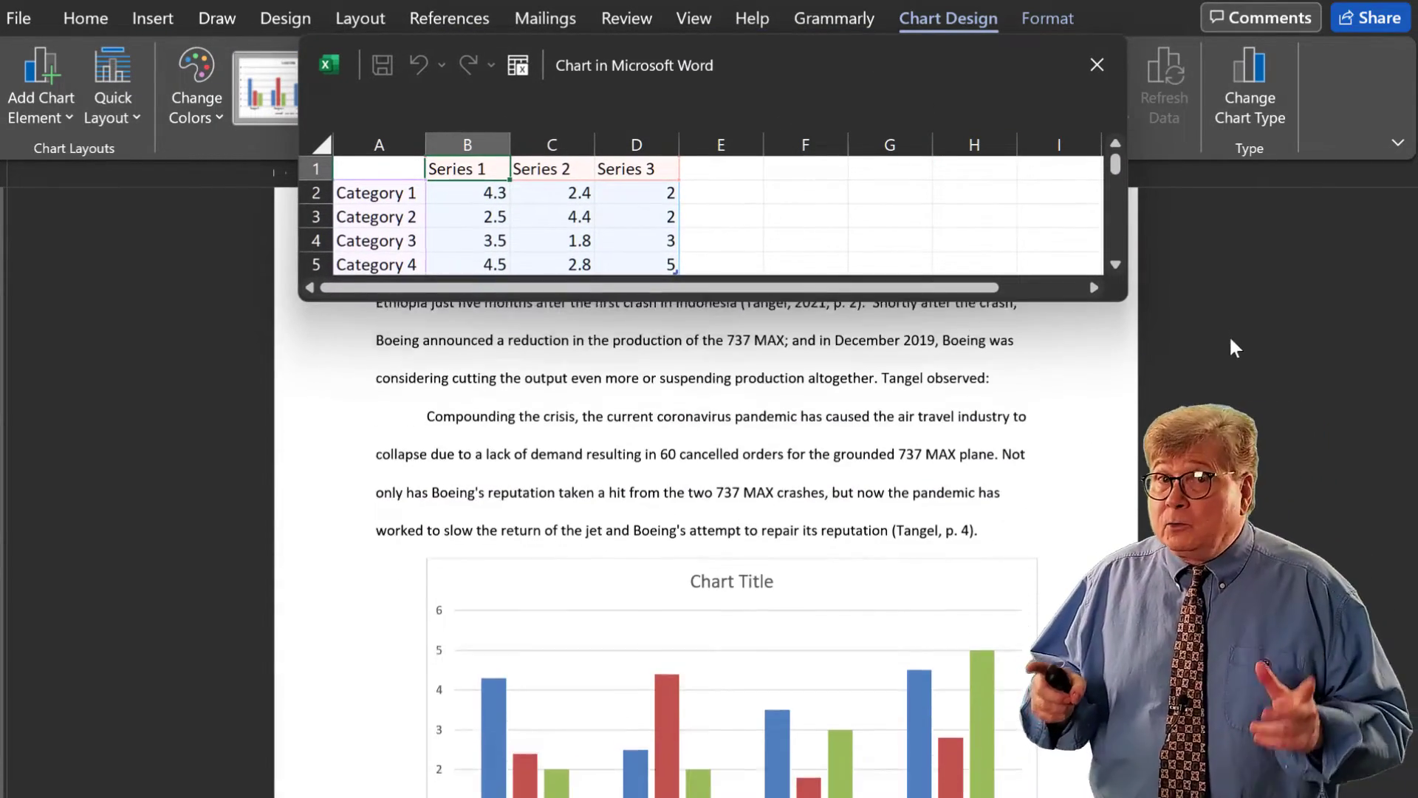
scroll(down, 3)
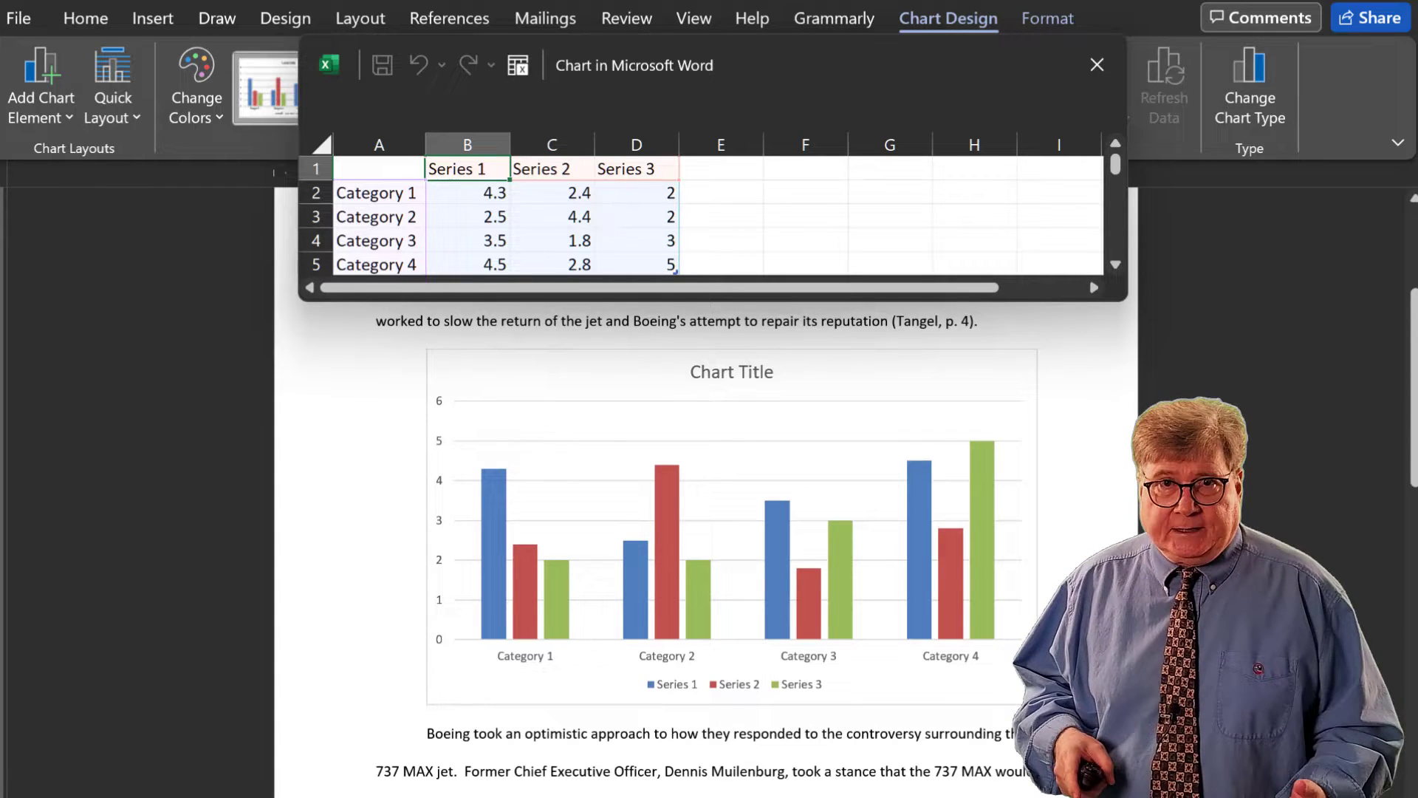
mouse_move(994, 397)
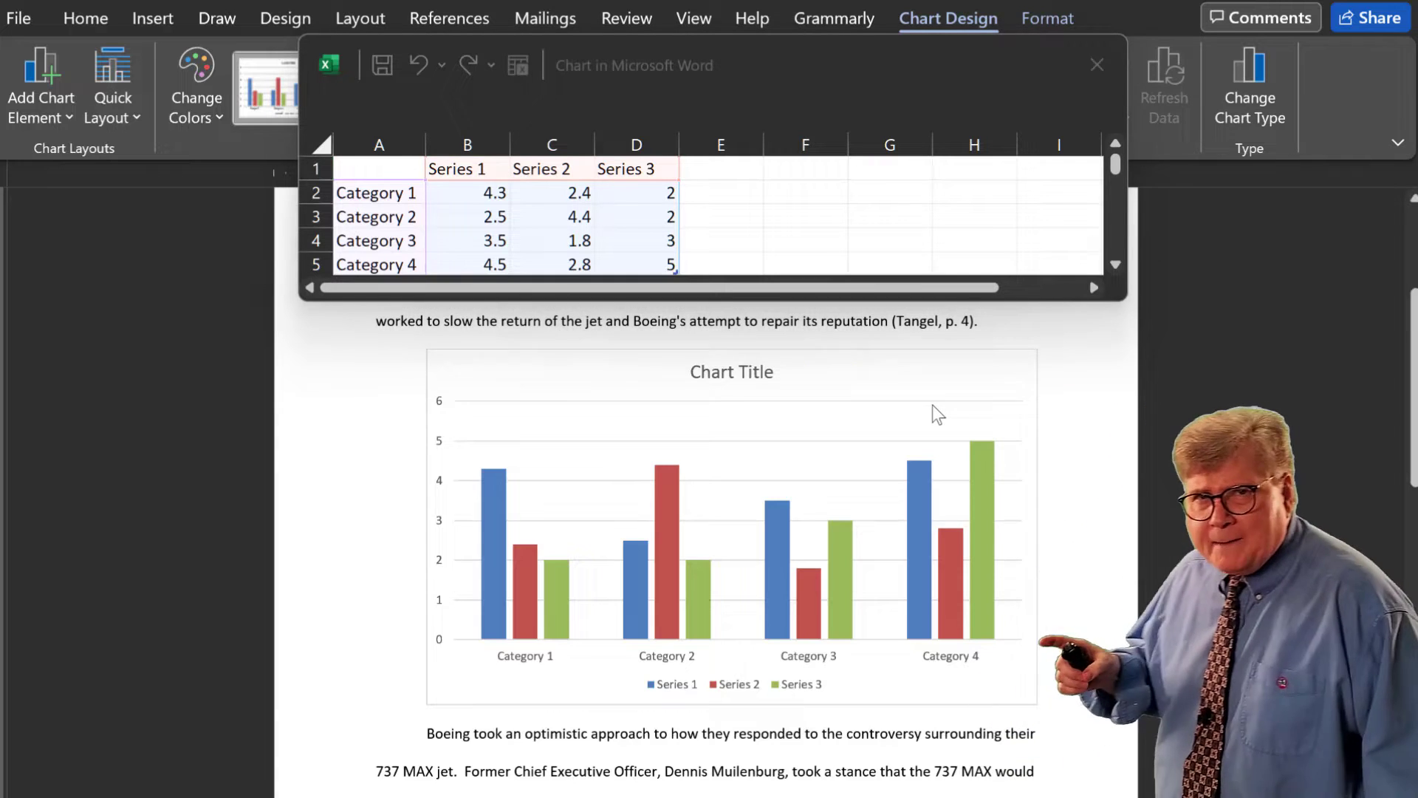
click(731, 524)
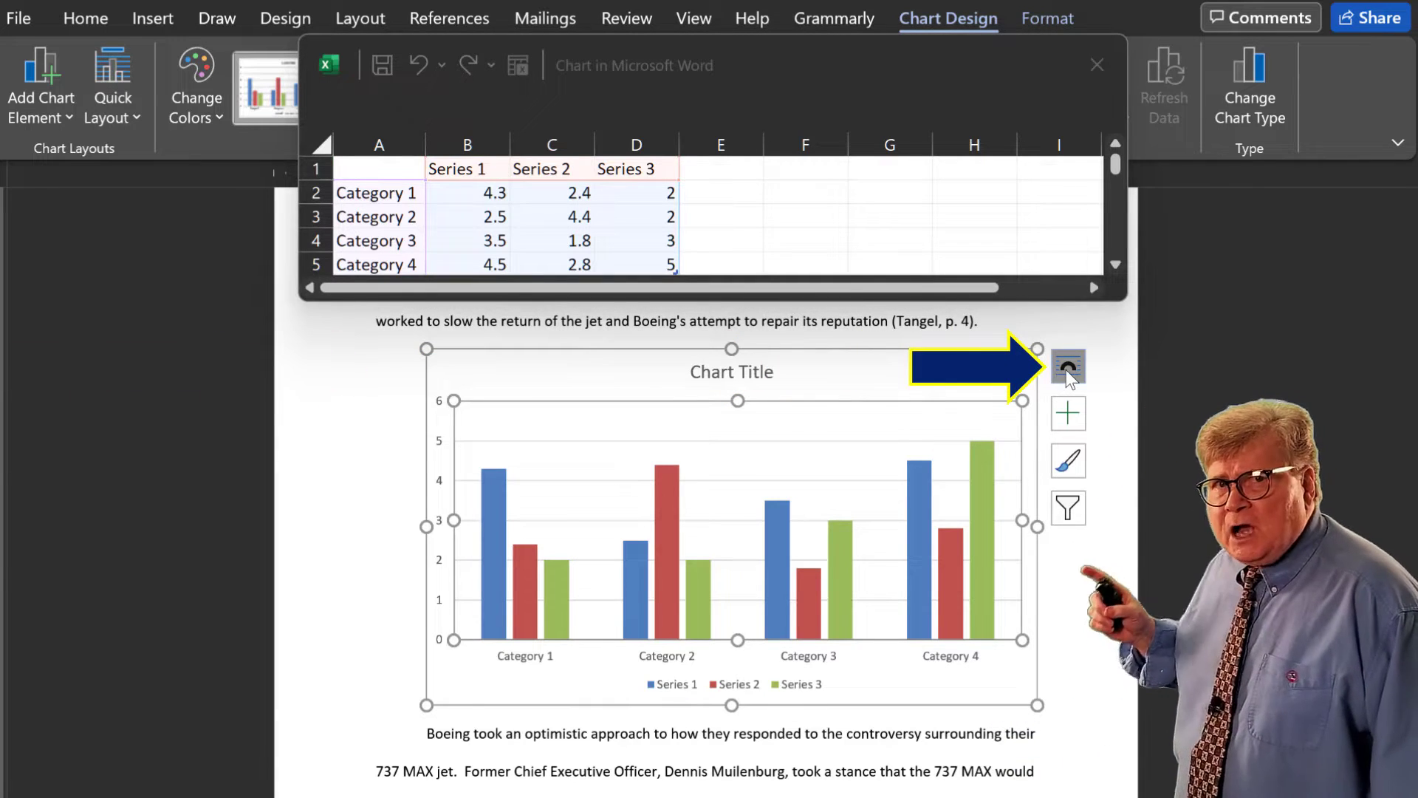
click(1067, 366)
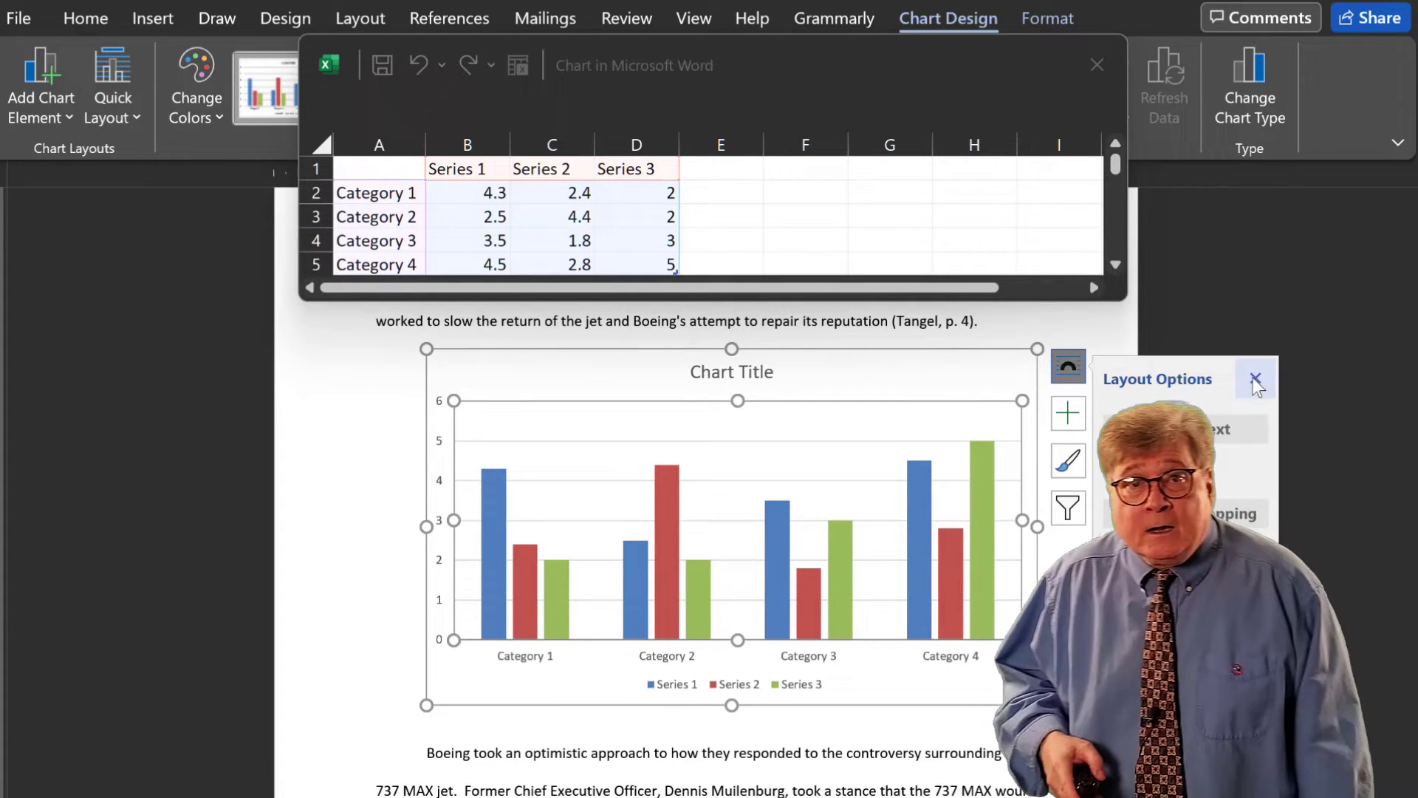
Step: Dismiss Layout Options and name the first data series Pilot Error
click(1256, 380)
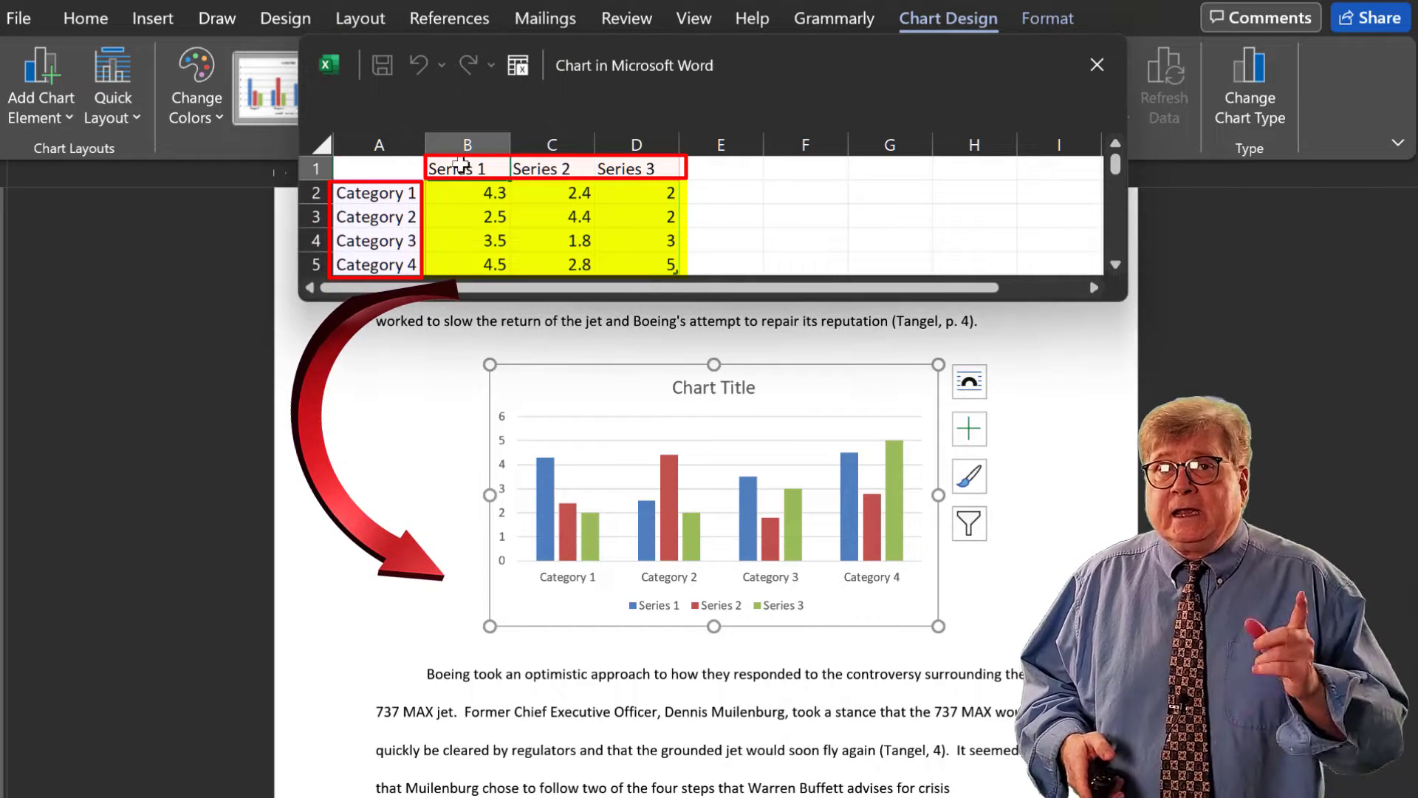
text(Pilot Error)
click(553, 168)
text(Equipment Failure)
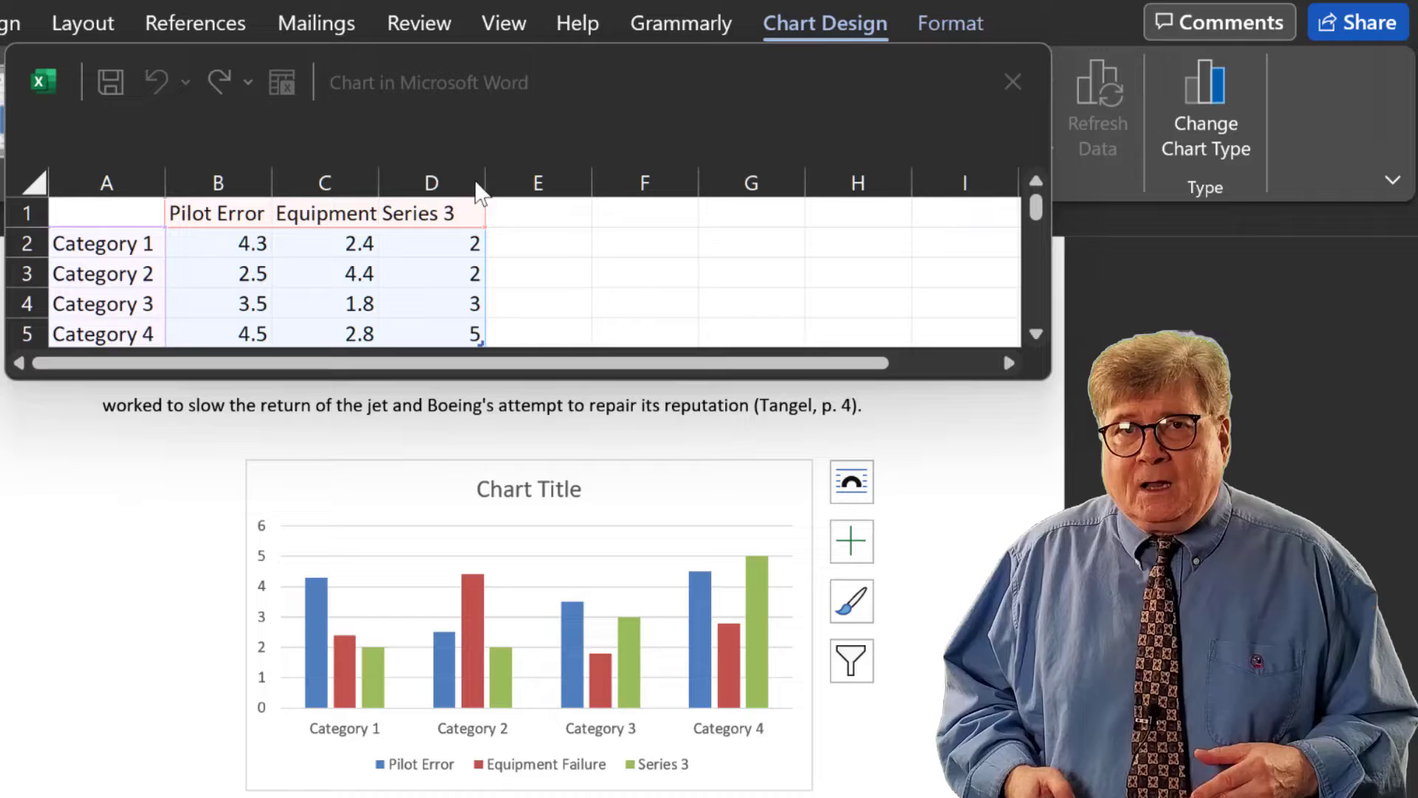
Step: Name the third series Weather and relabel the categories 2018, 2019 and 2020
click(432, 212)
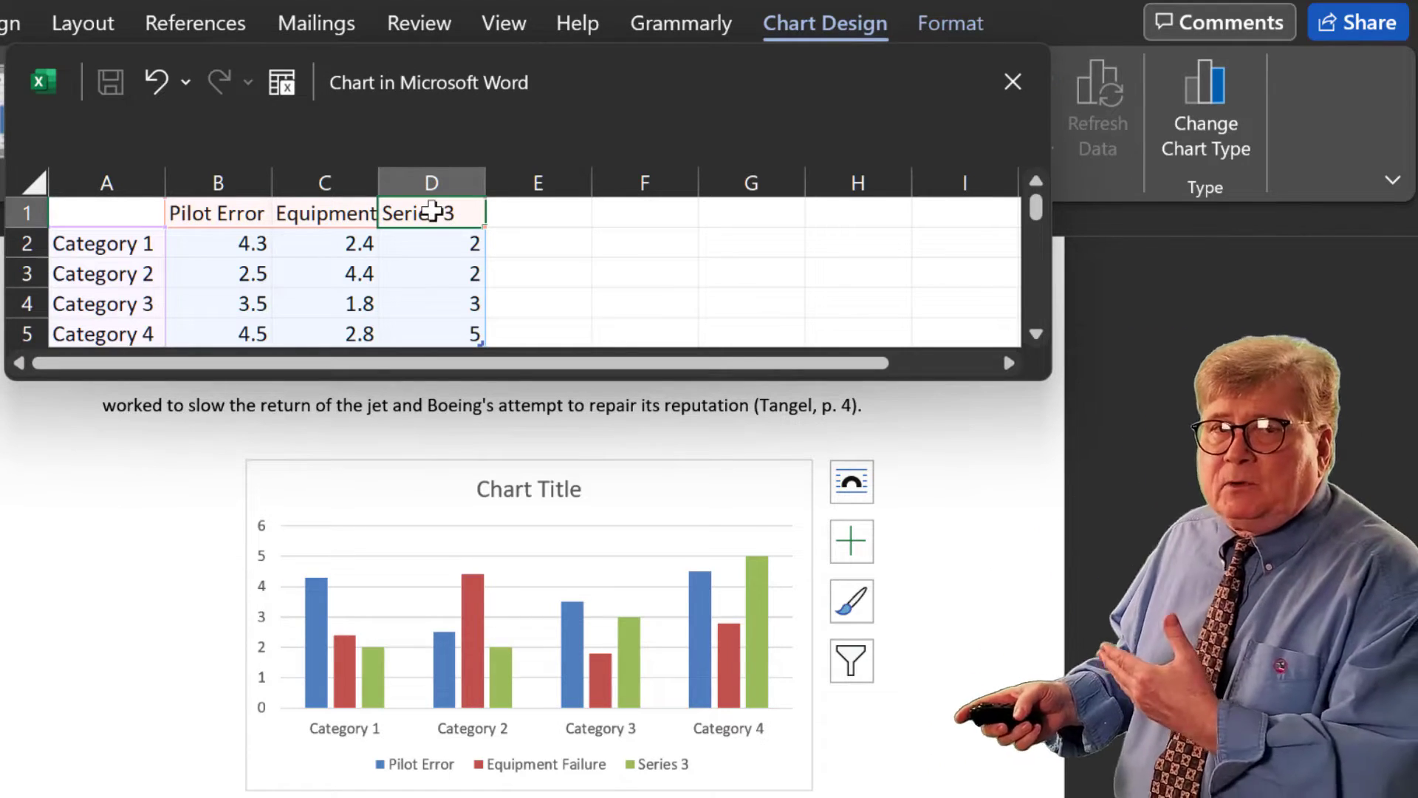
text(Weather)
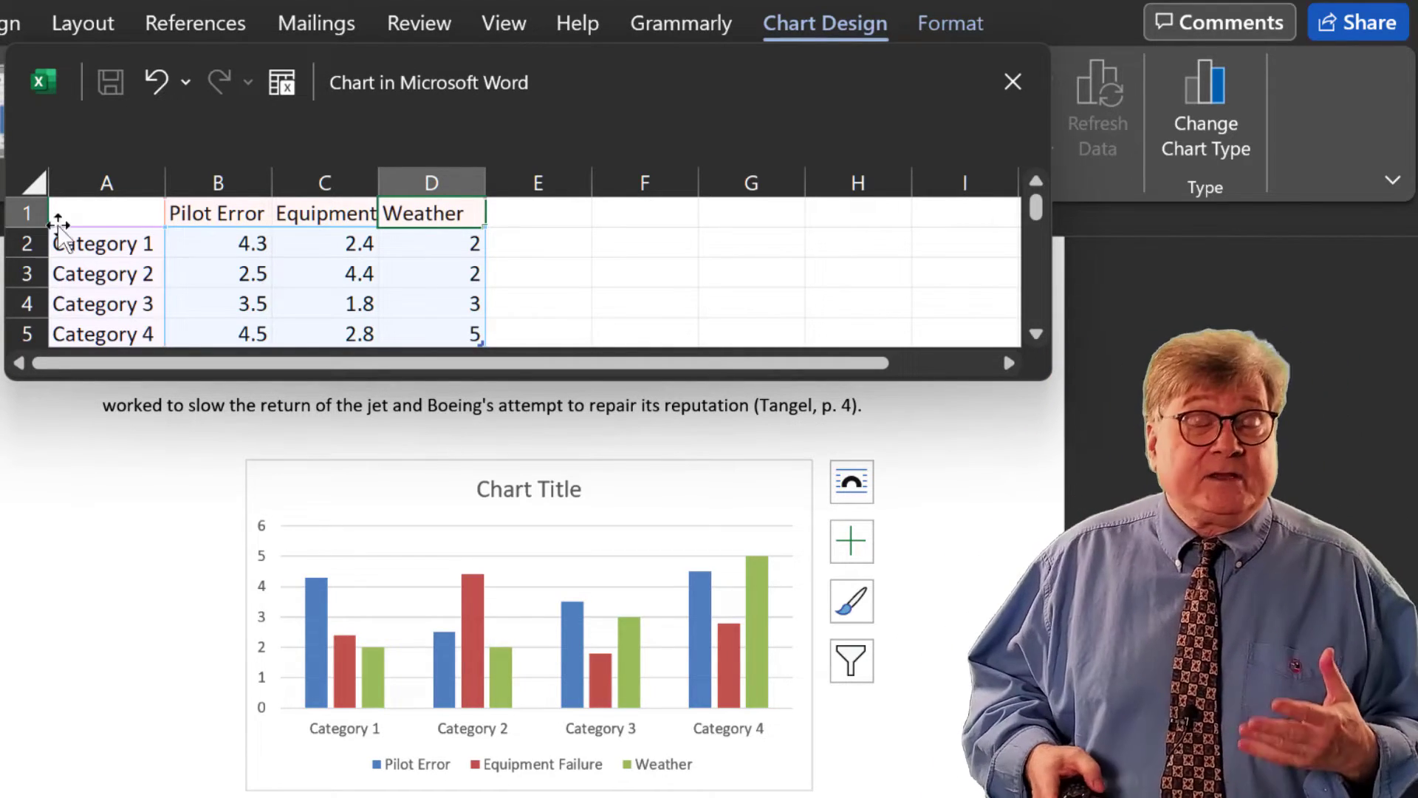
click(107, 243)
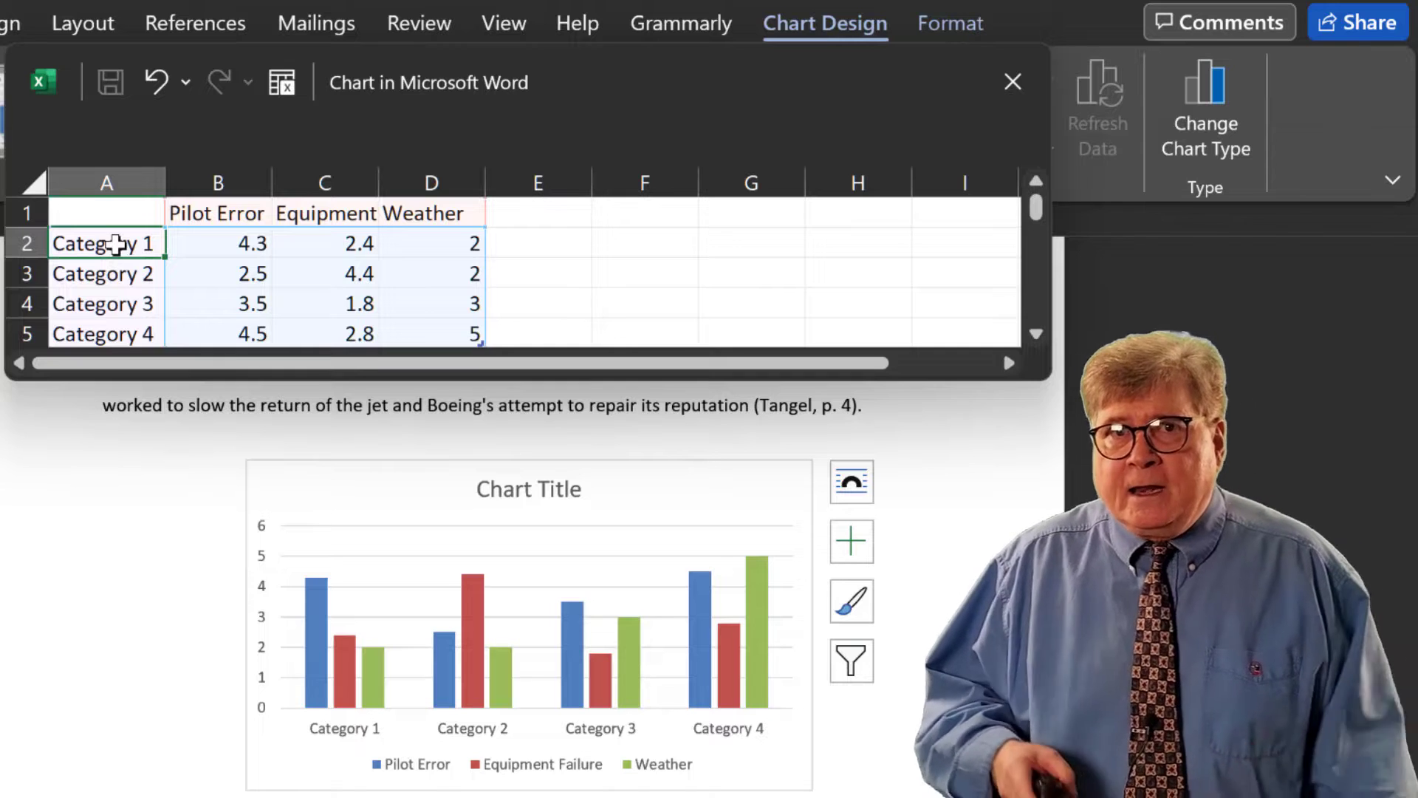
text(2018)
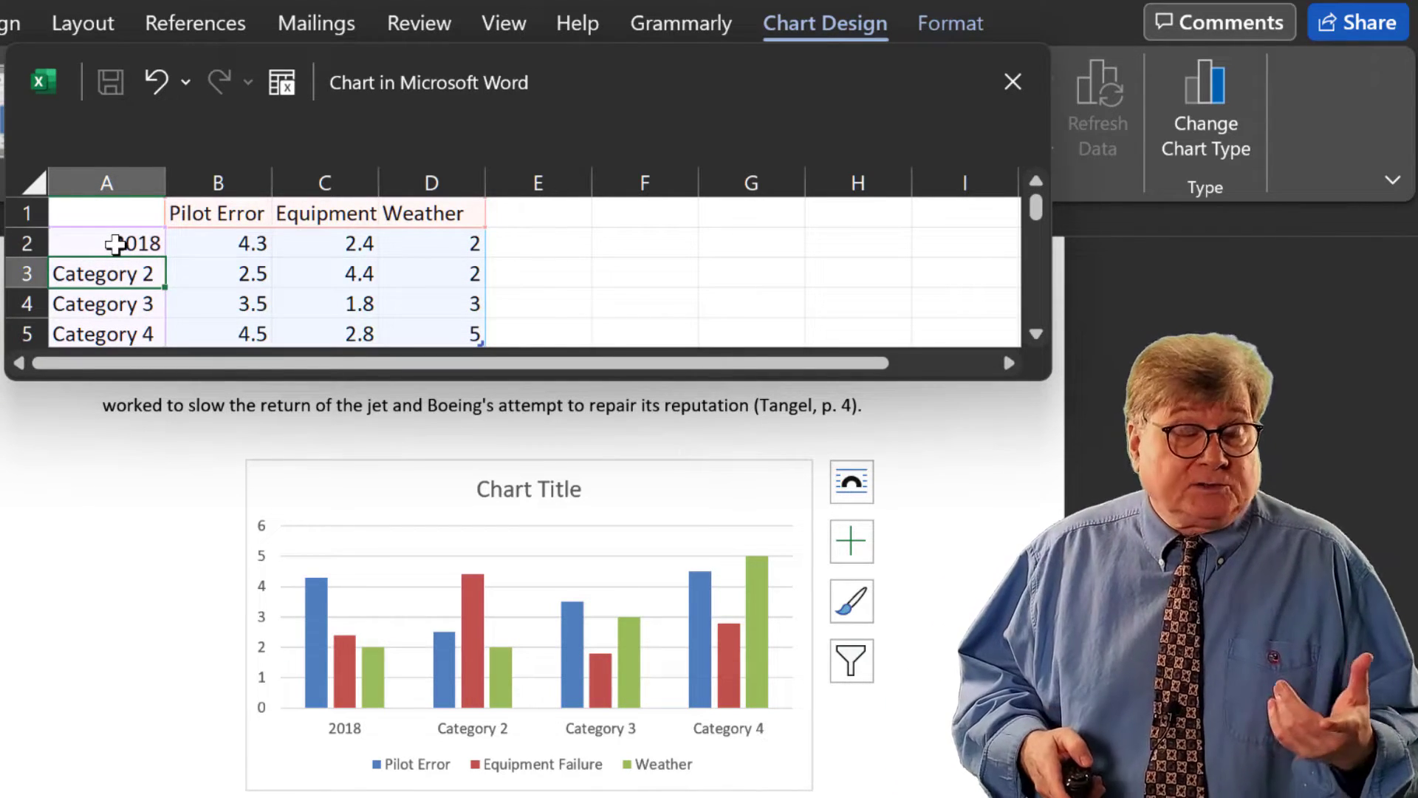
text(2019)
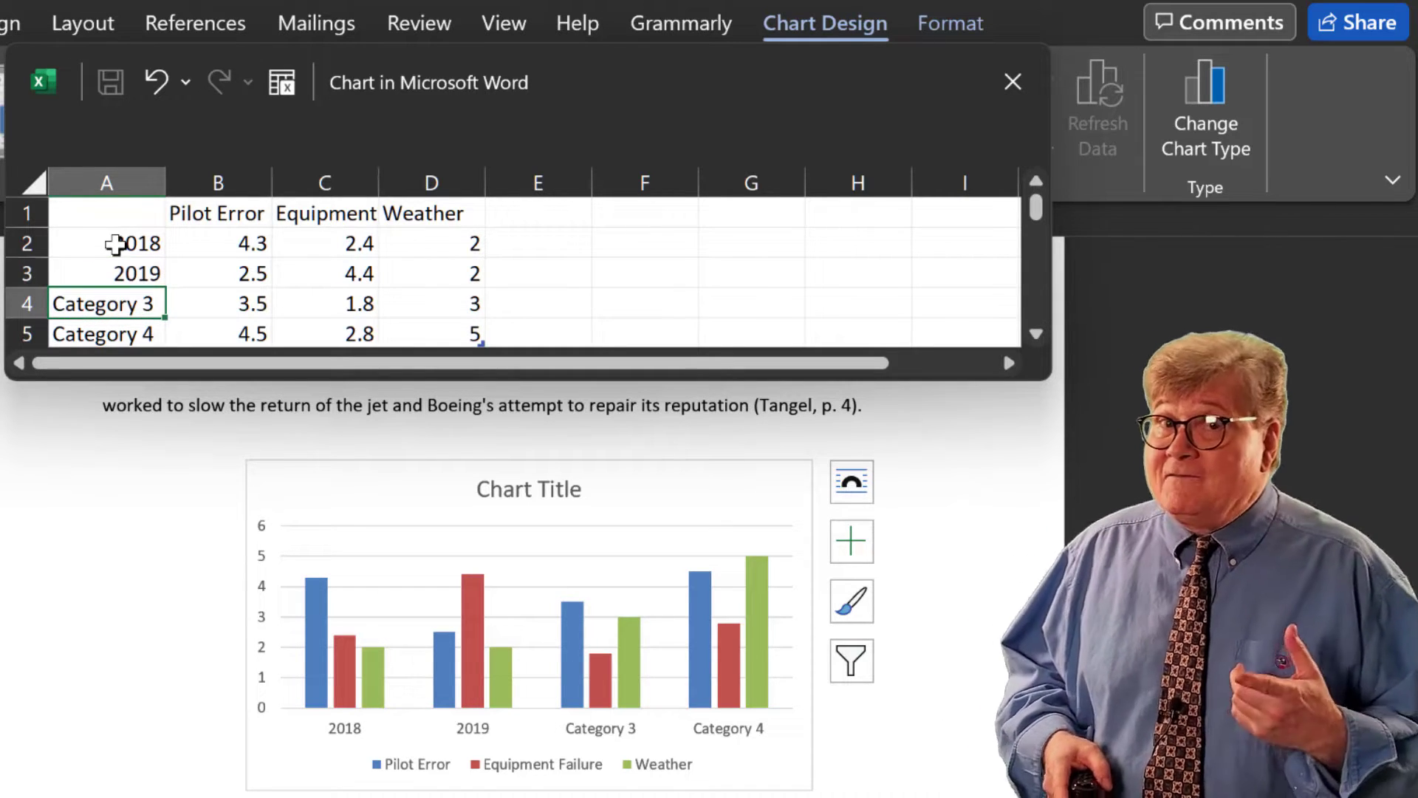
text(2020)
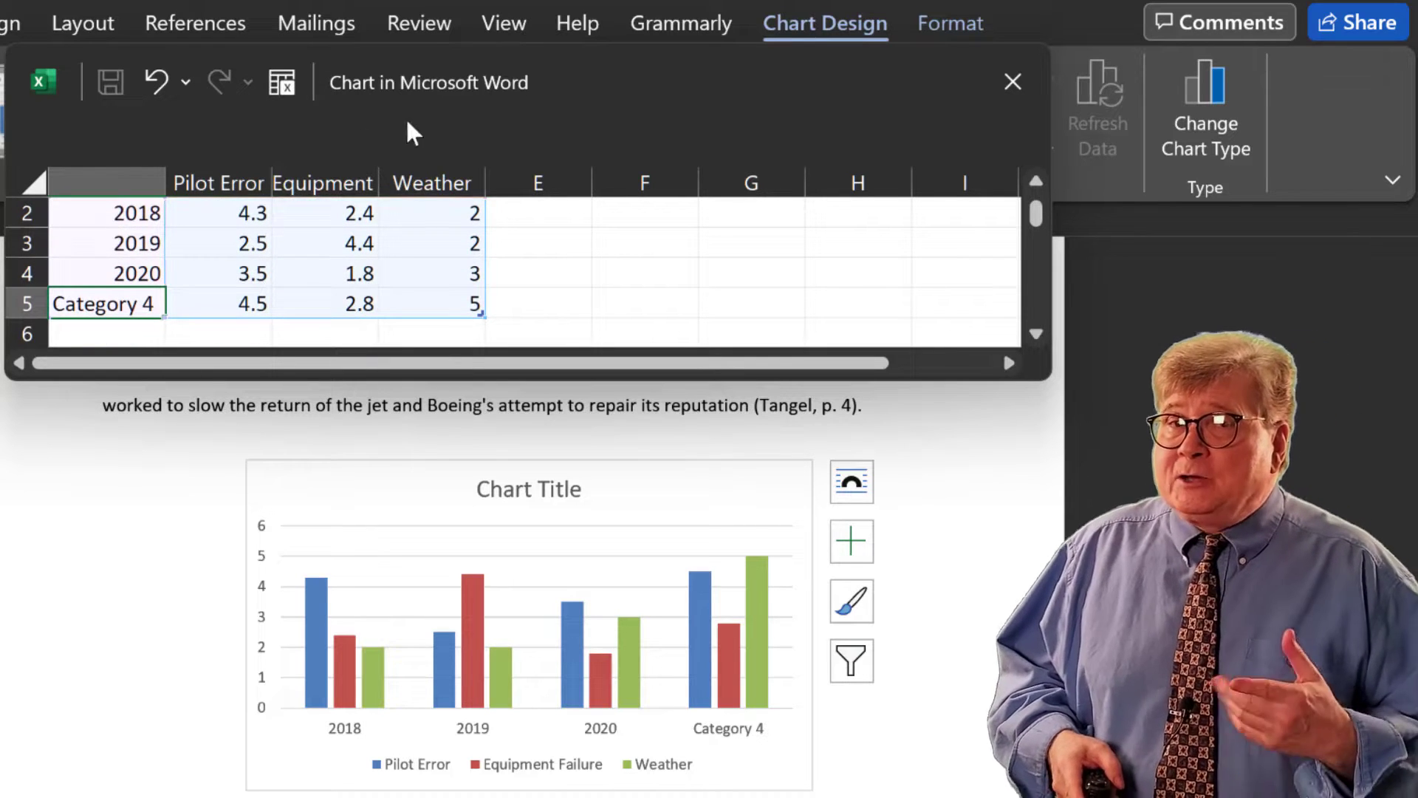
scroll(up, 3)
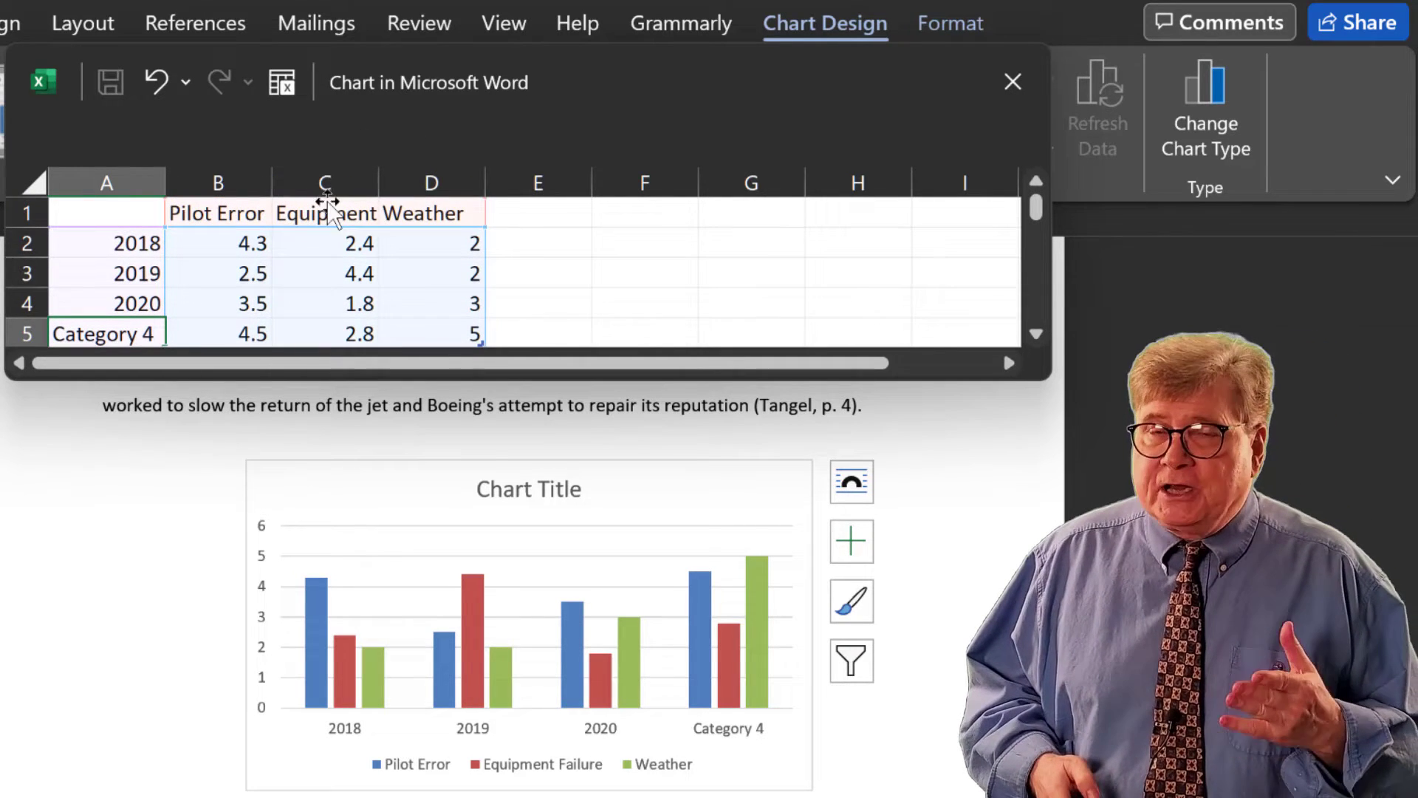
mouse_move(269, 182)
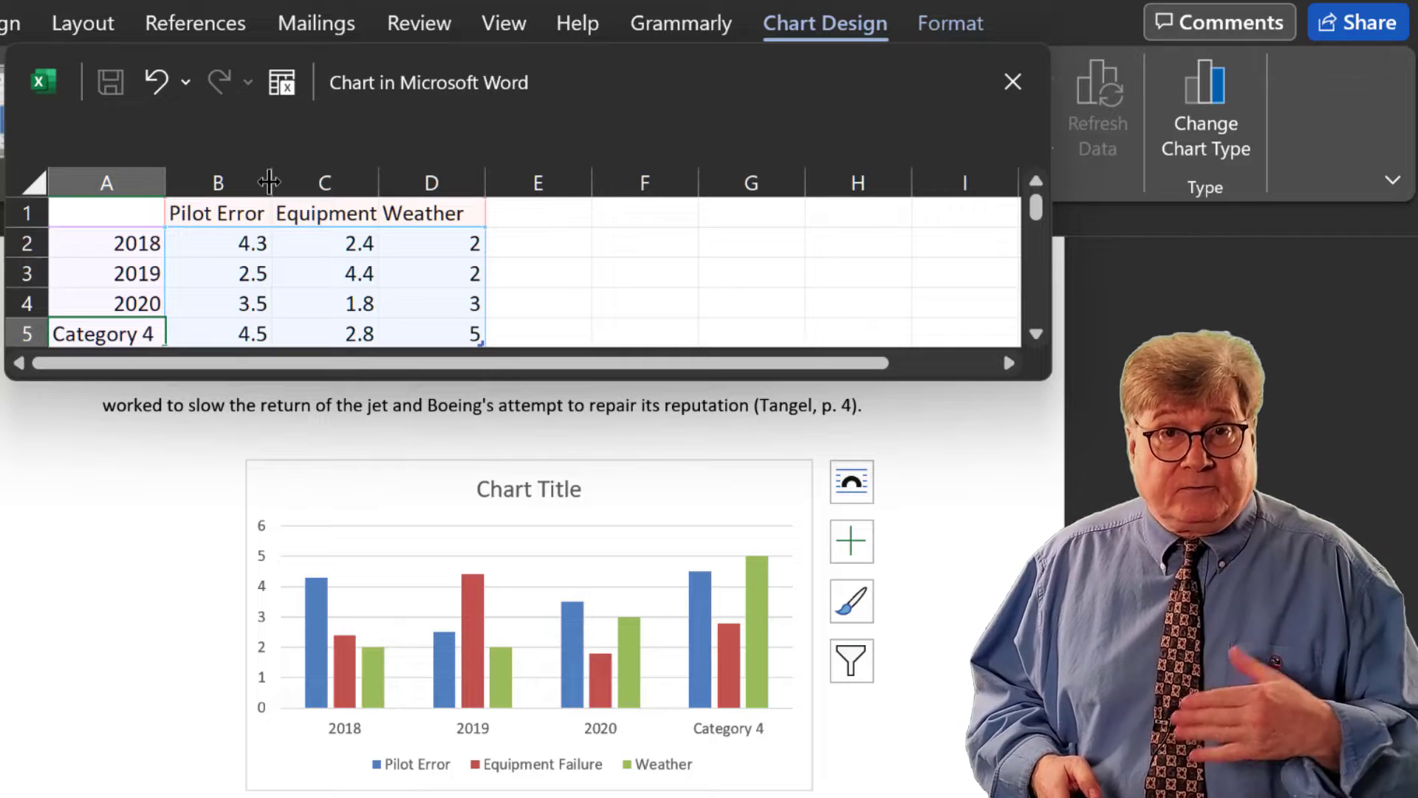
mouse_move(378, 183)
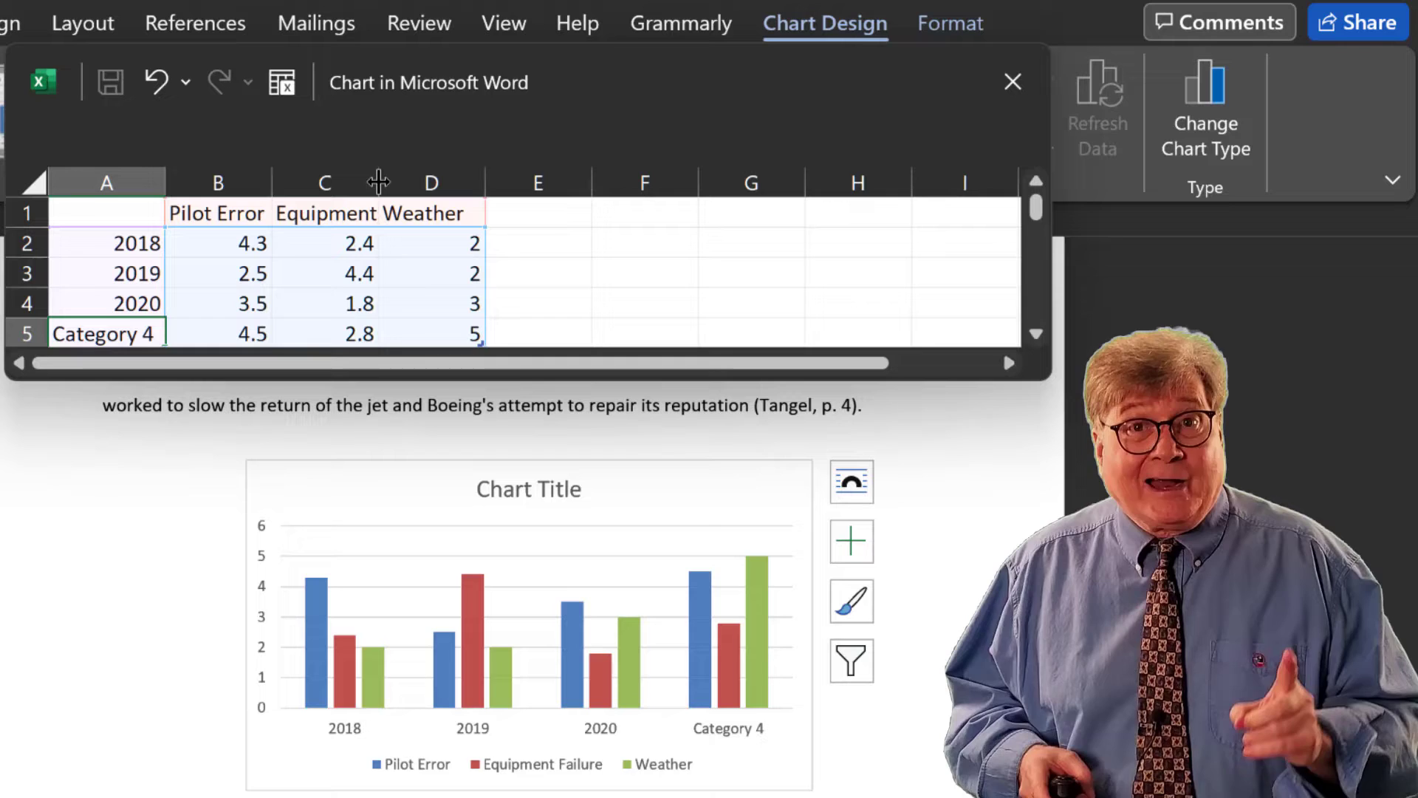
Step: Widen column C so Equipment Failure fits and relabel the fourth category 2021
drag(380, 180, 430, 180)
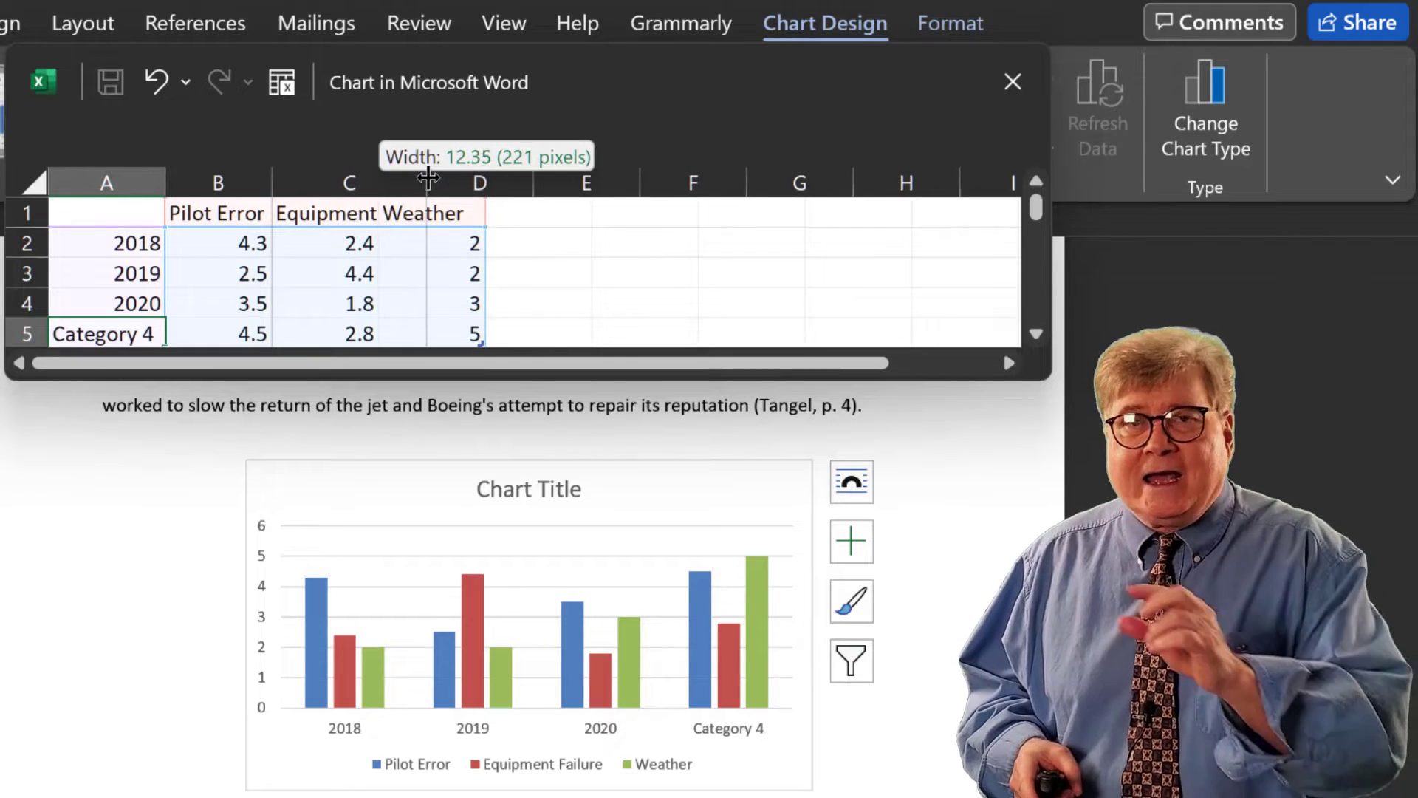
drag(427, 180, 457, 180)
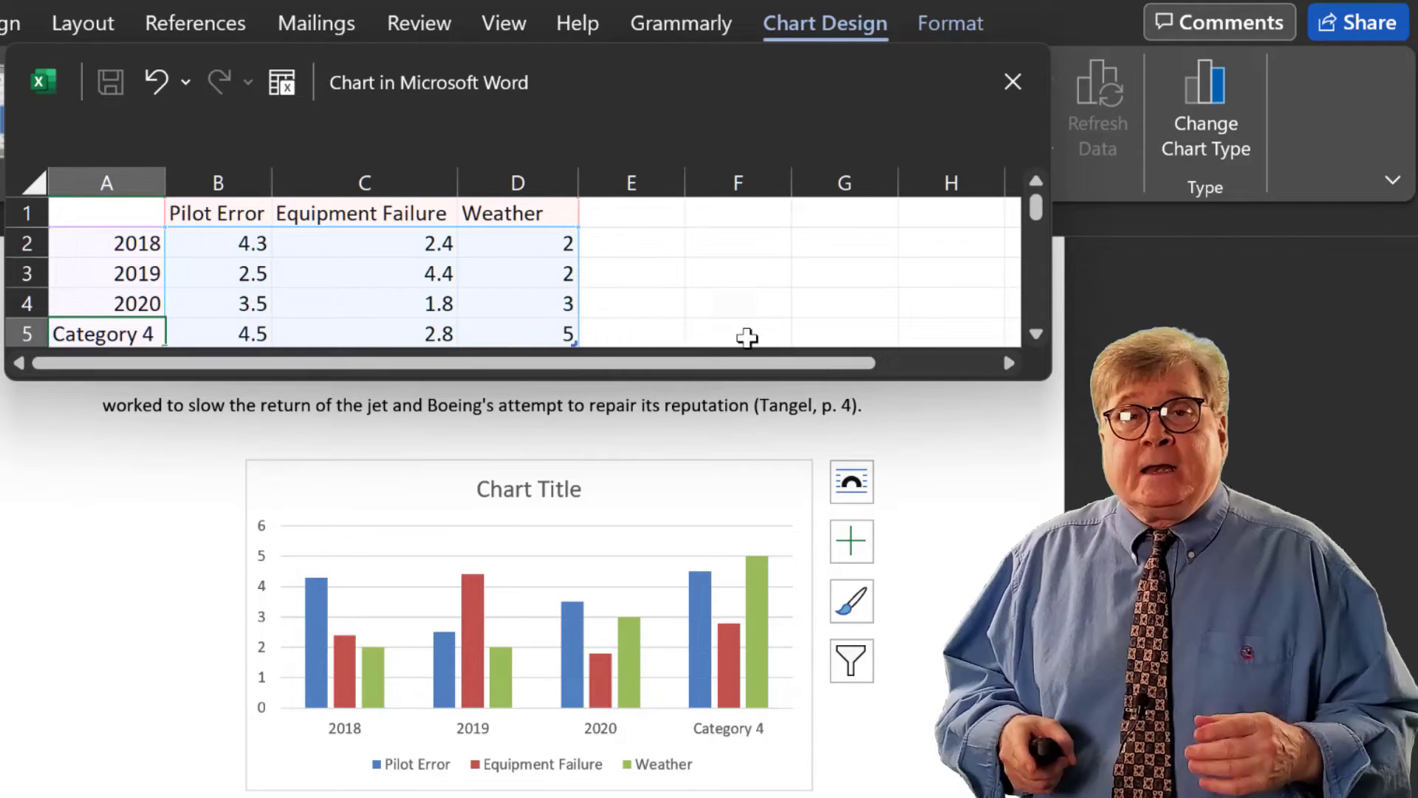
mouse_move(932, 506)
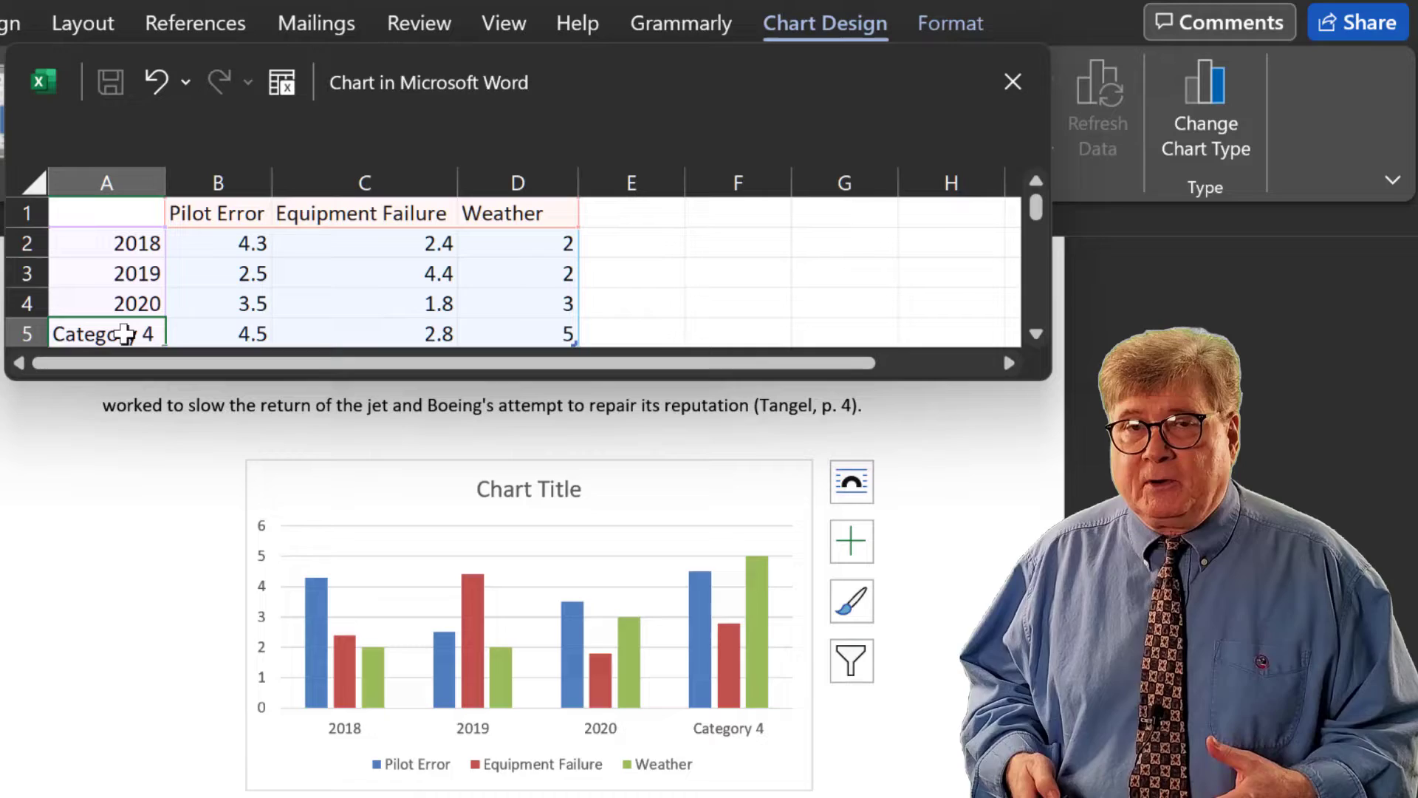
text(20)
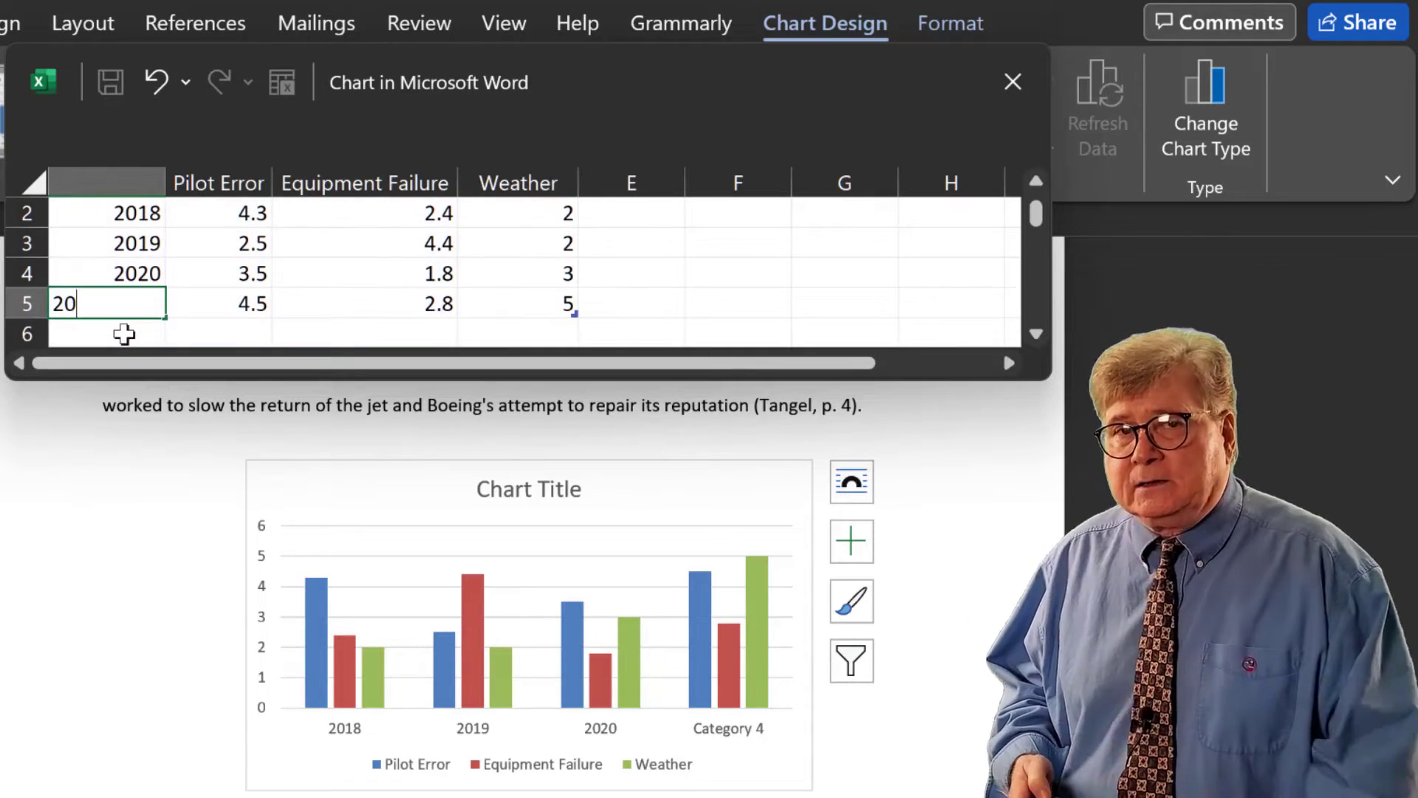
text(21)
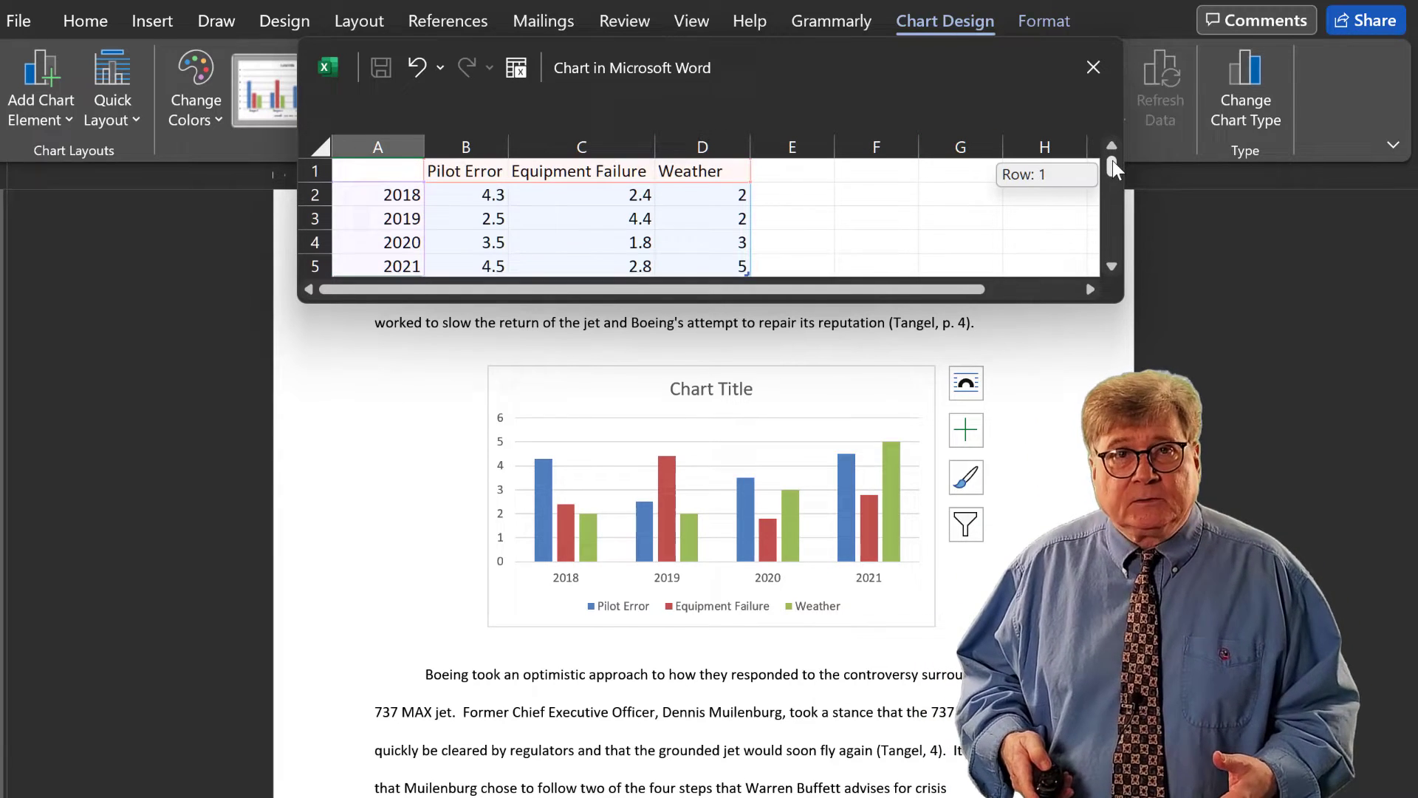
mouse_move(1093, 68)
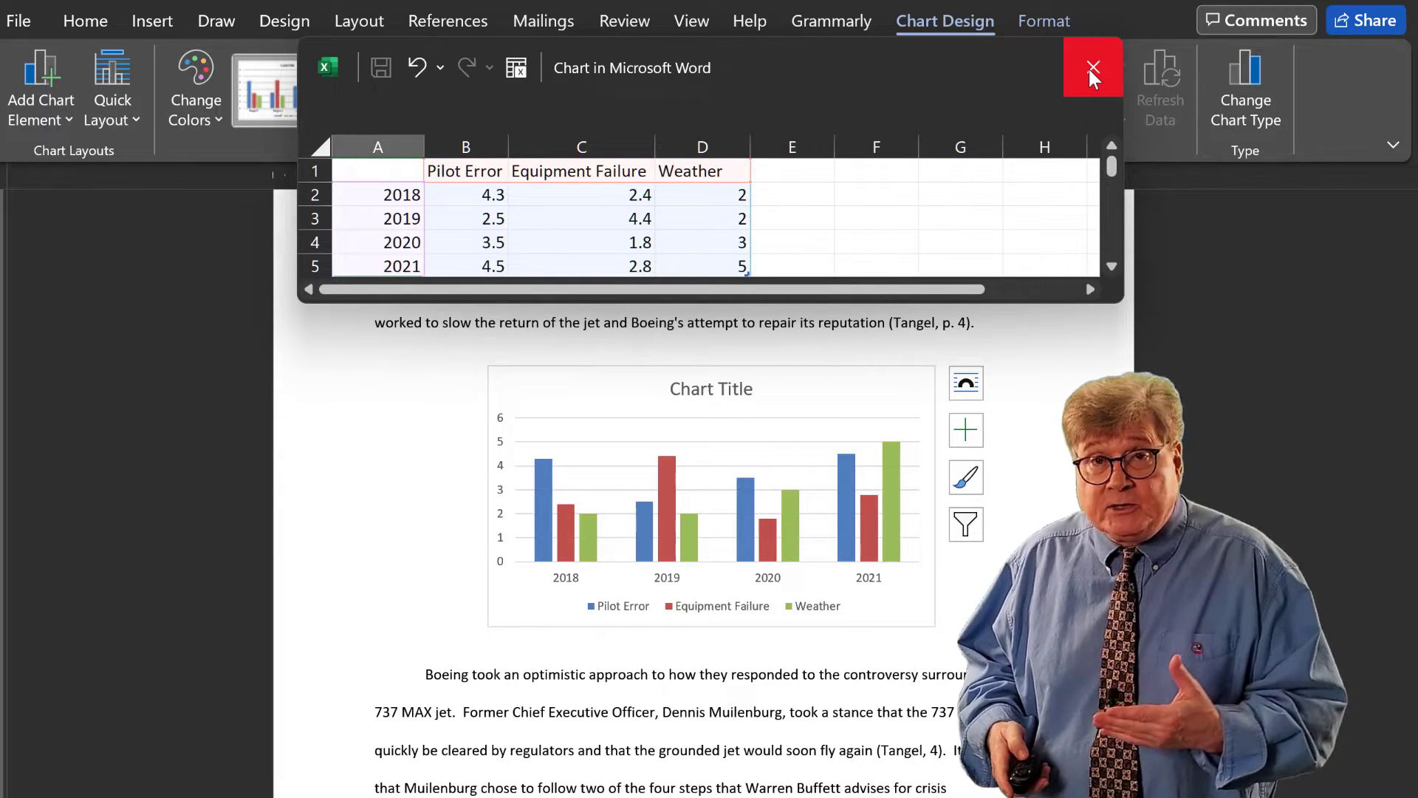
Step: Close the data sheet and title the chart 'Aviation Accidents by Year'
click(1092, 68)
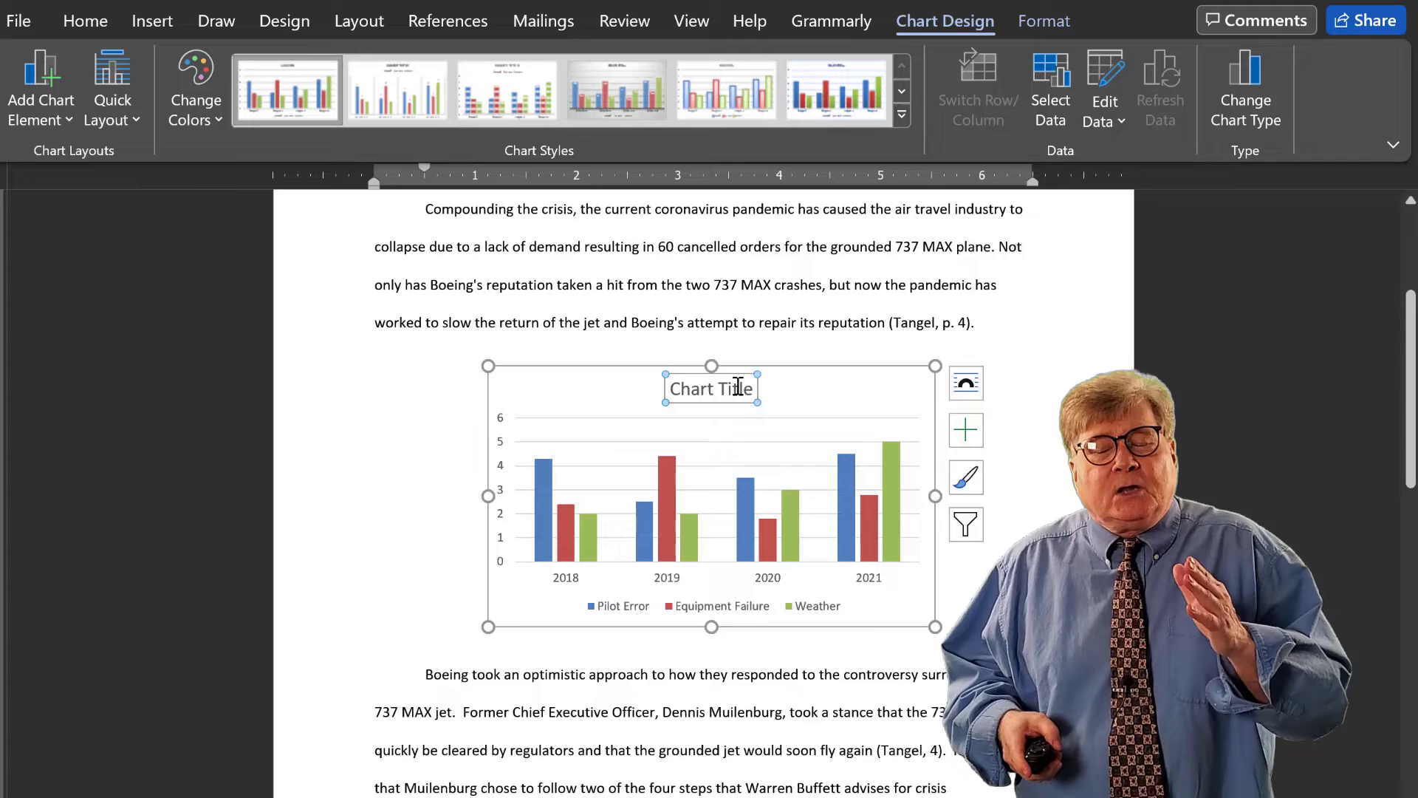
double_click(710, 389)
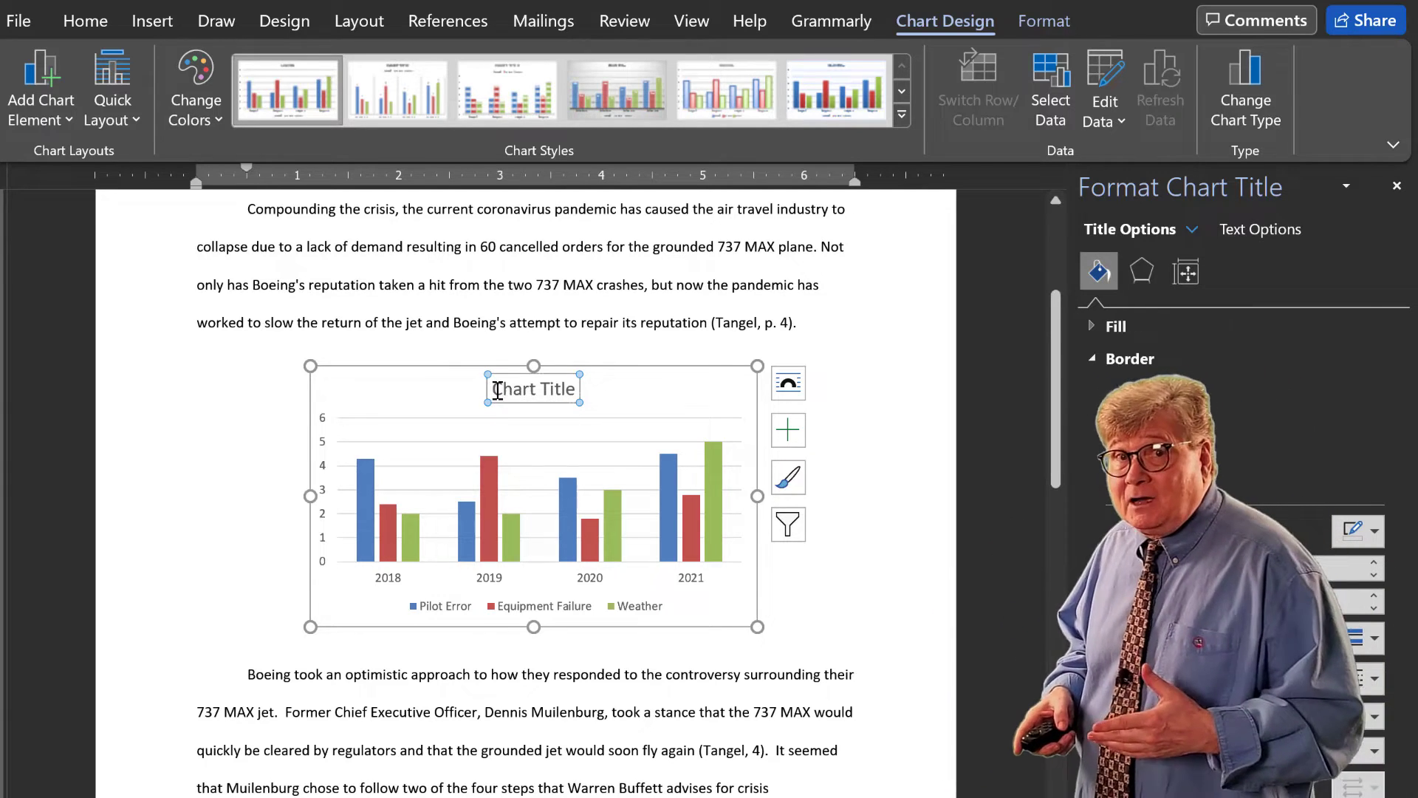
text(Aviation Accidents by Year)
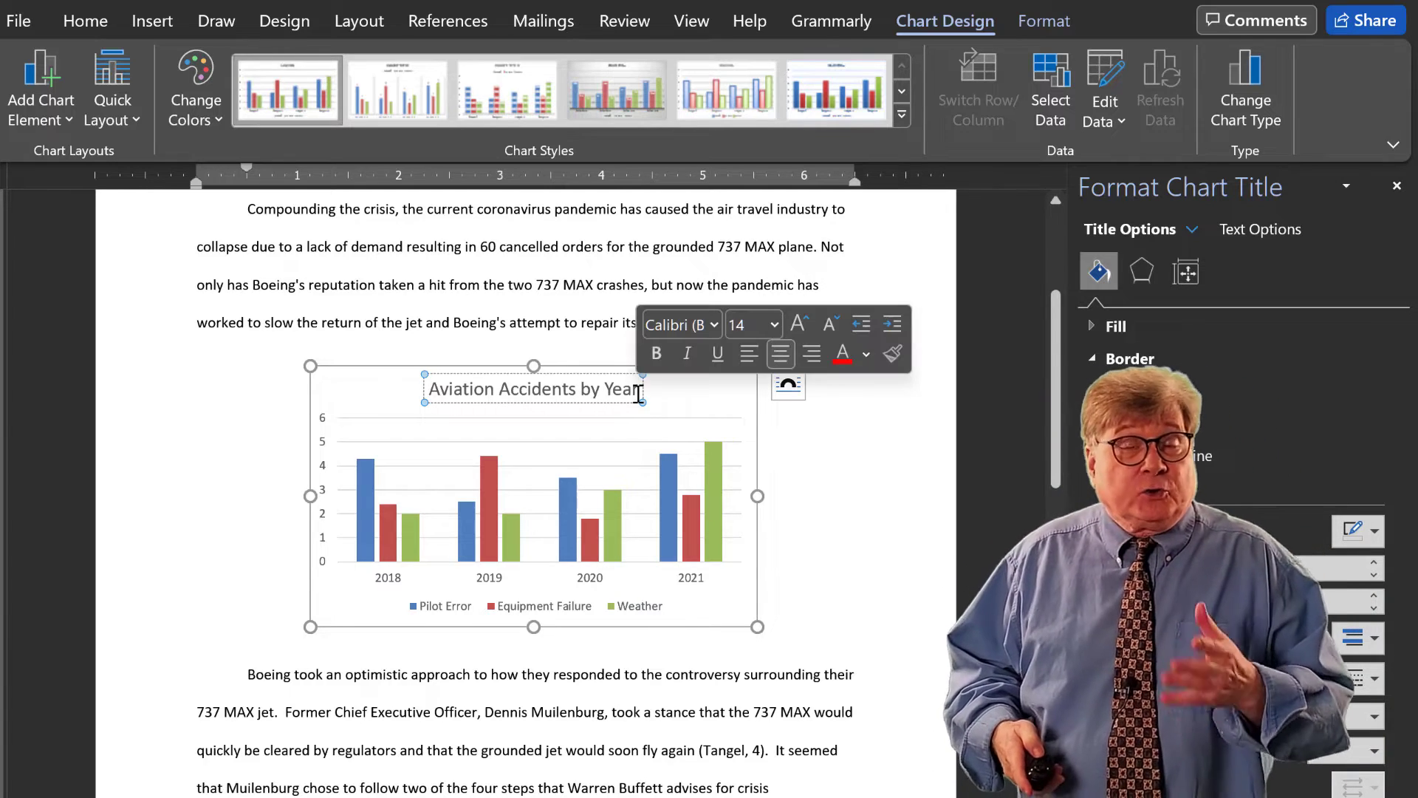
mouse_move(656, 353)
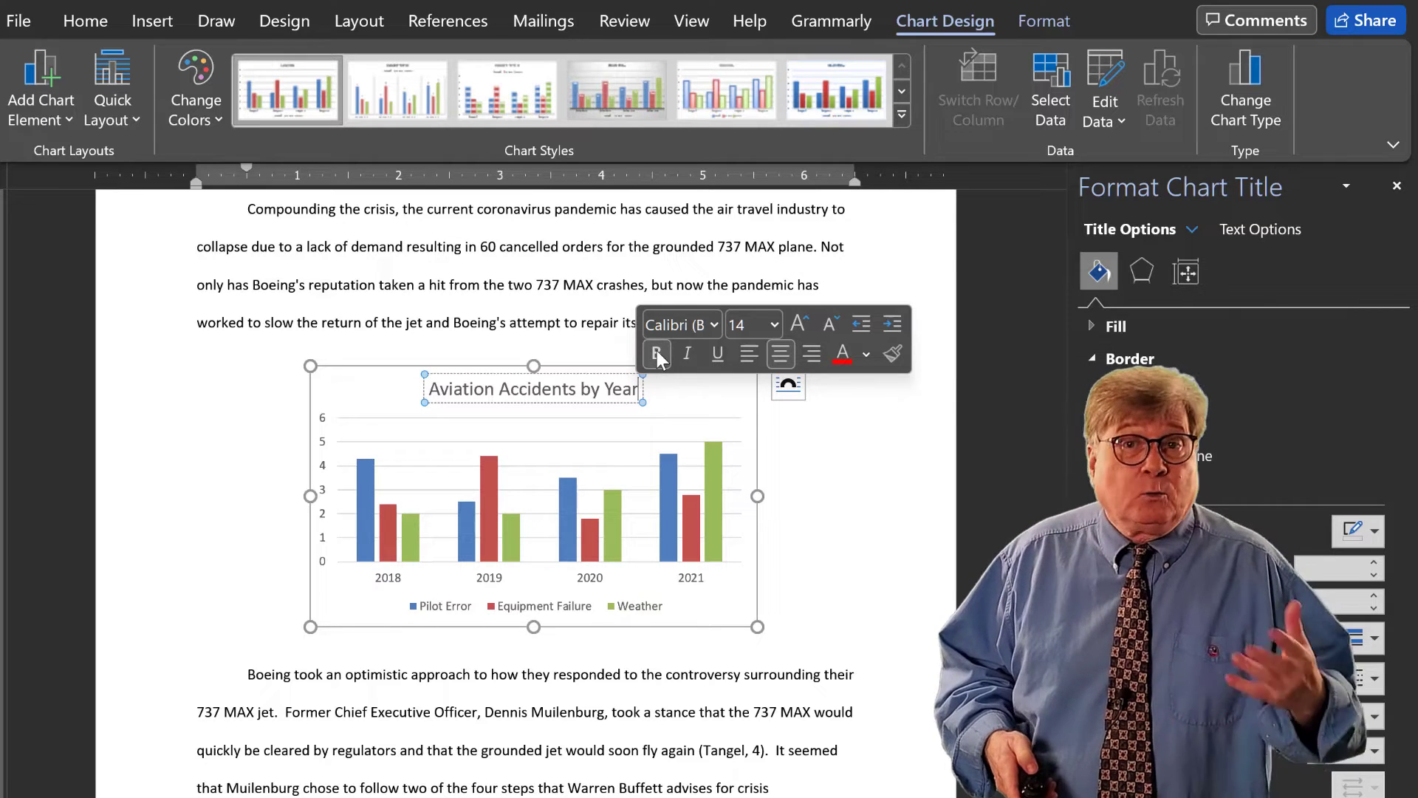
click(511, 389)
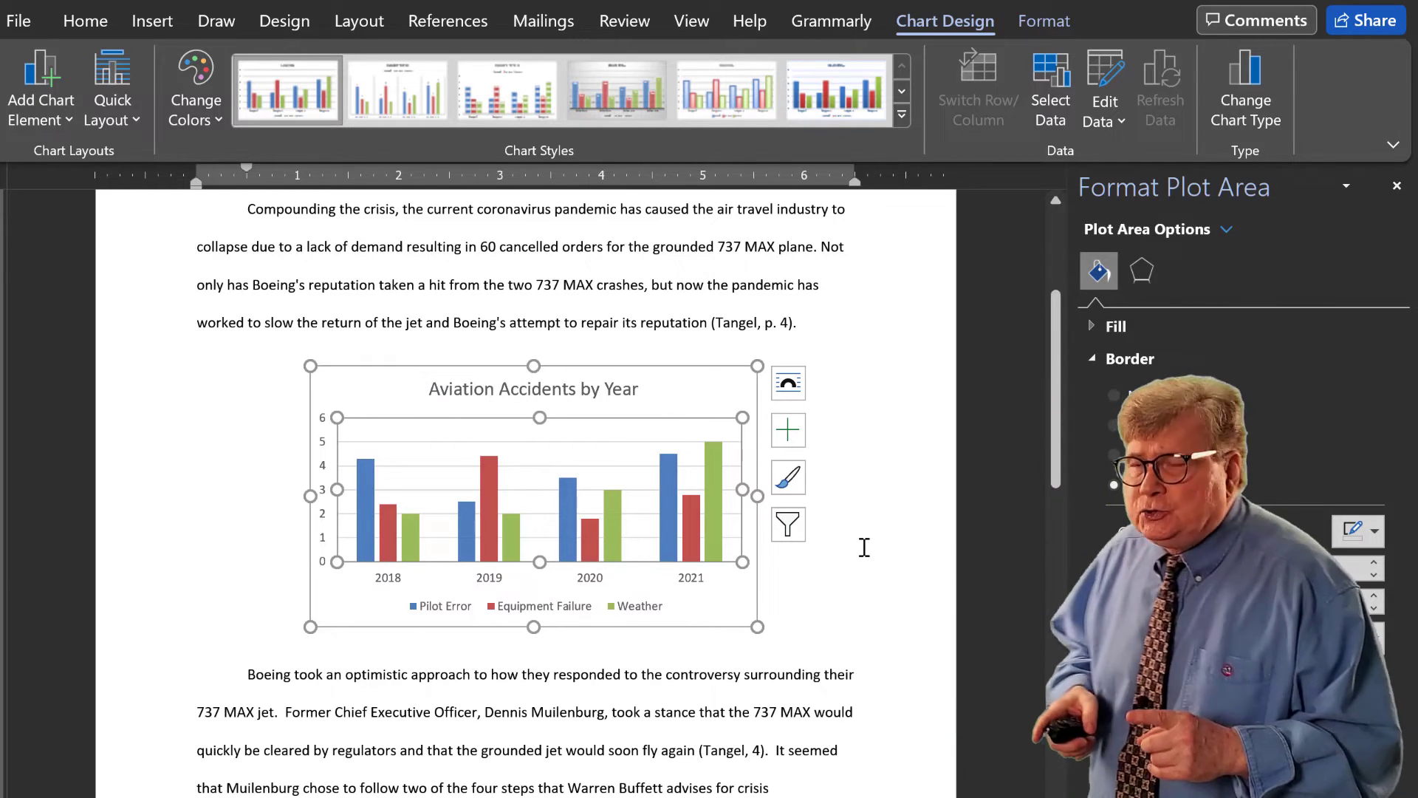
click(1129, 358)
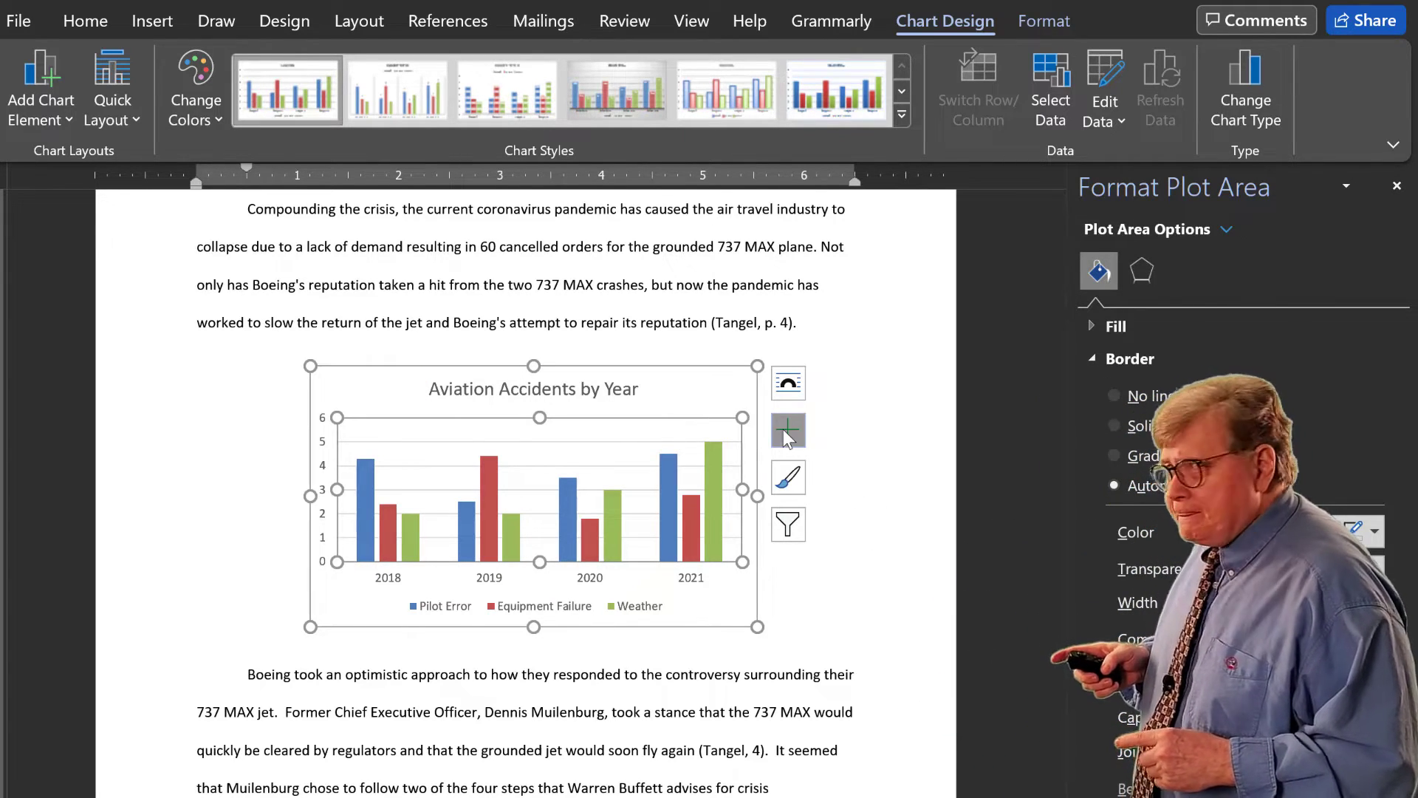
mouse_move(787, 430)
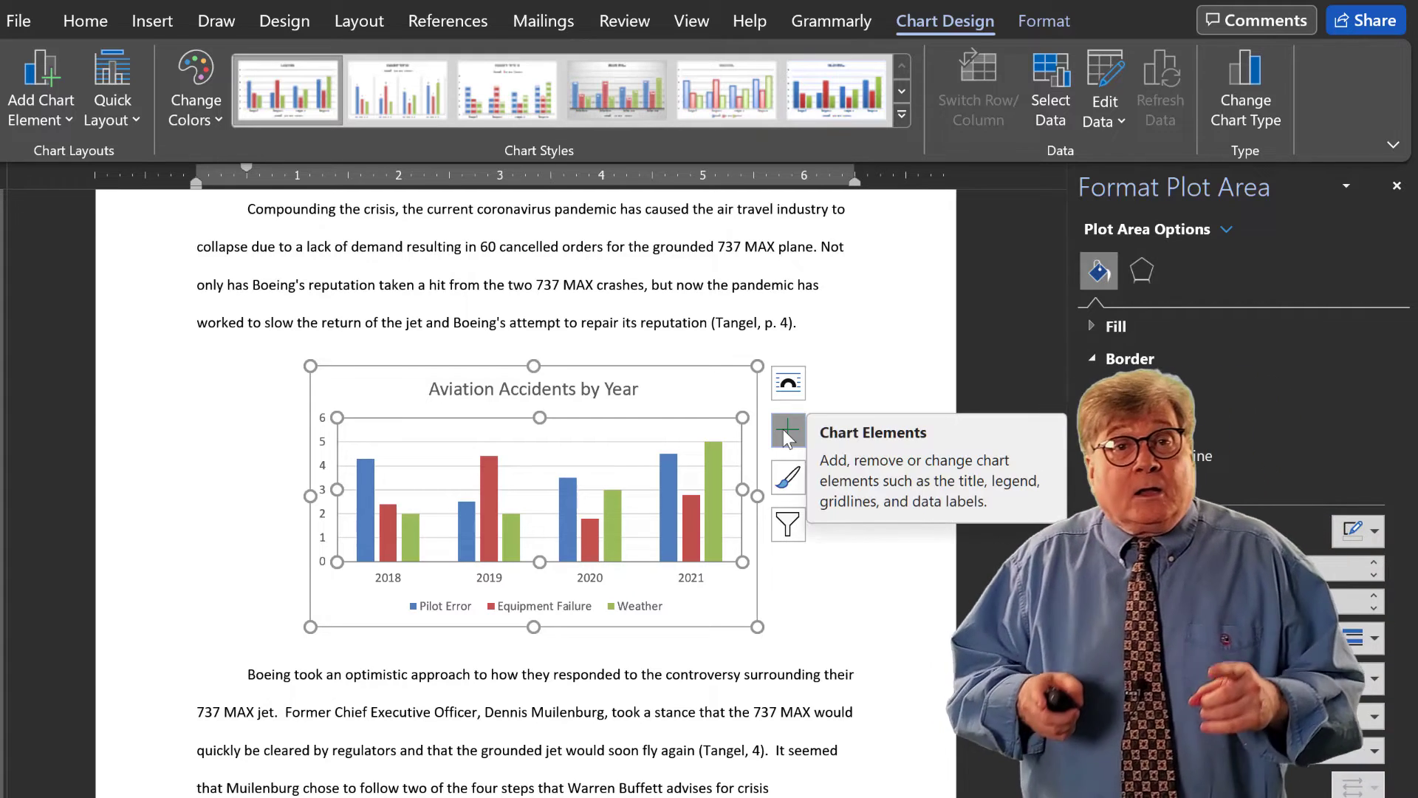
click(787, 430)
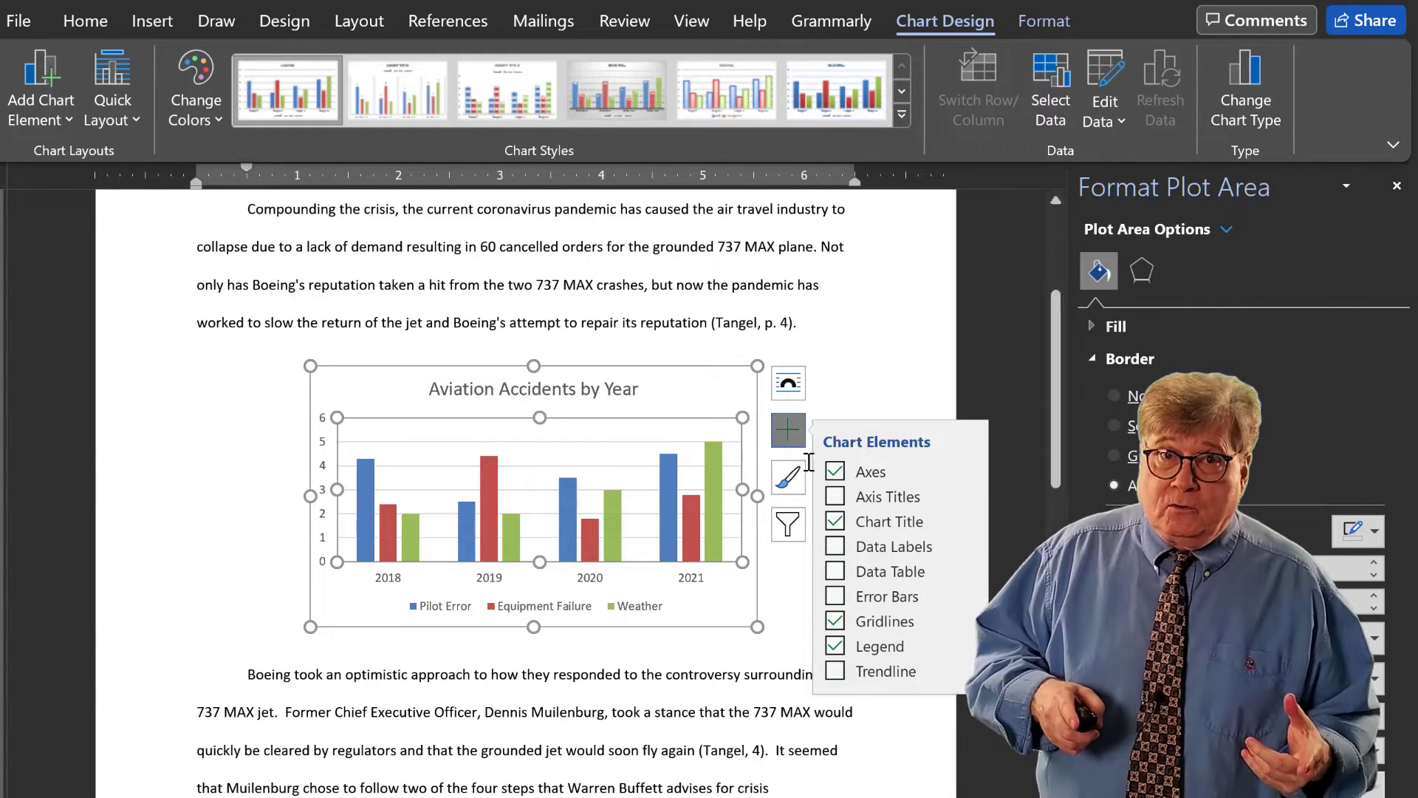
click(834, 547)
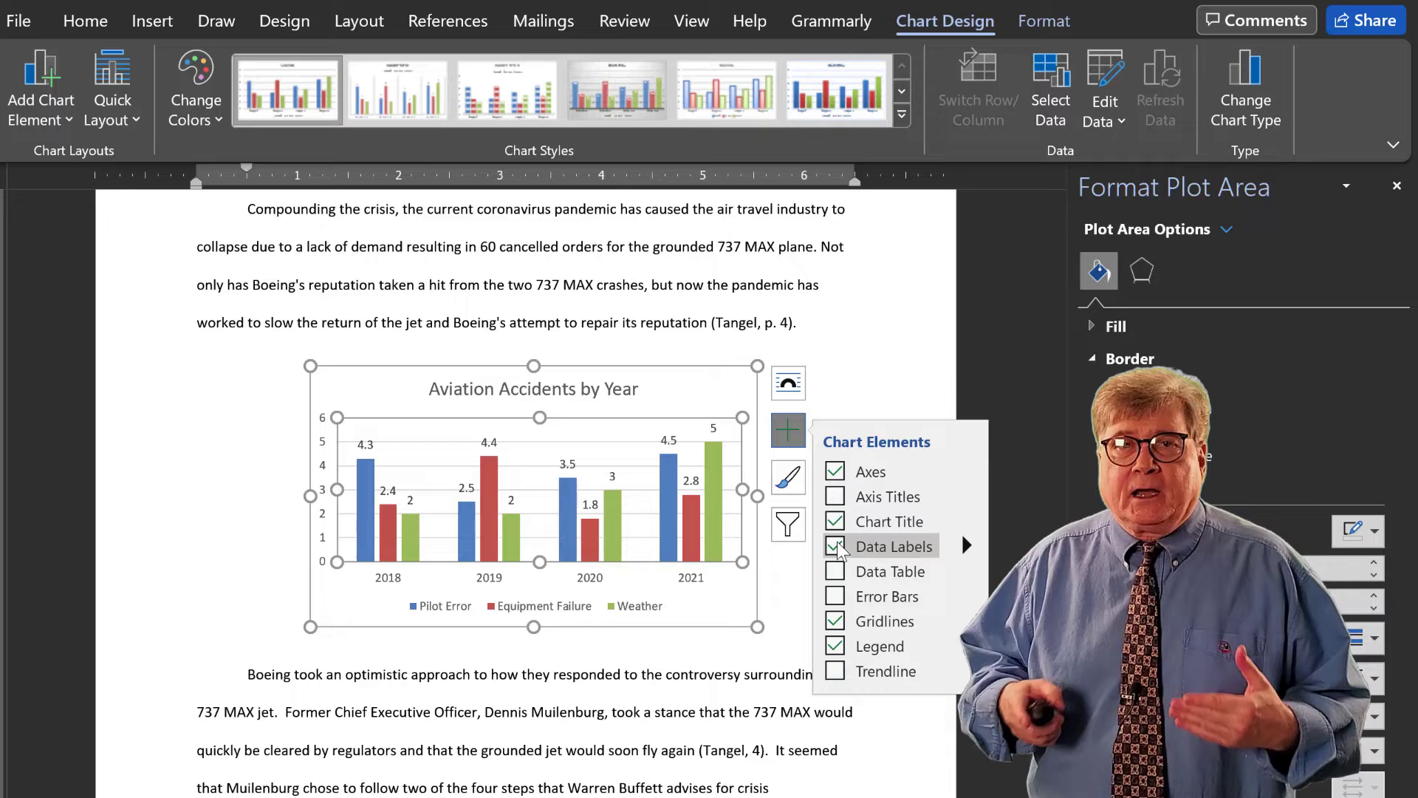
click(833, 545)
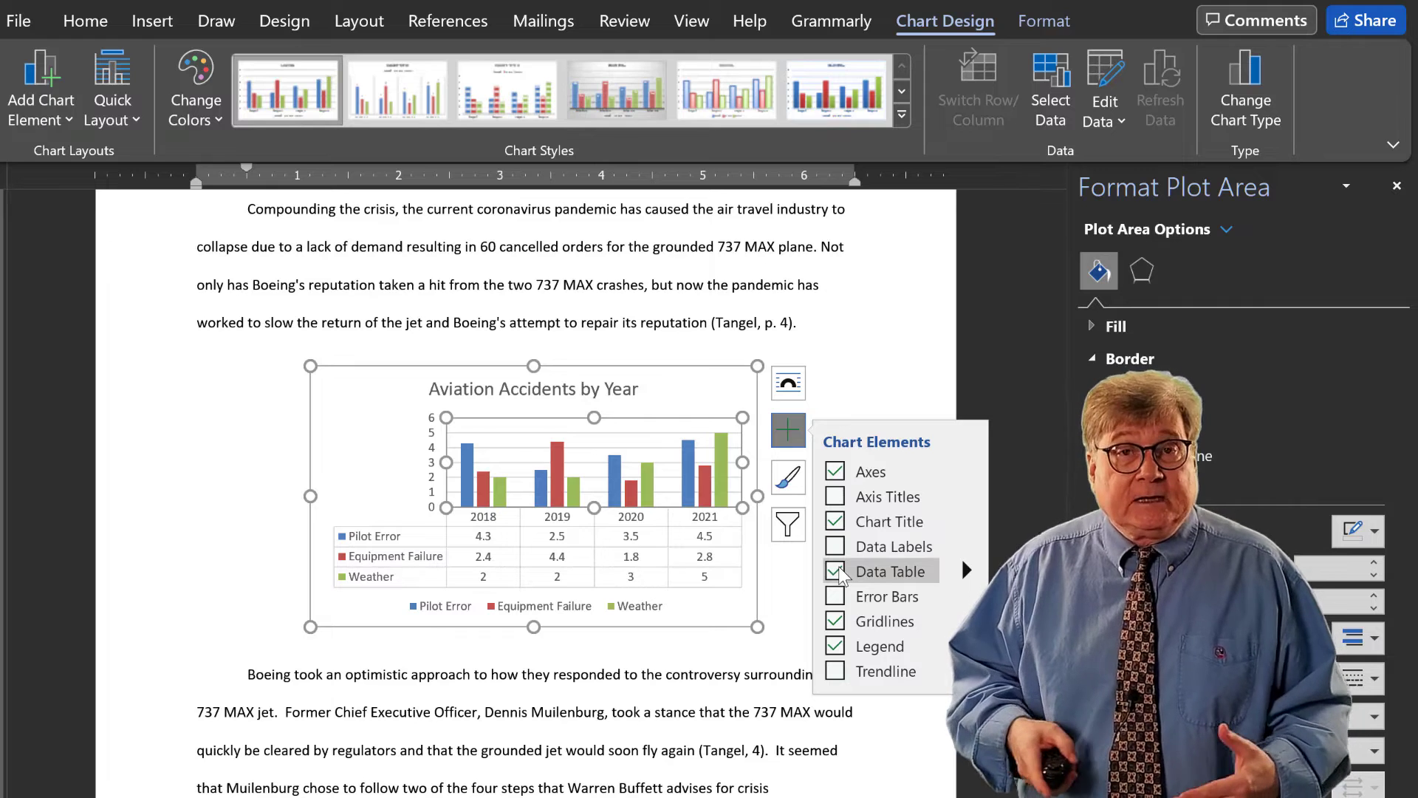
click(835, 570)
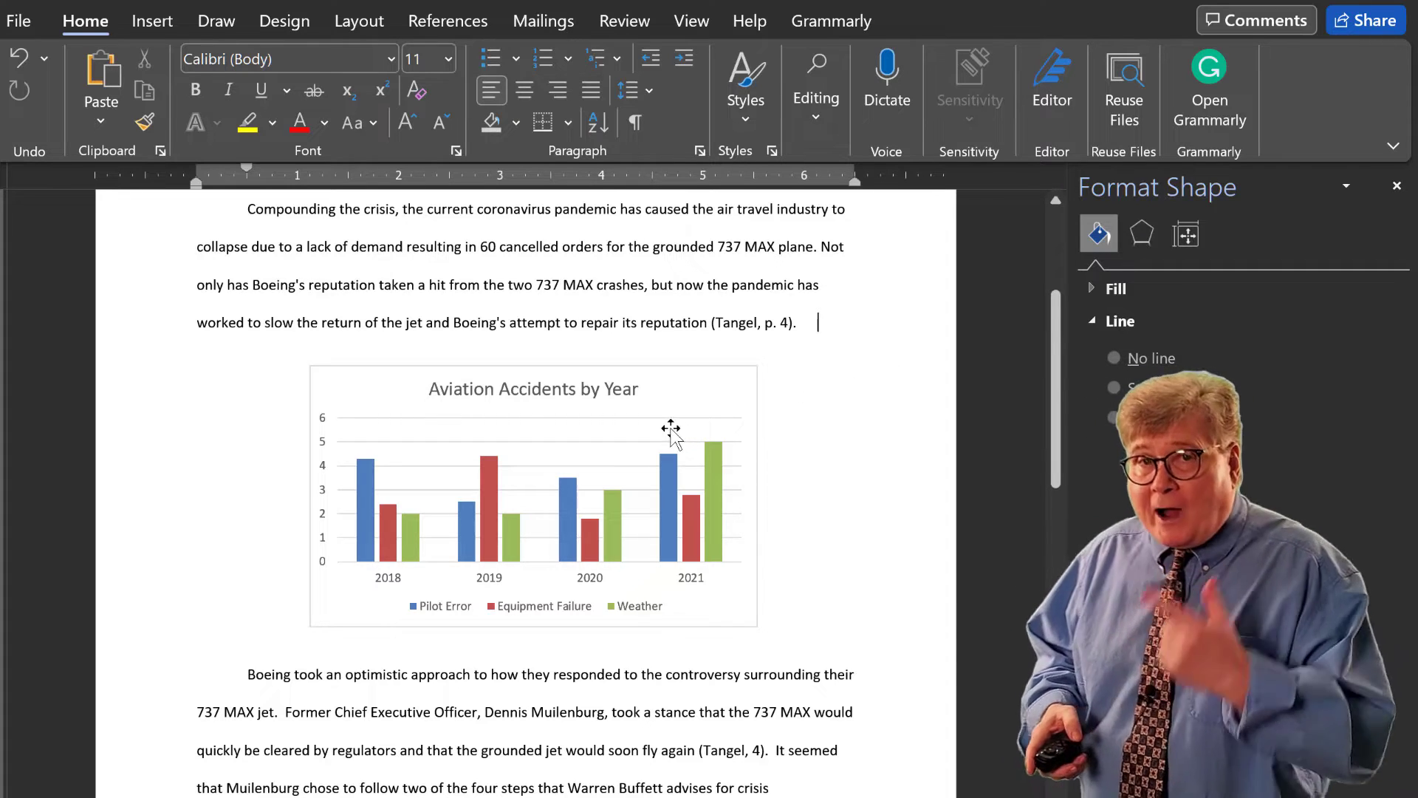
Step: Edit the chart data so the 2019 Pilot Error value reads 3, then close the data sheet
right_click(670, 427)
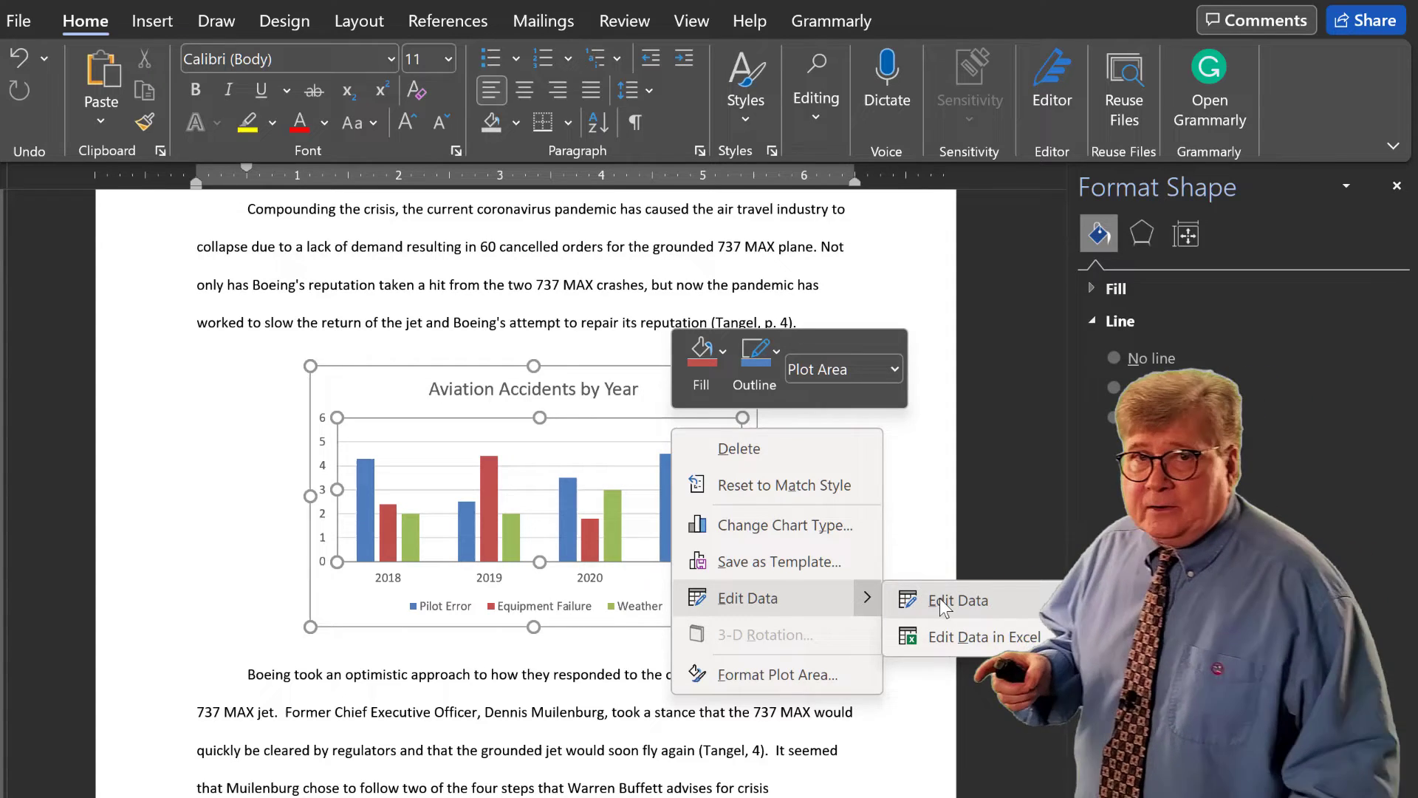
click(957, 600)
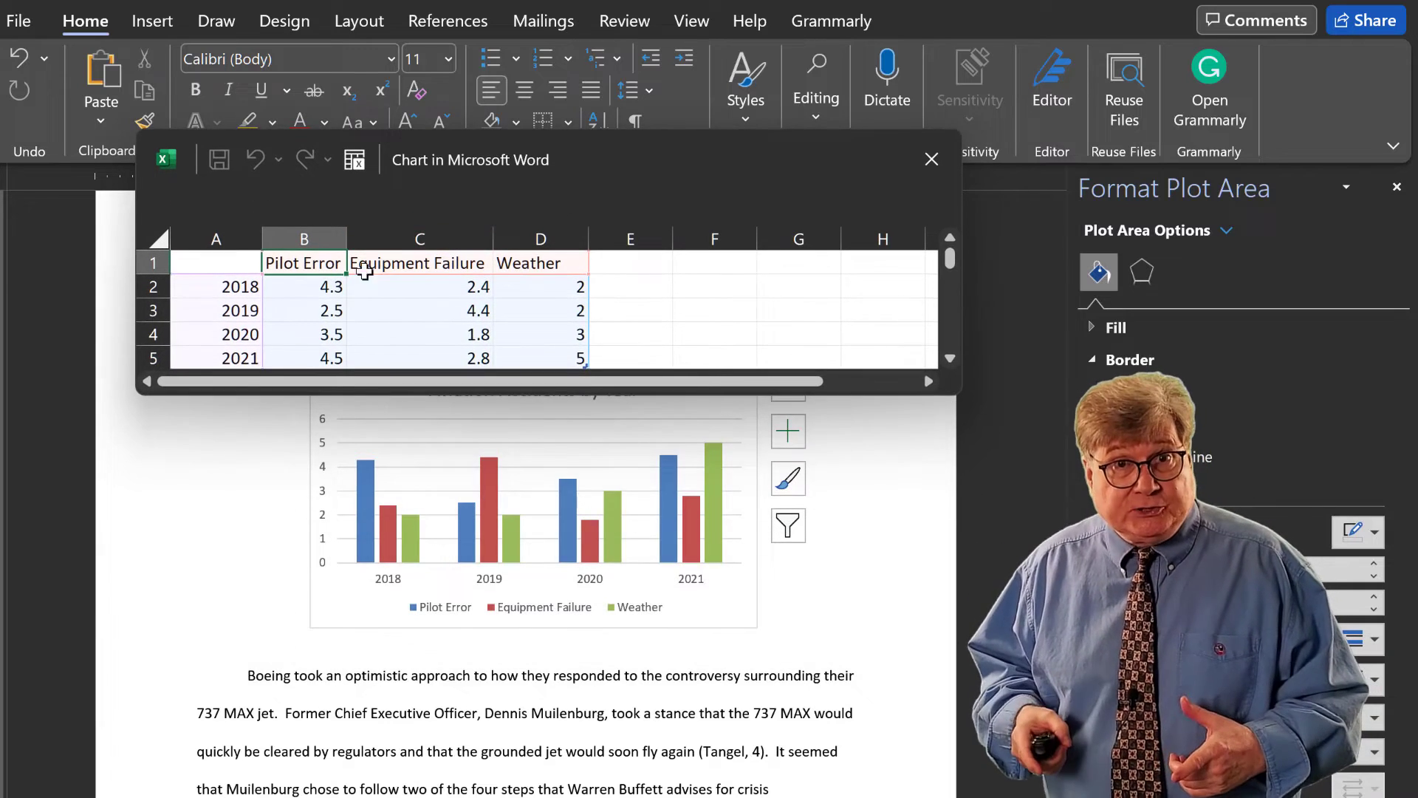
click(304, 309)
text(3)
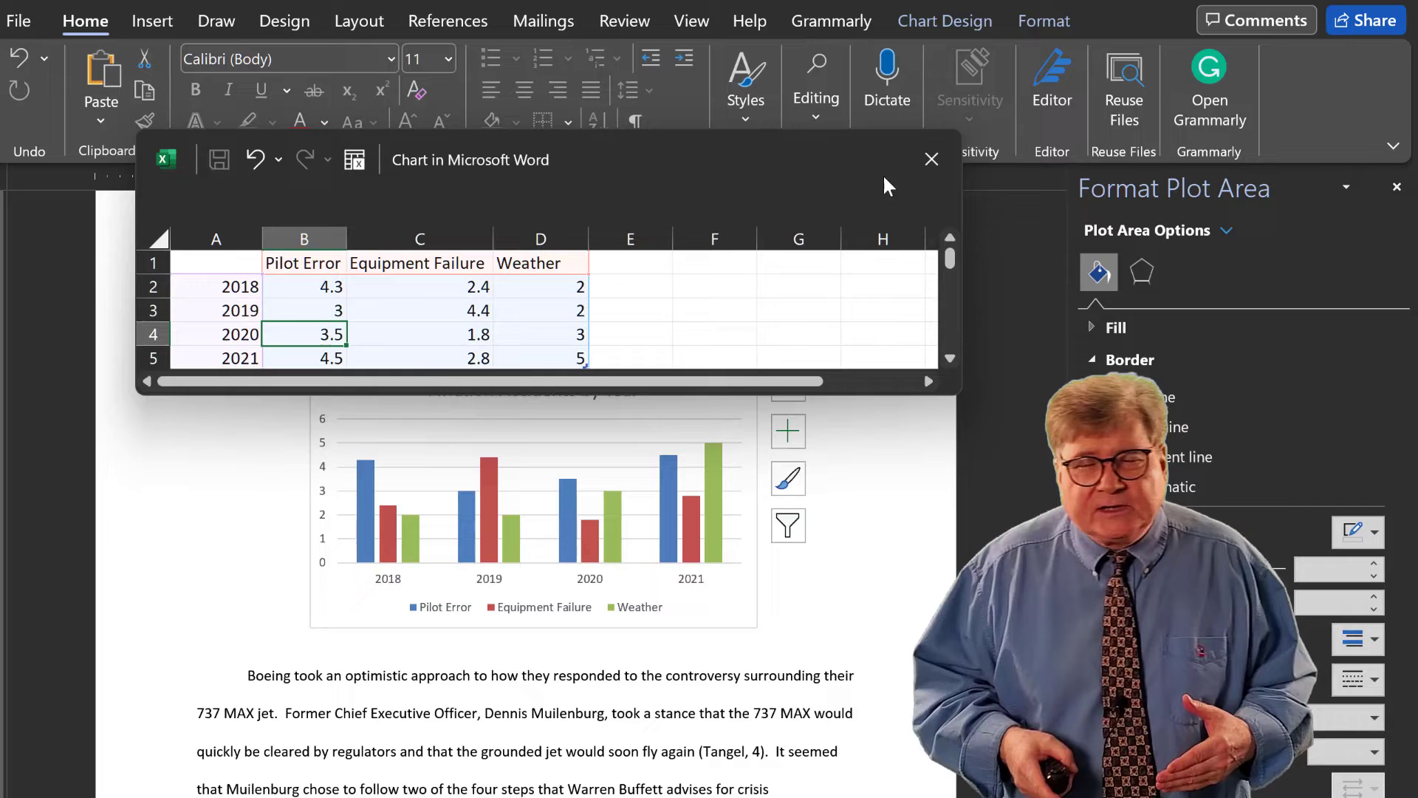
click(932, 160)
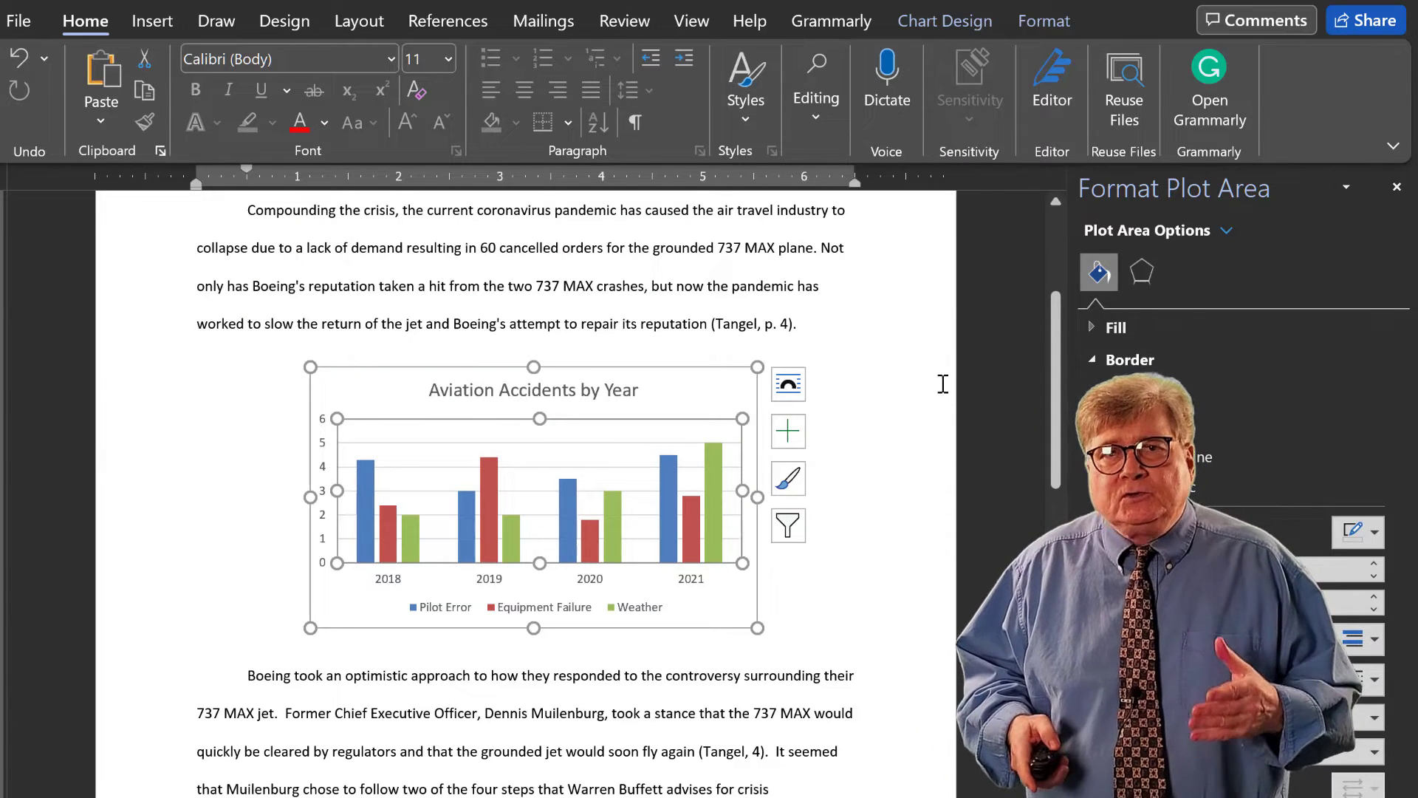
mouse_move(724, 465)
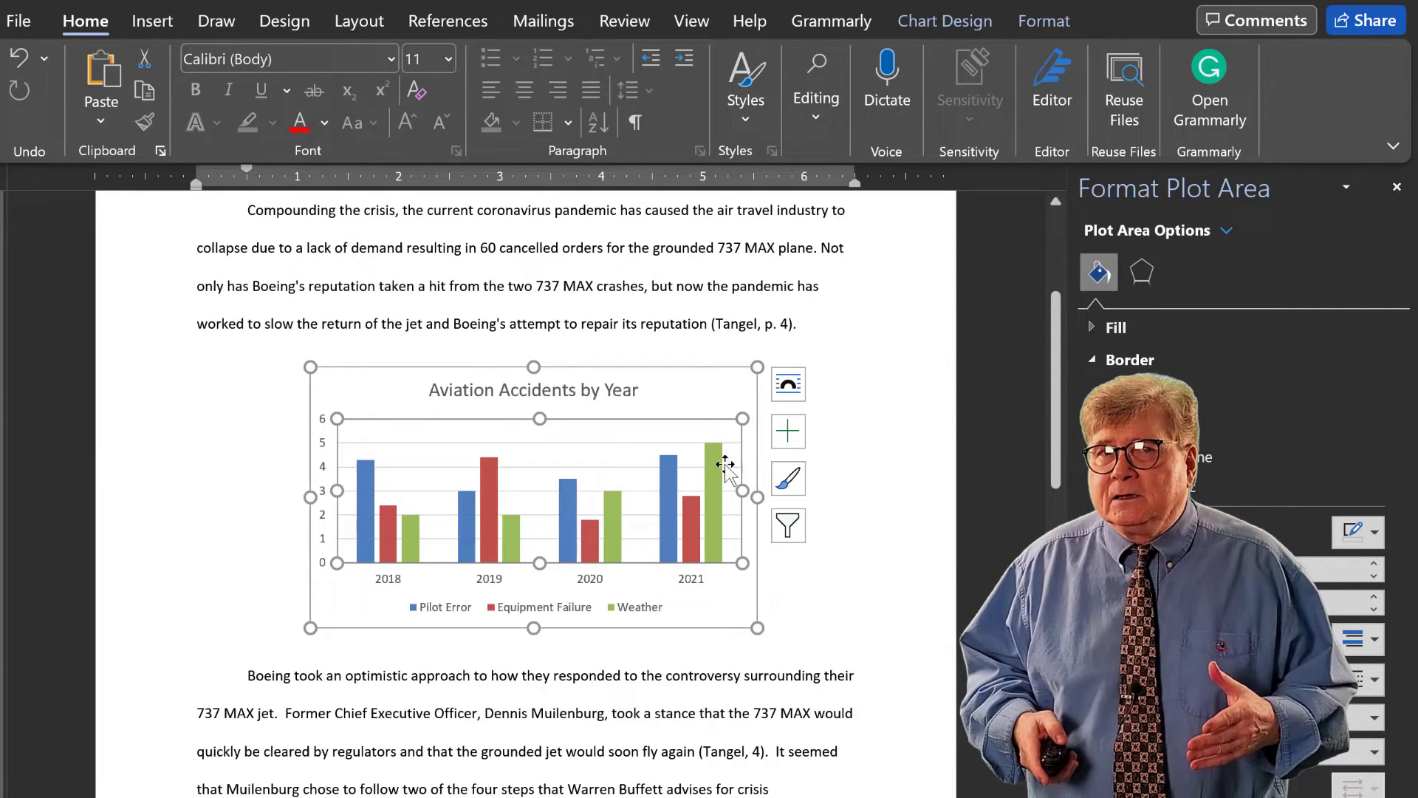
Step: Preview colourful and monochromatic palettes and apply a blue, green and teal palette to the chart
click(1128, 359)
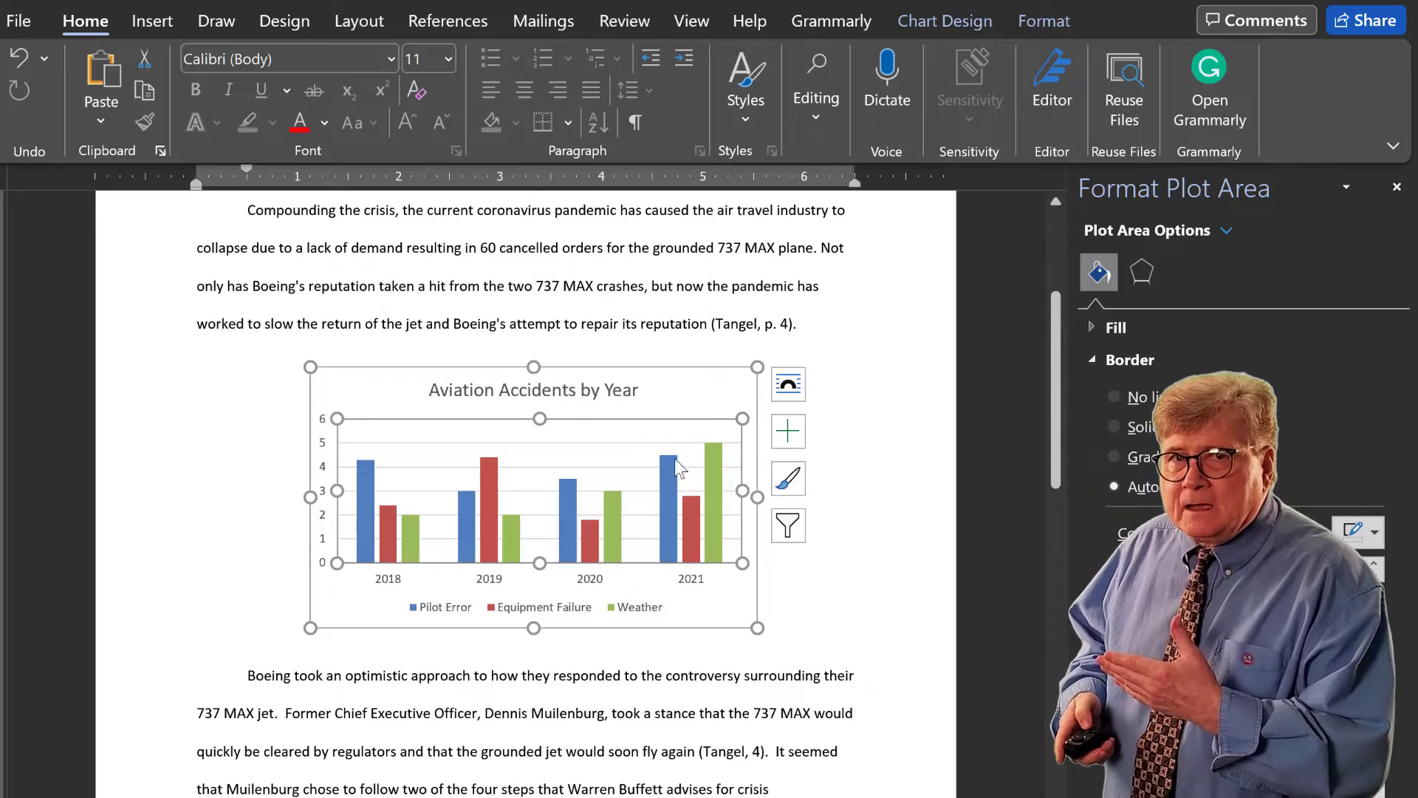
click(788, 478)
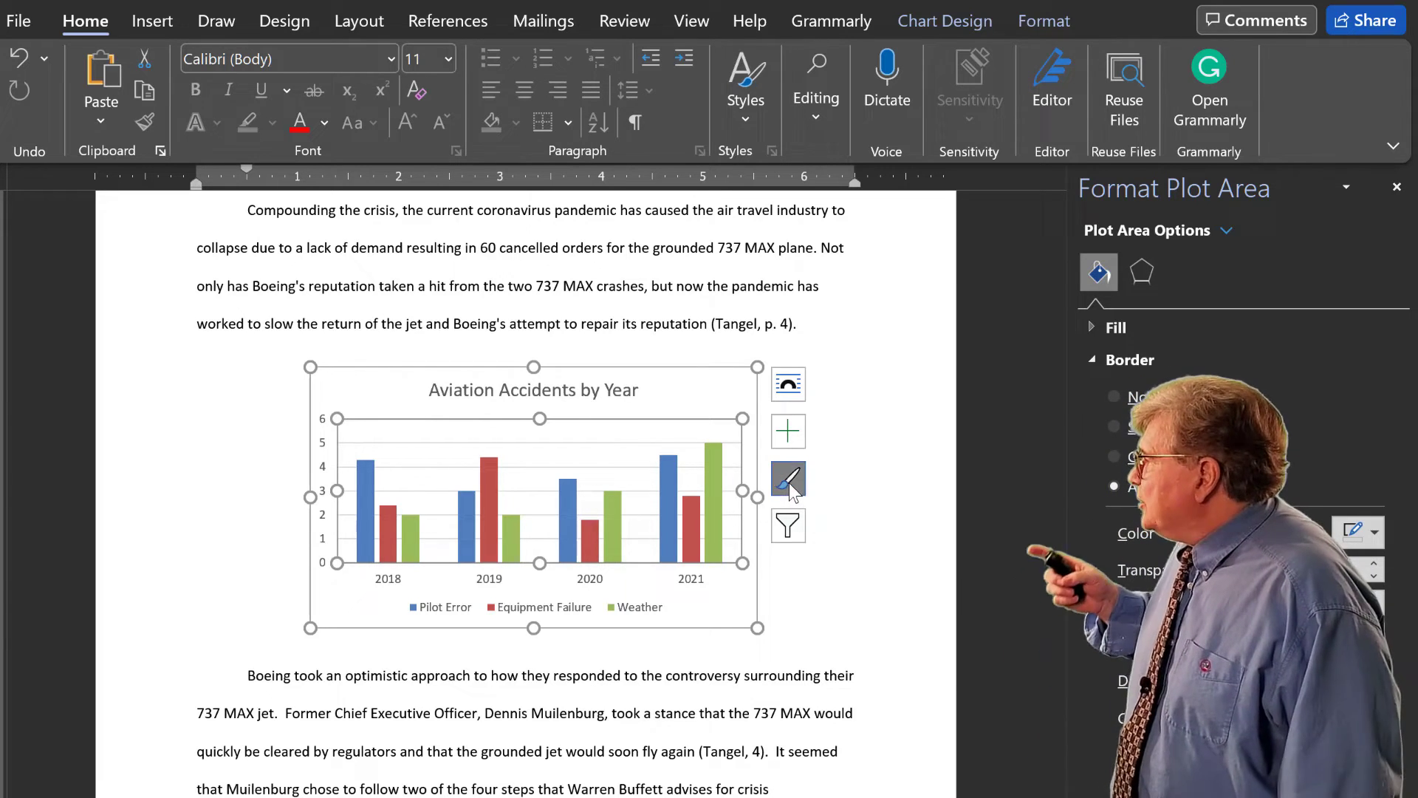
click(787, 480)
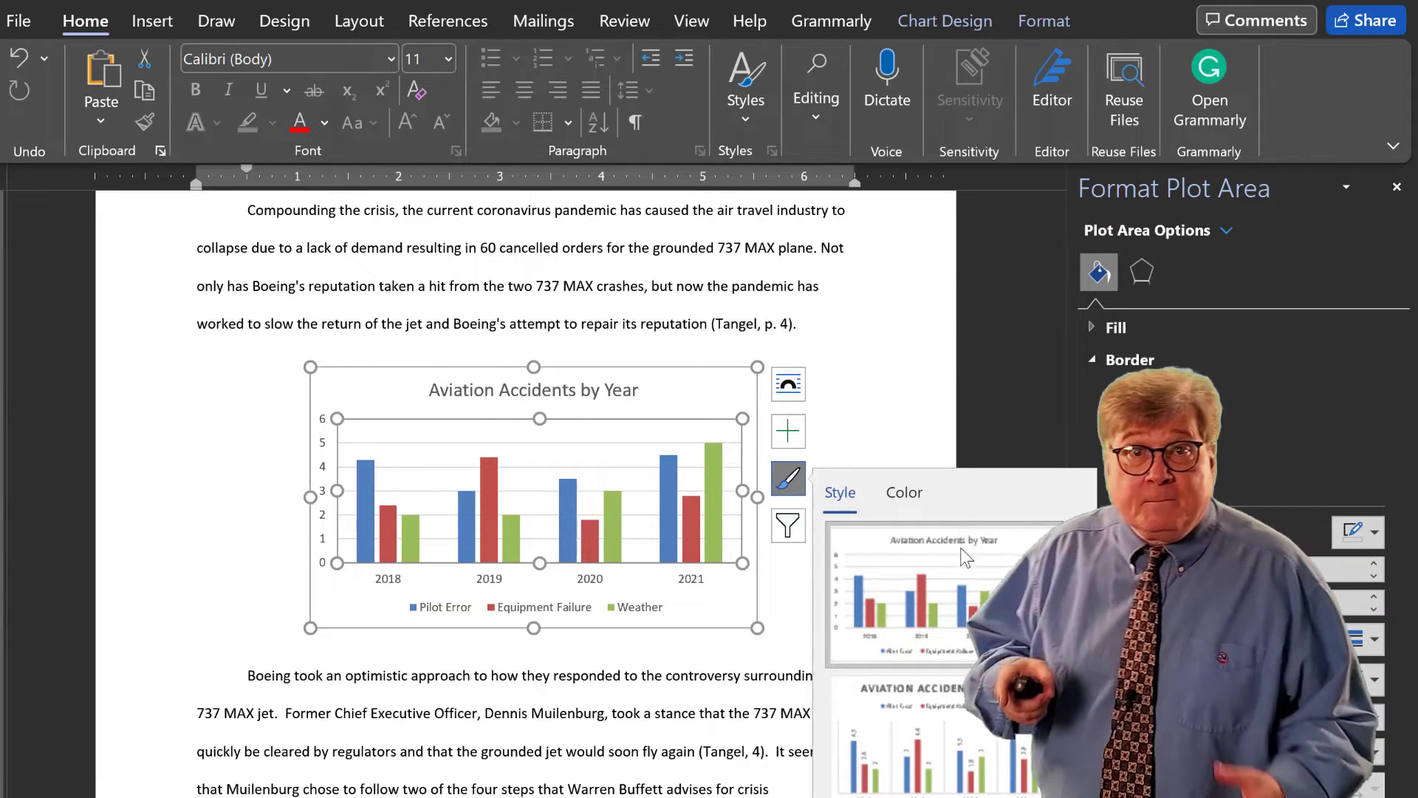
click(905, 492)
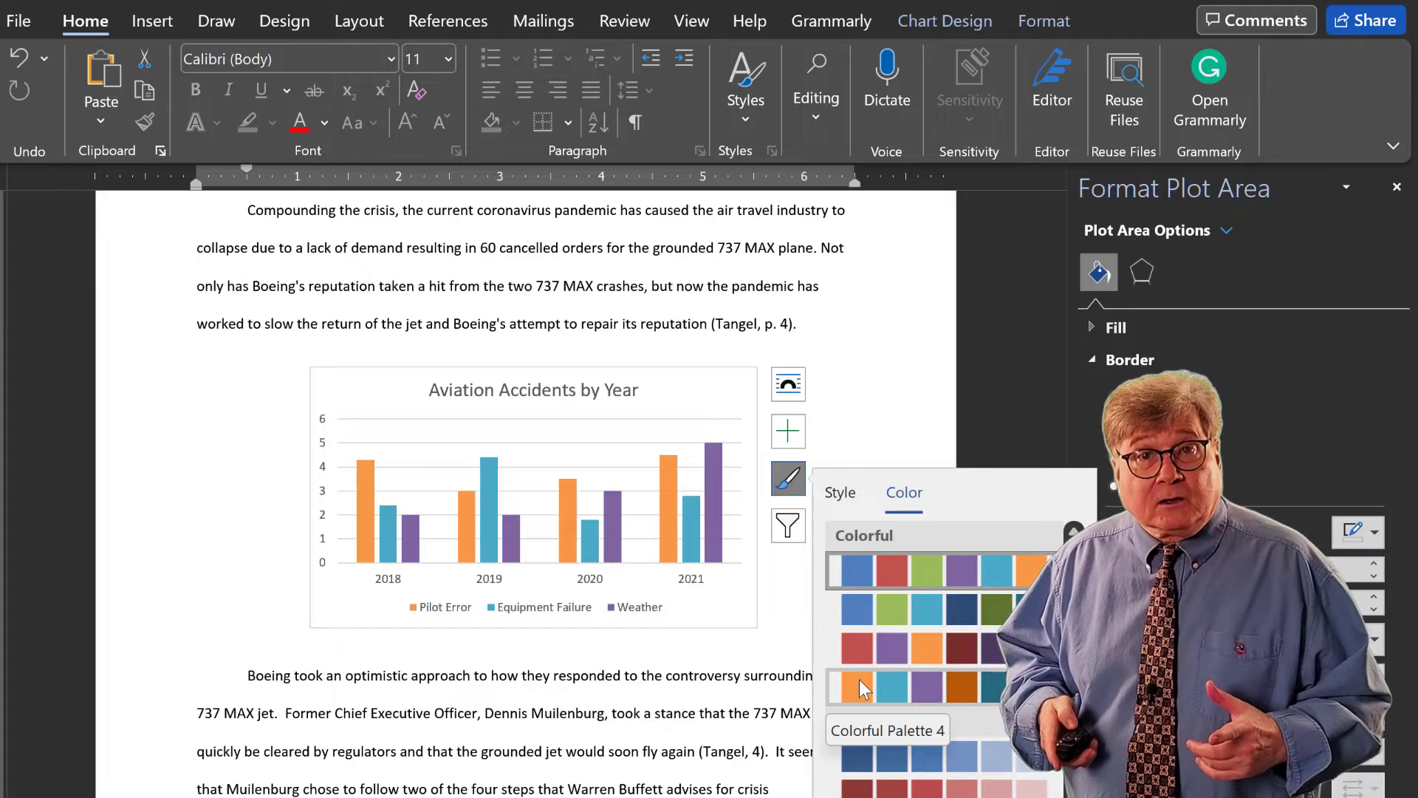
click(856, 607)
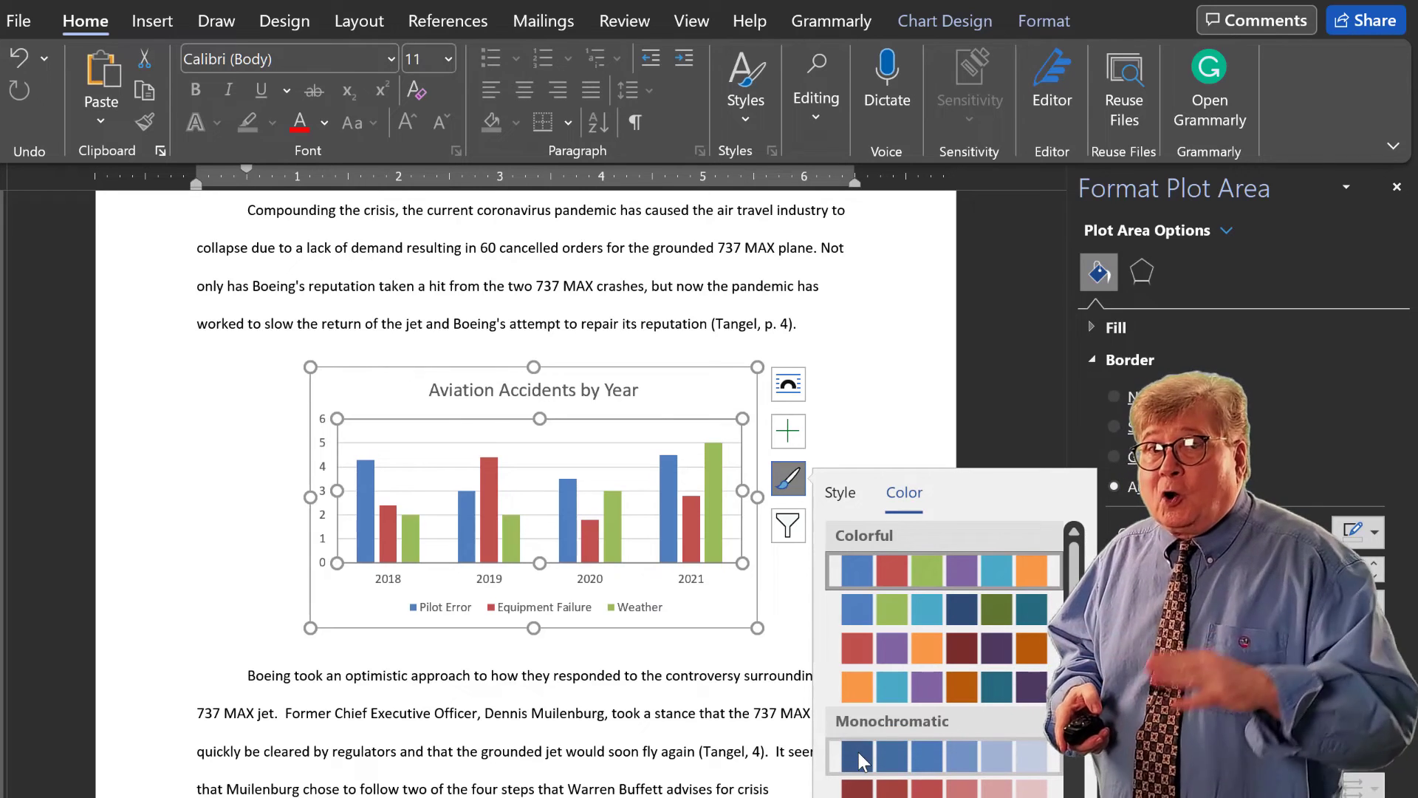
click(856, 757)
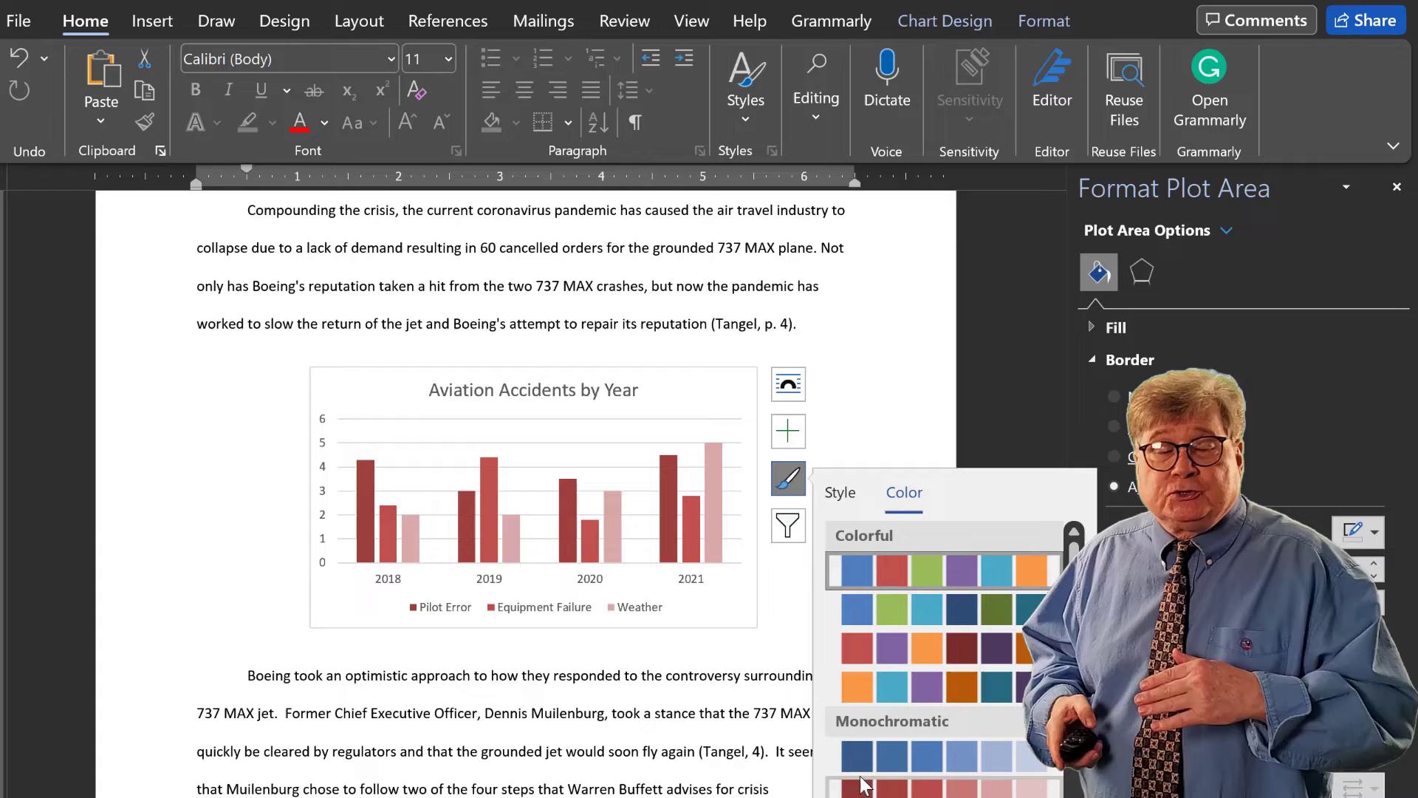
click(857, 687)
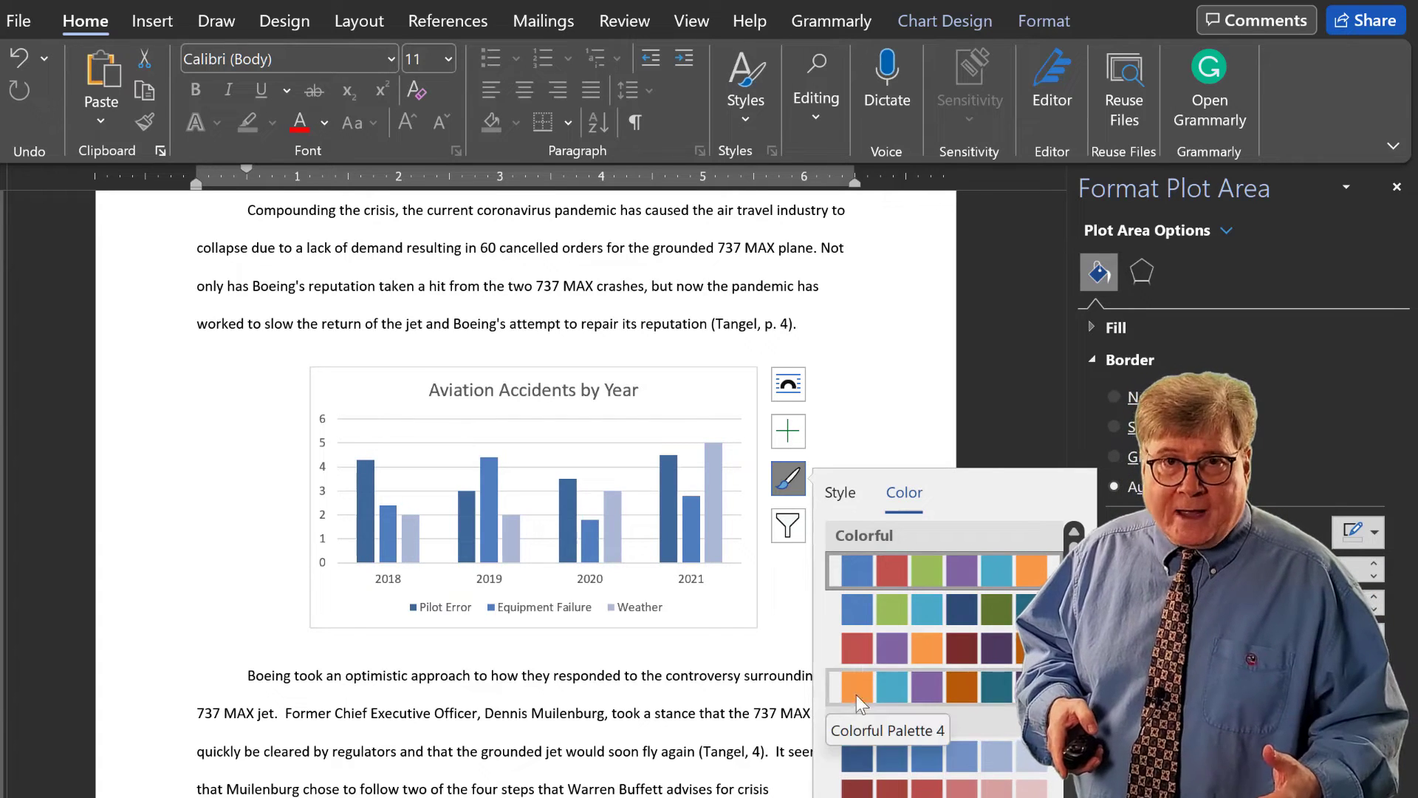
click(891, 609)
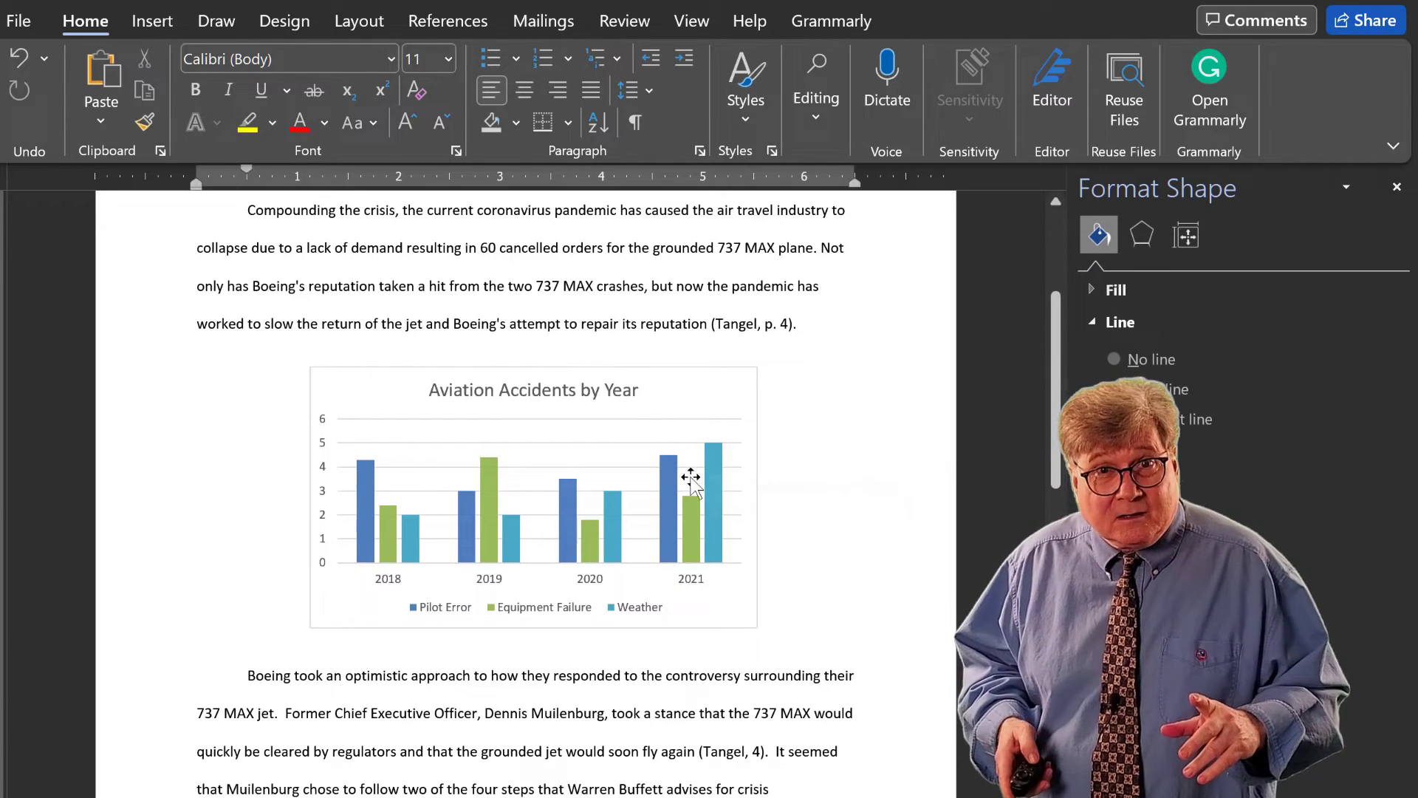
right_click(690, 477)
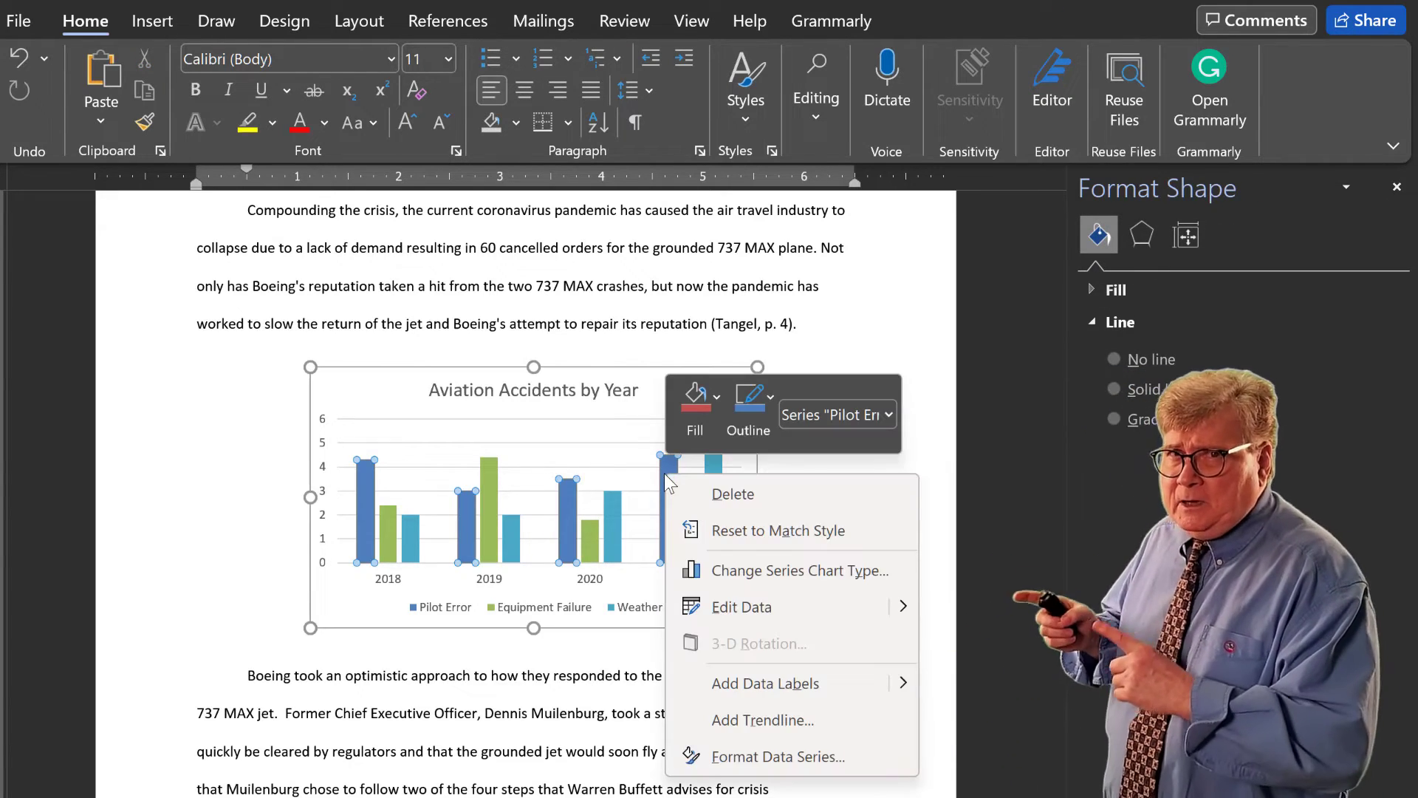
mouse_move(731, 492)
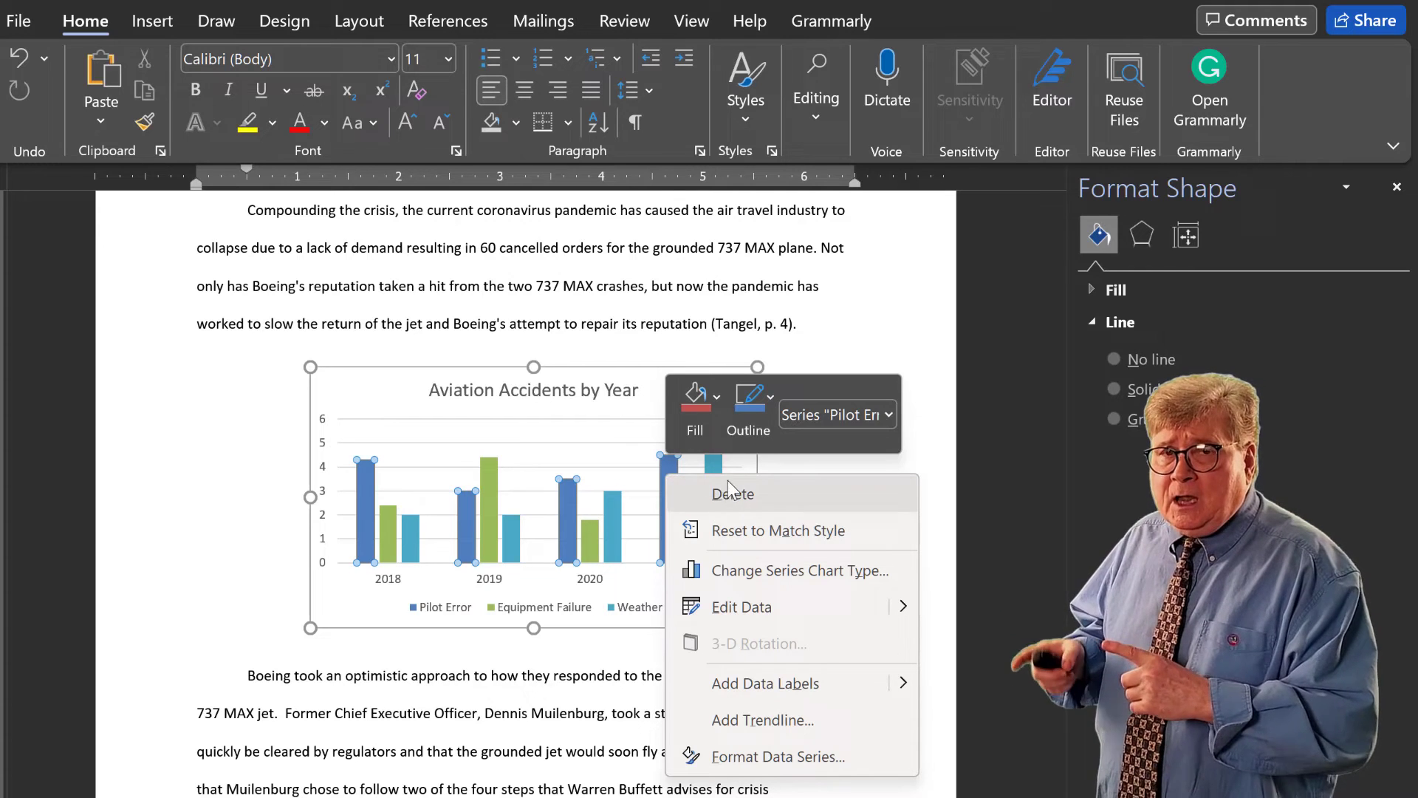
mouse_move(742, 608)
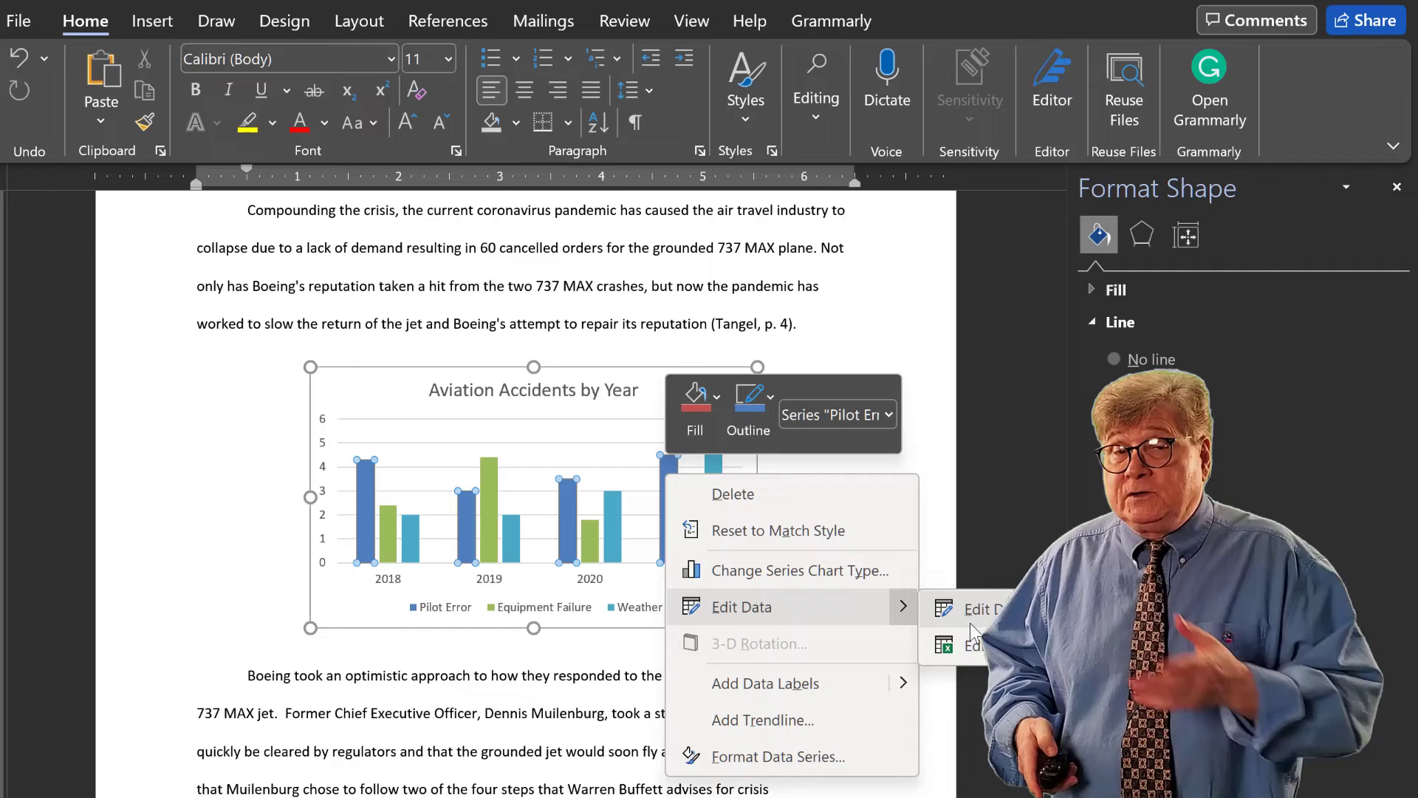
click(776, 755)
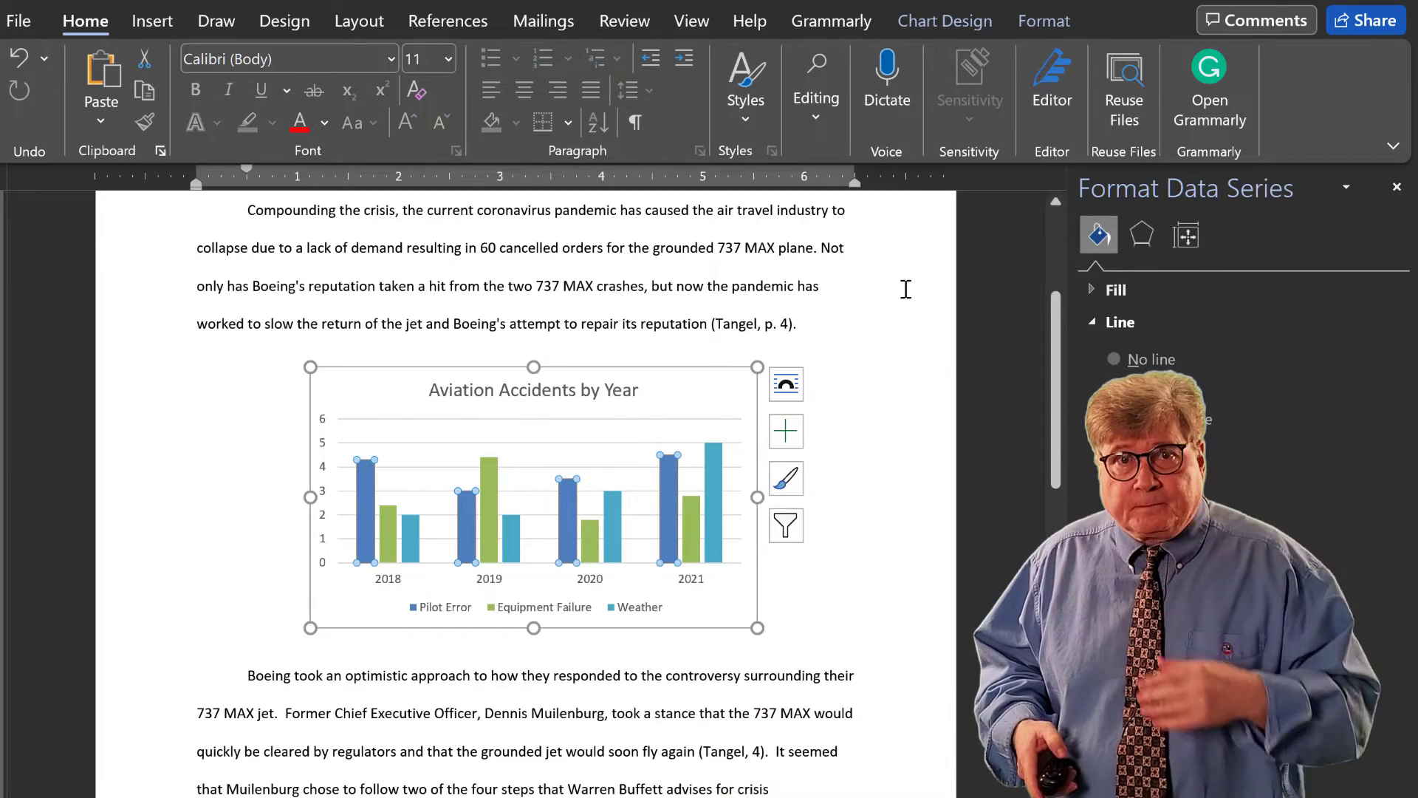
click(815, 324)
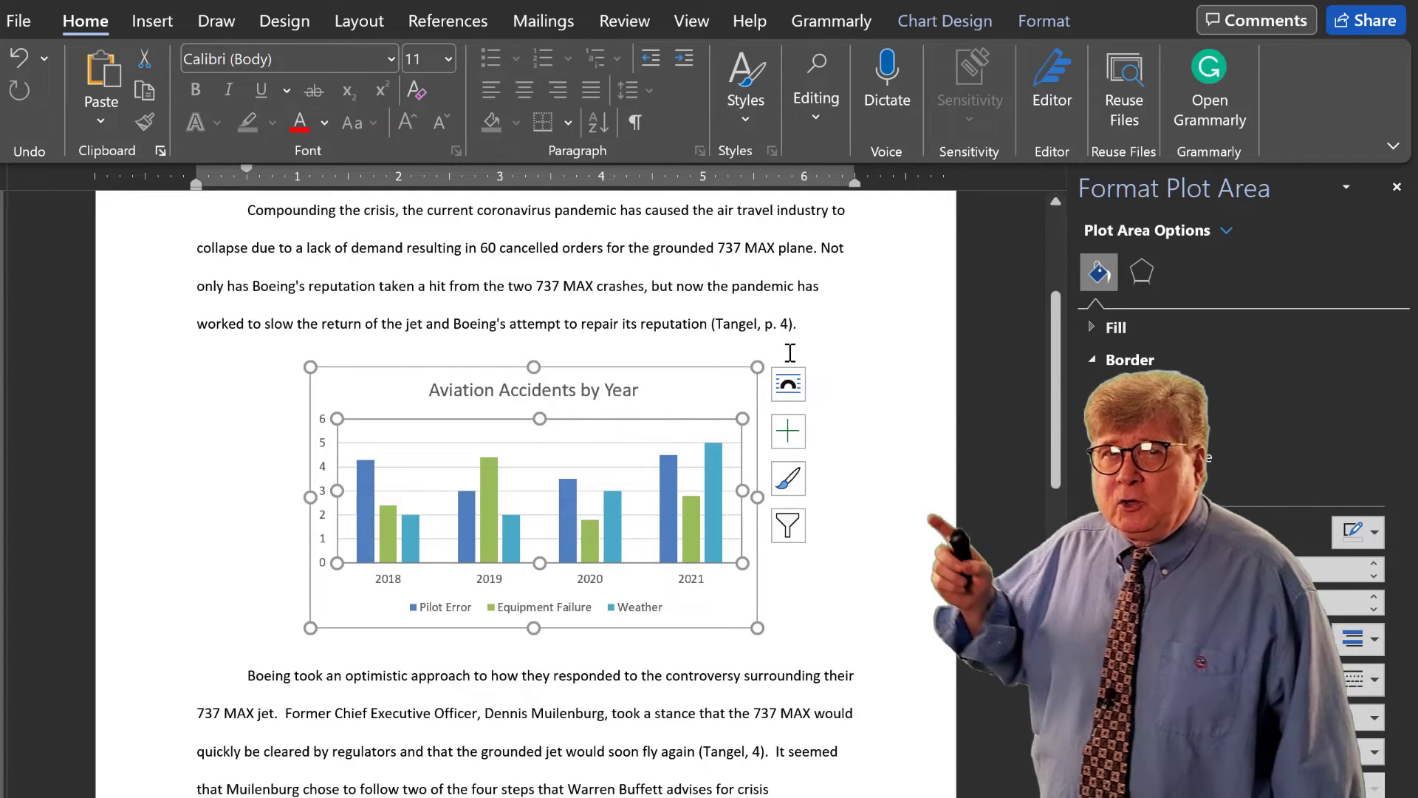
Step: Apply the dark second Chart Design style with black background and bold white title
click(1129, 359)
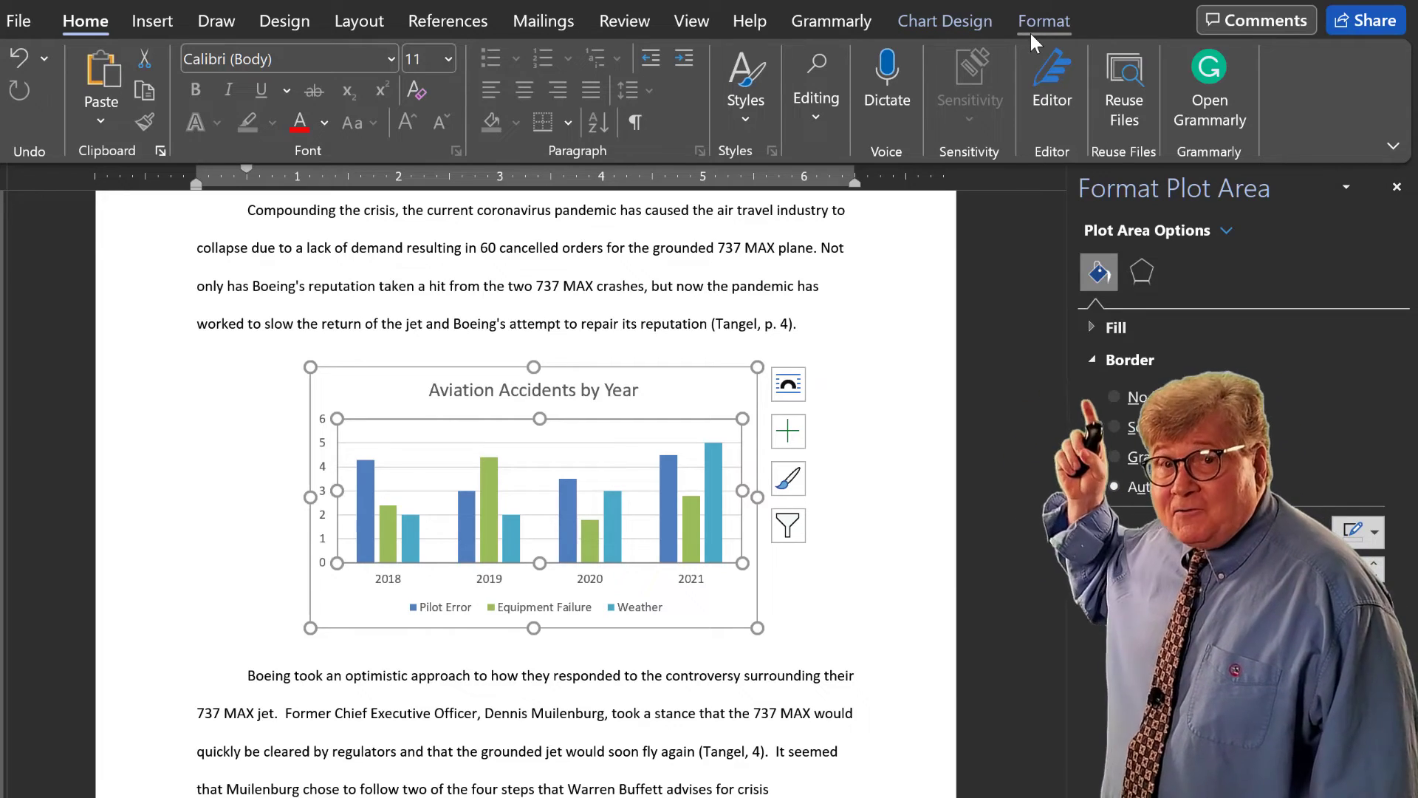
click(944, 19)
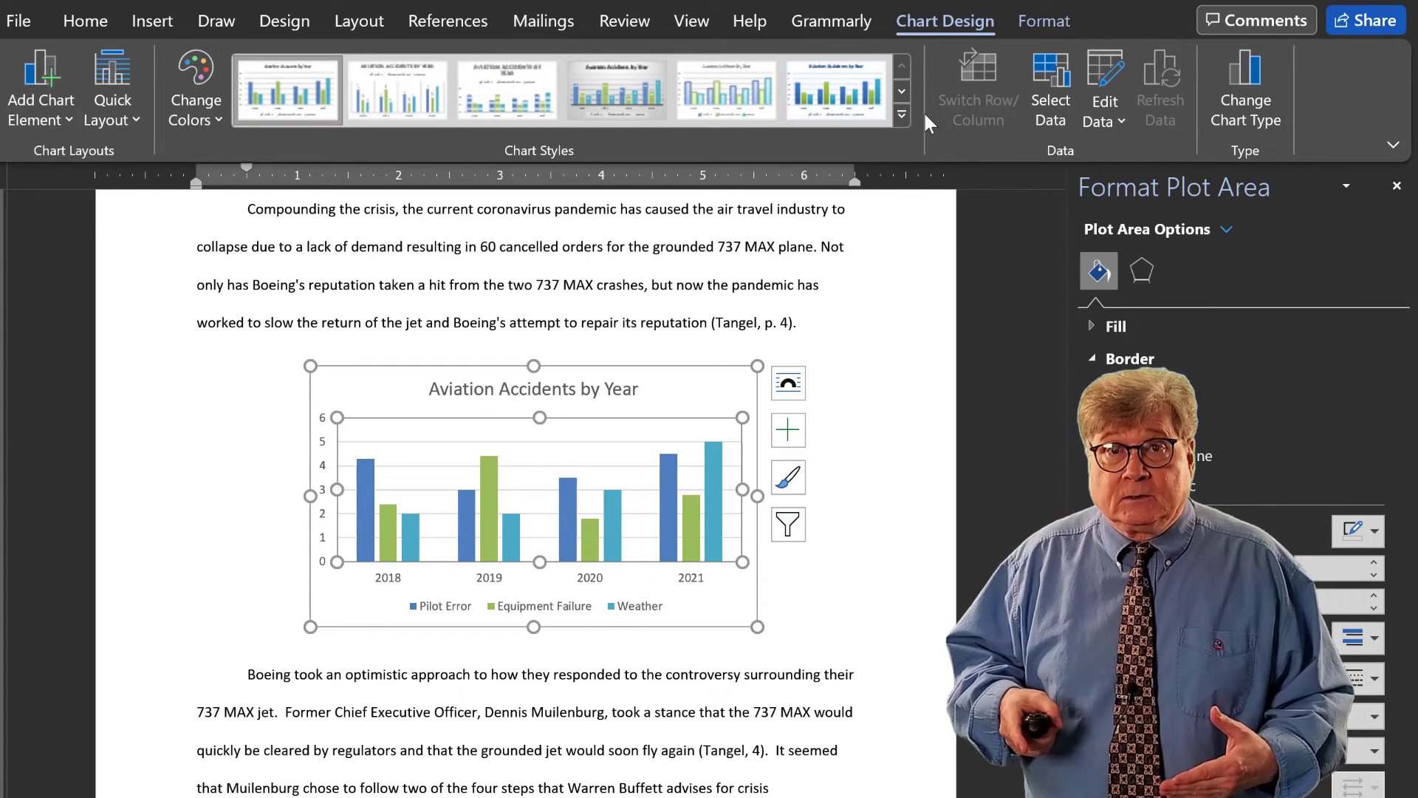
click(901, 115)
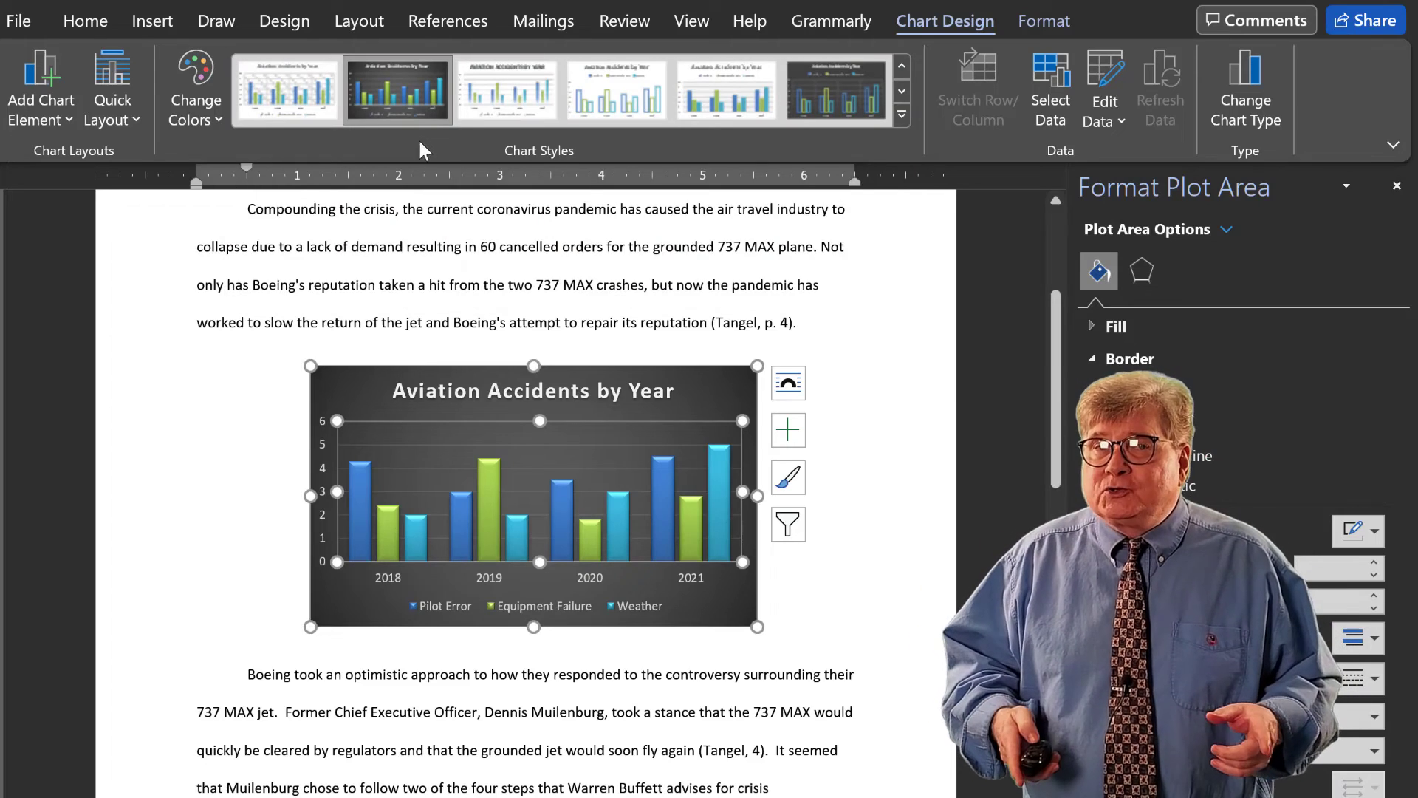
click(840, 269)
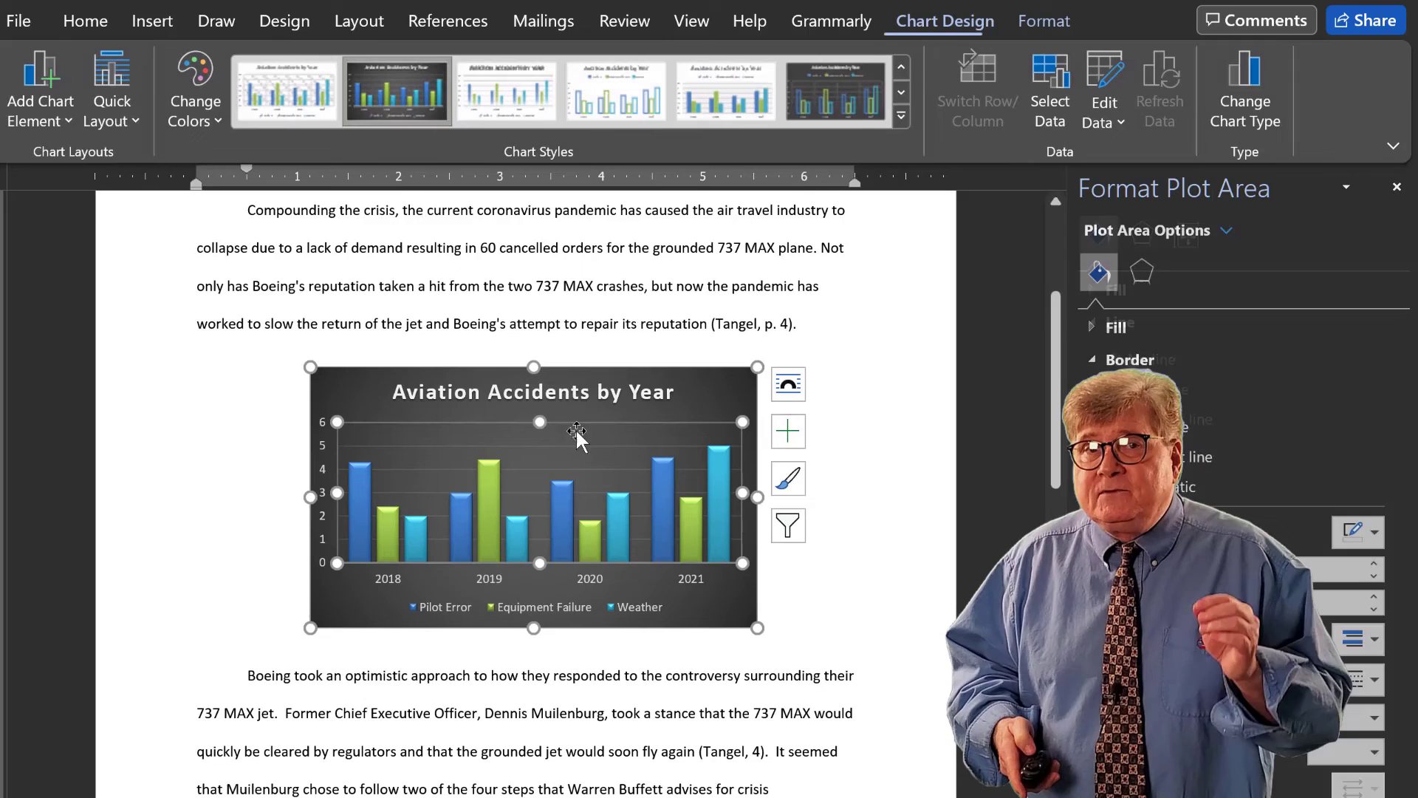
click(1043, 19)
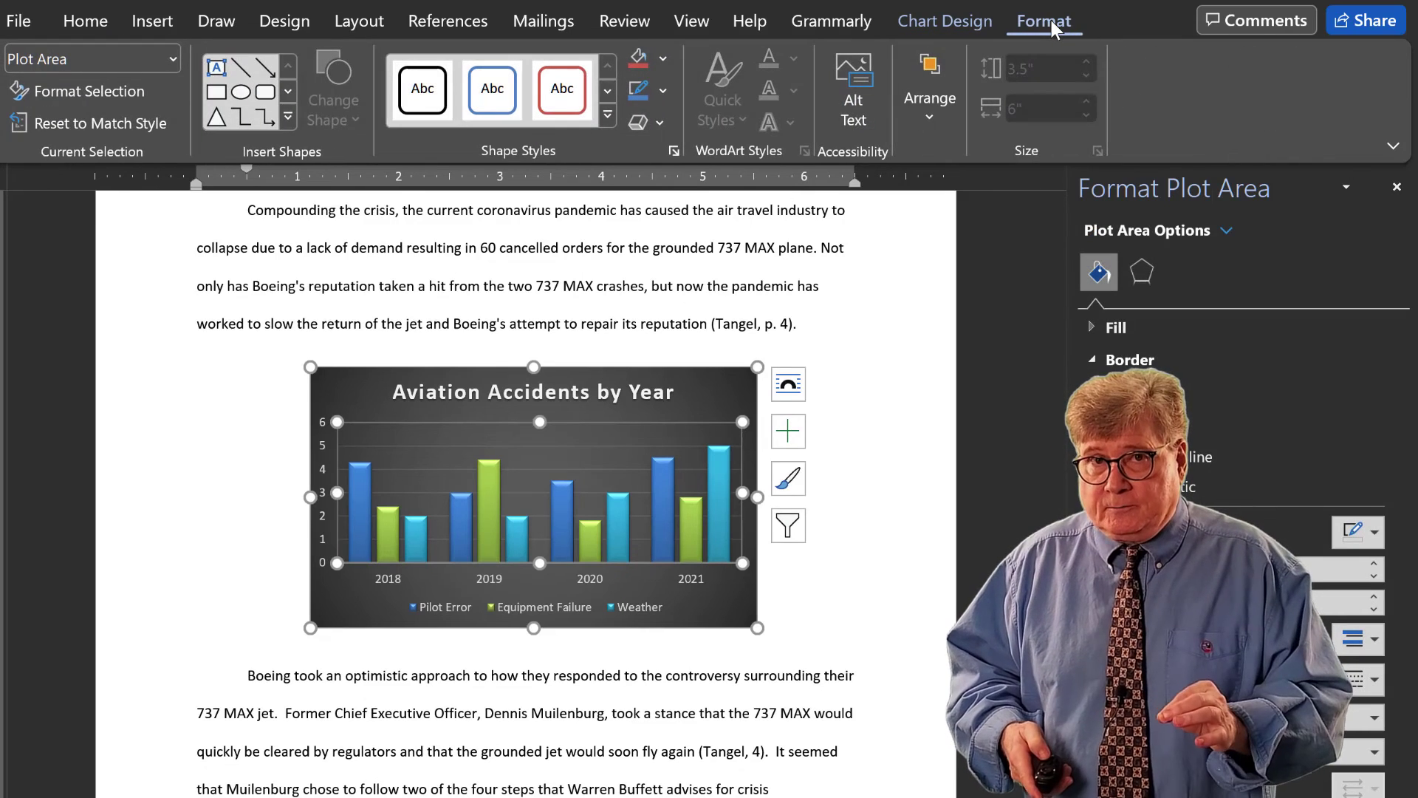